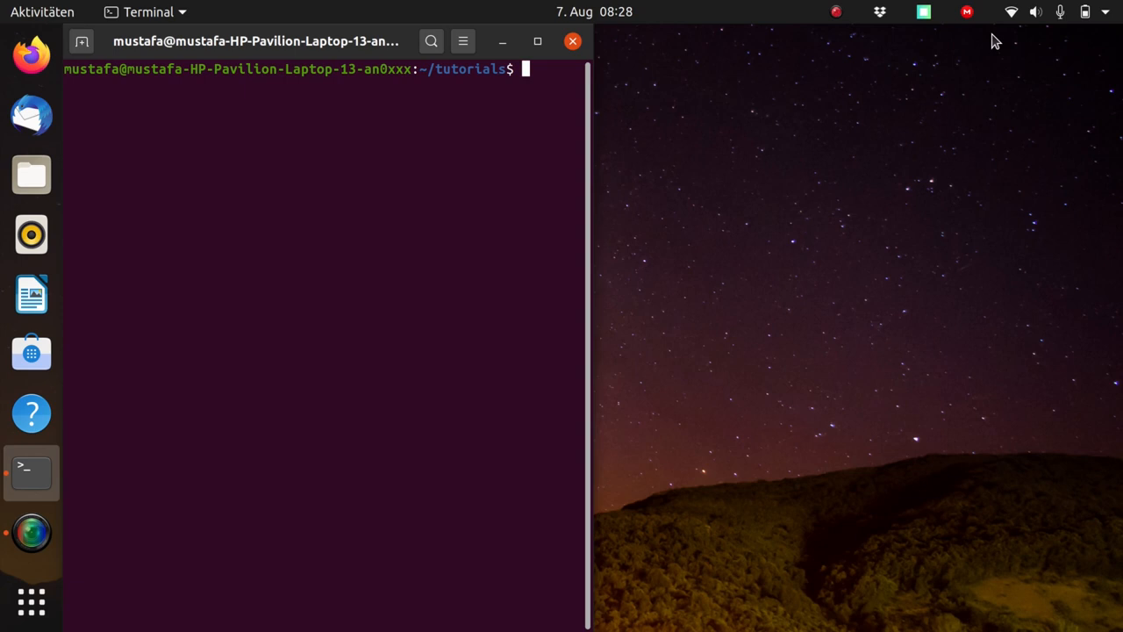
- Run 'gedit tut20.C' from the Terminal to open the new macro file
type("ge")
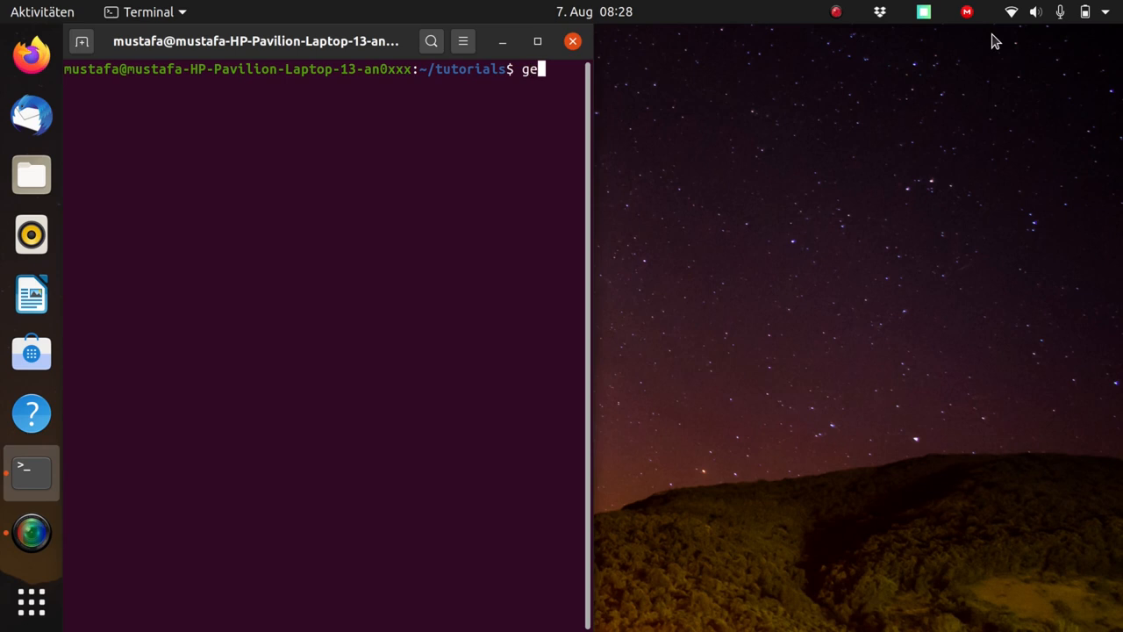
type("dit")
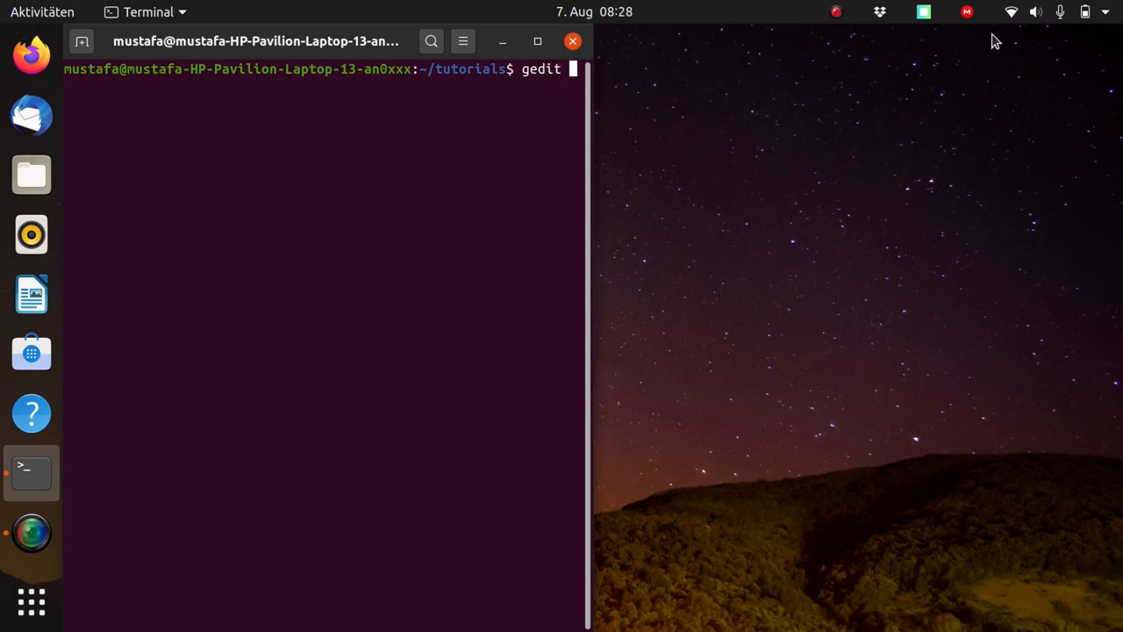
type("tut20")
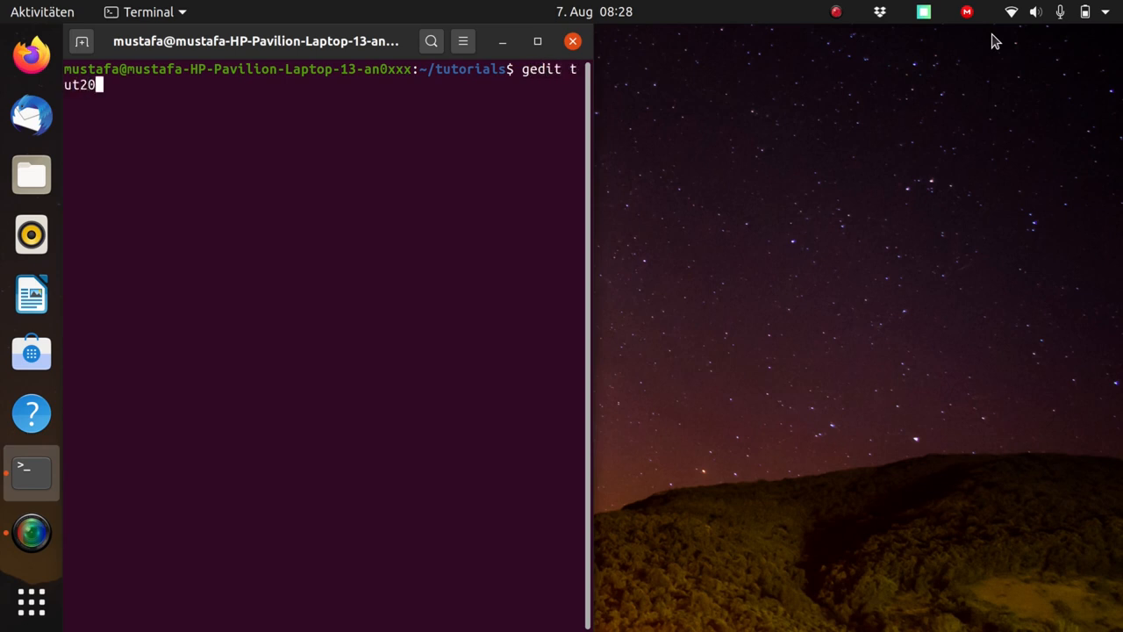
type(".C")
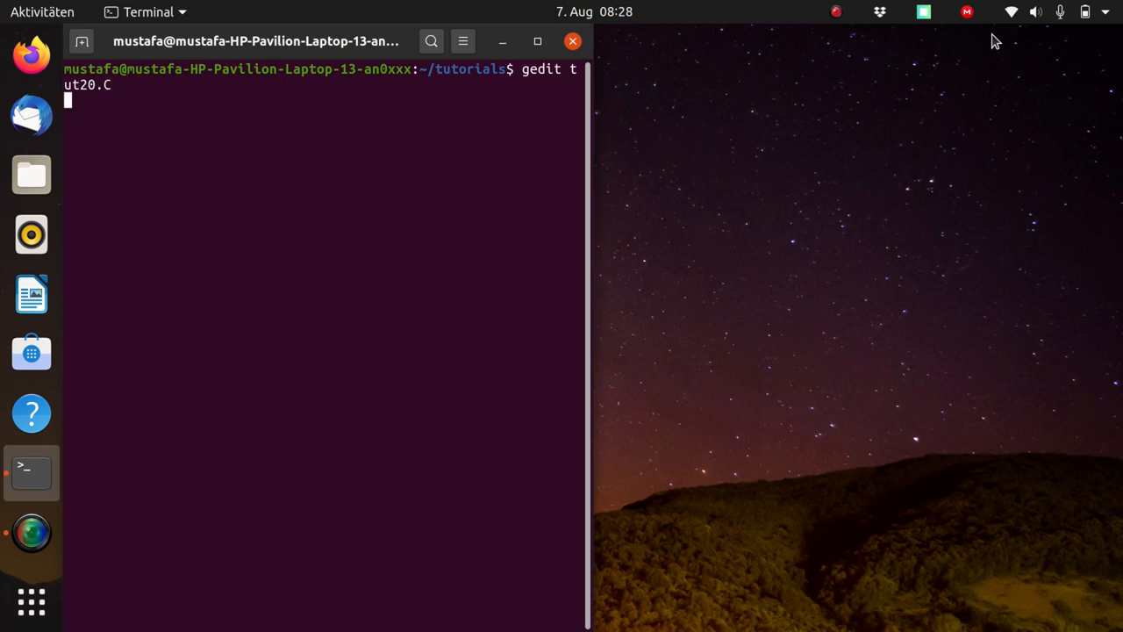
key("Return")
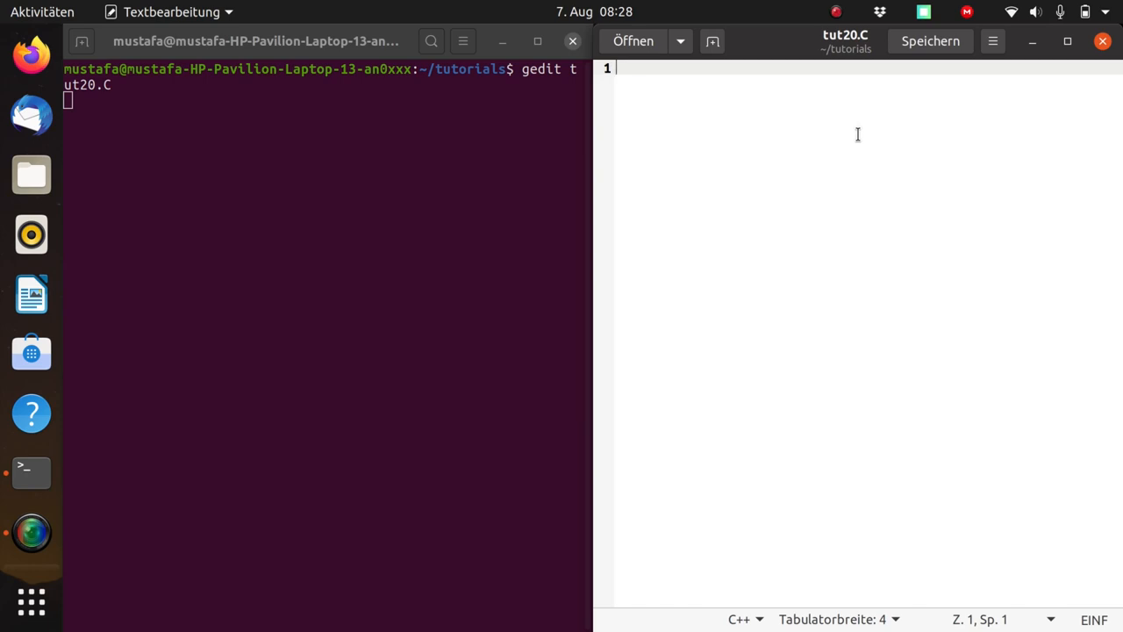
- Write void tut20() whose body calls write(); and read();
type("void tut20(")
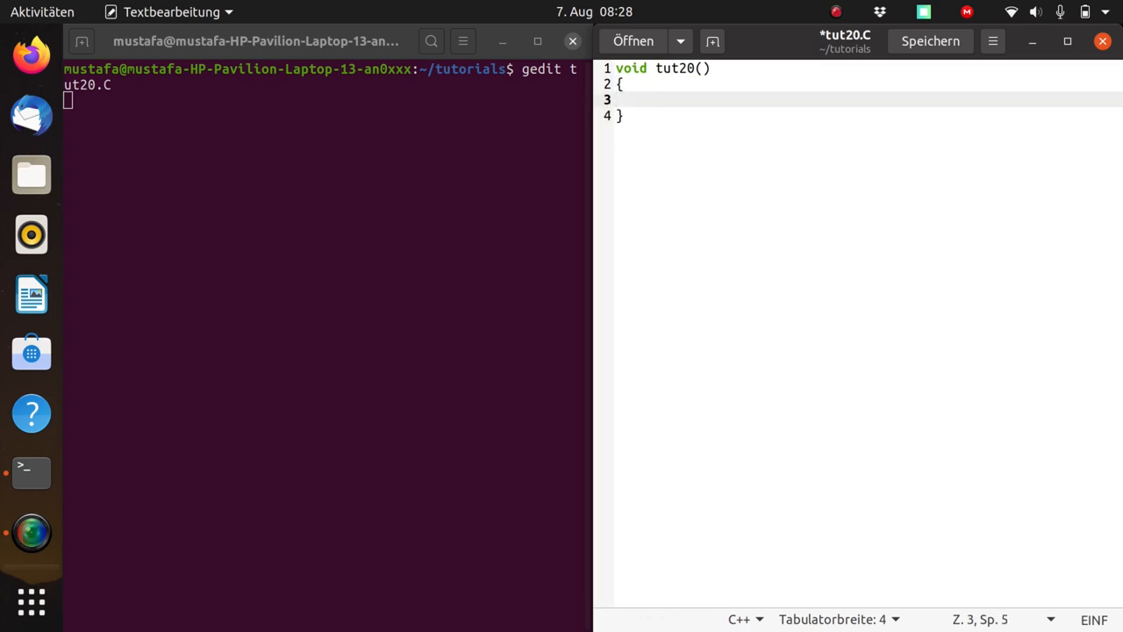
left_click(648, 99)
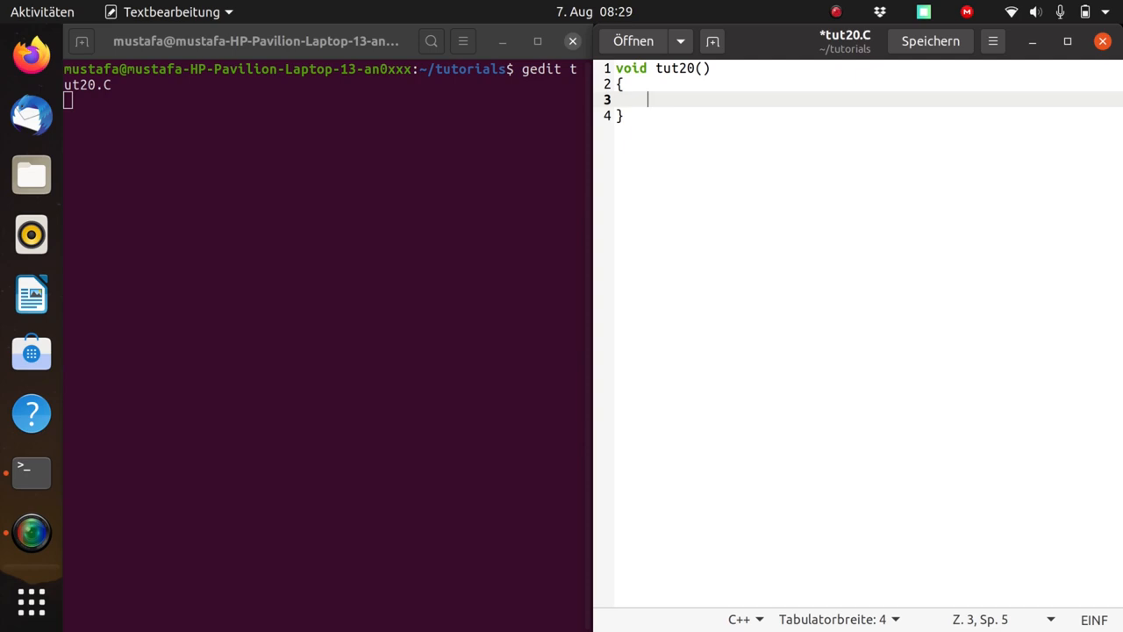
type("write();")
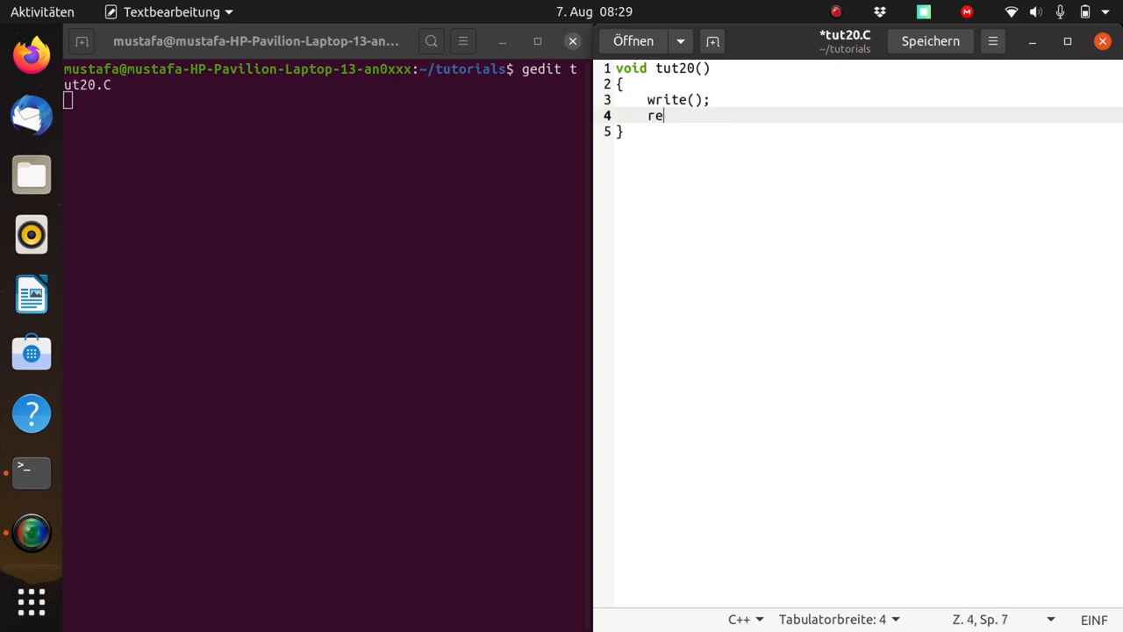
type("ad();")
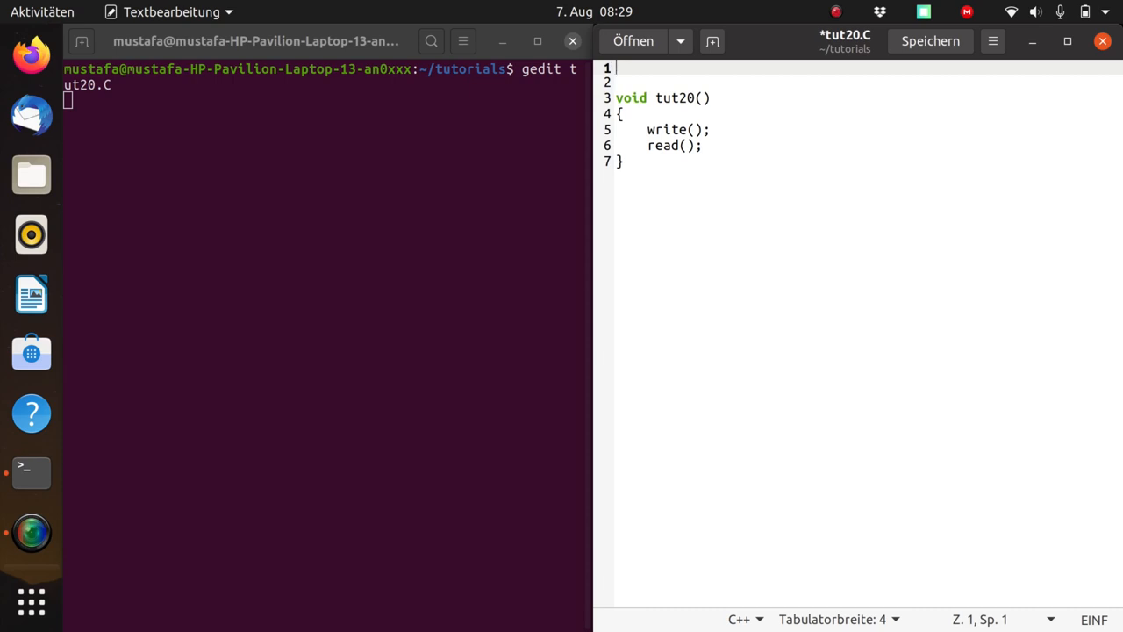
- Start void write() and begin declaring TFile *output = new TFile
type("void write()")
type("q")
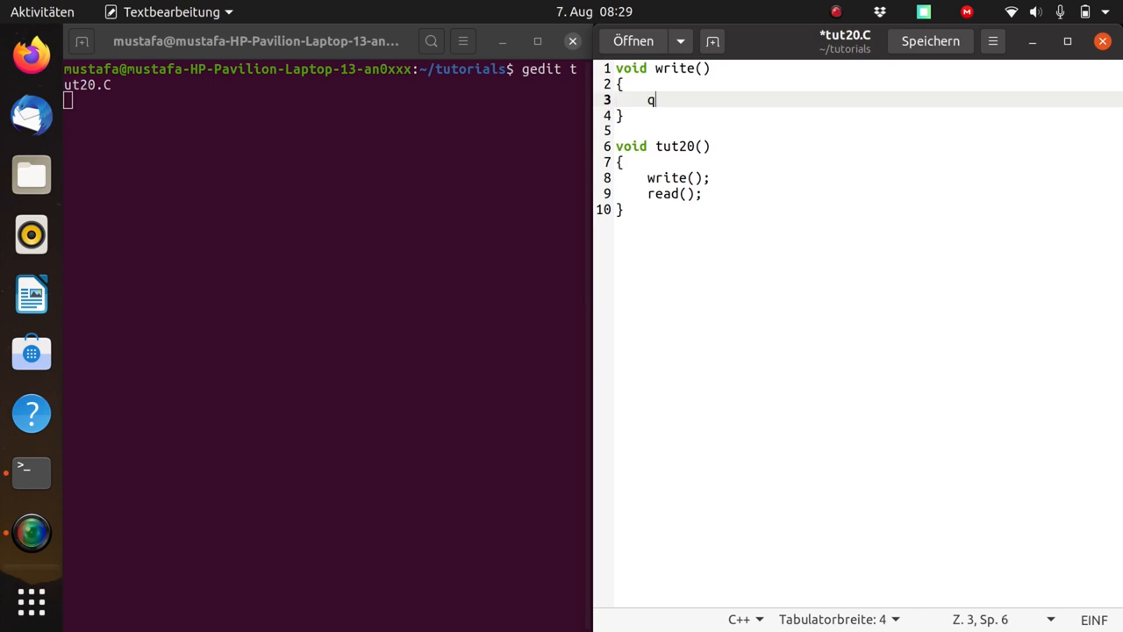
key("BackSpace")
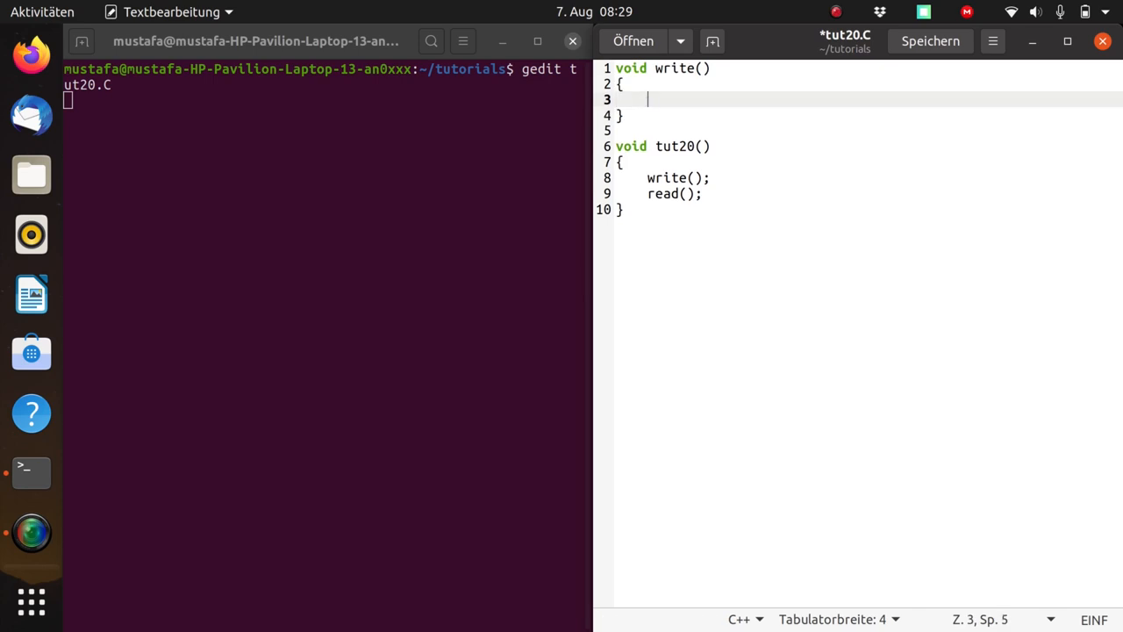
type("TFile")
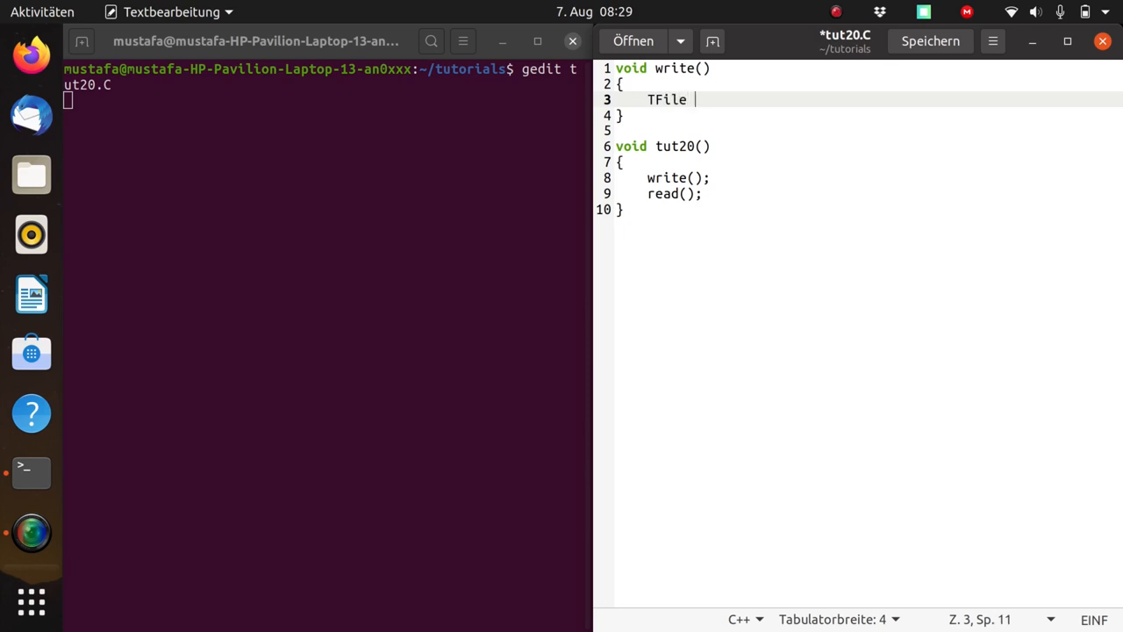
type("*")
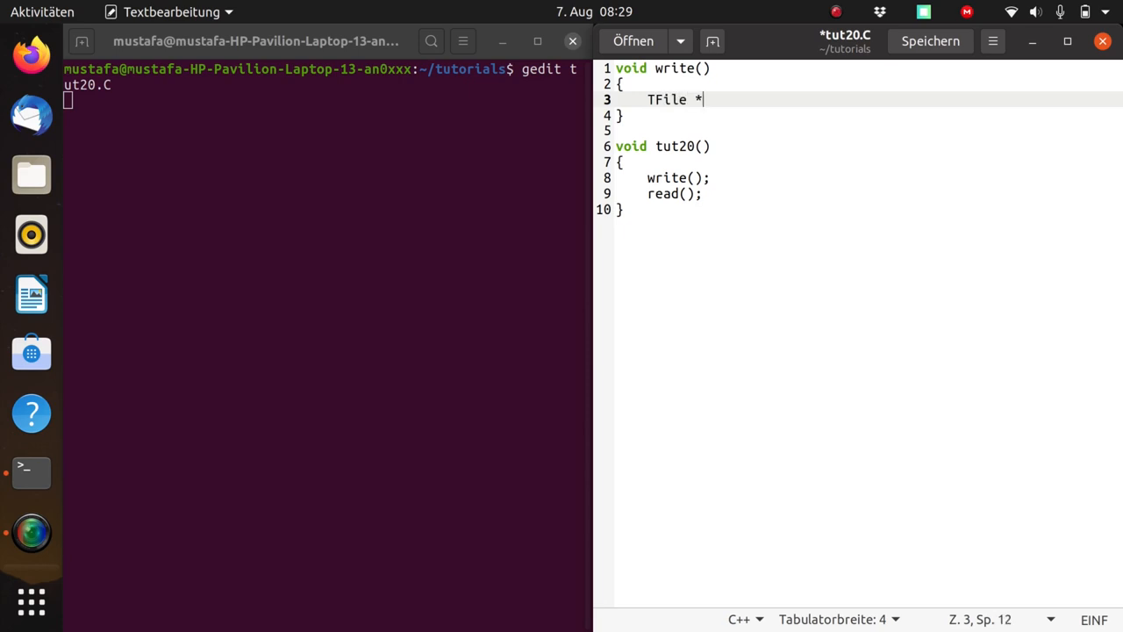
type("output")
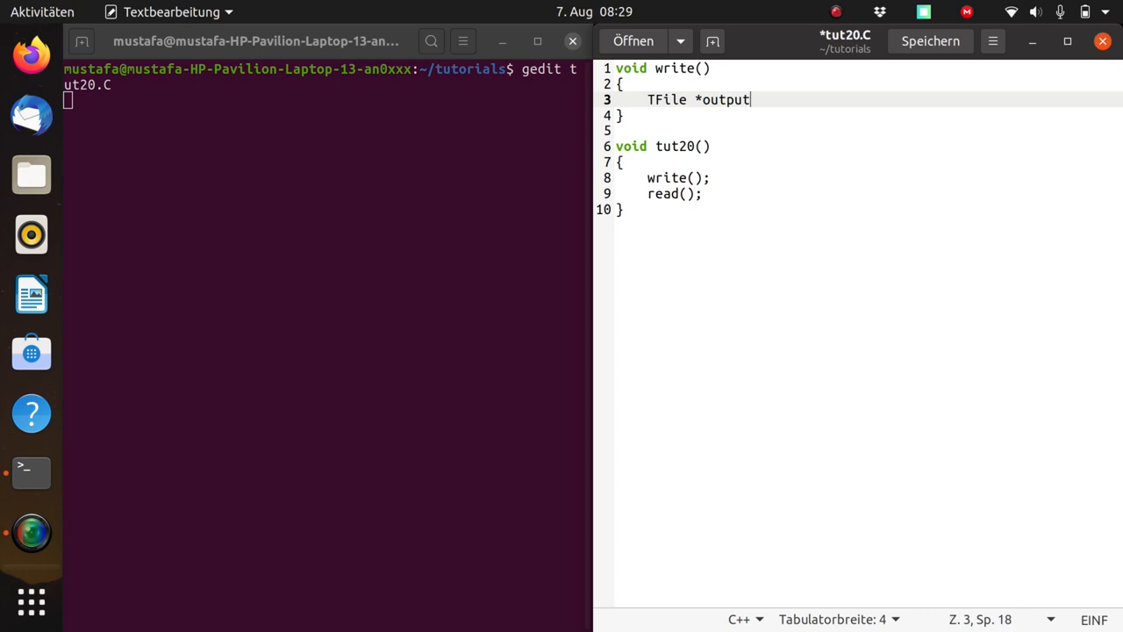
type("= new TFile")
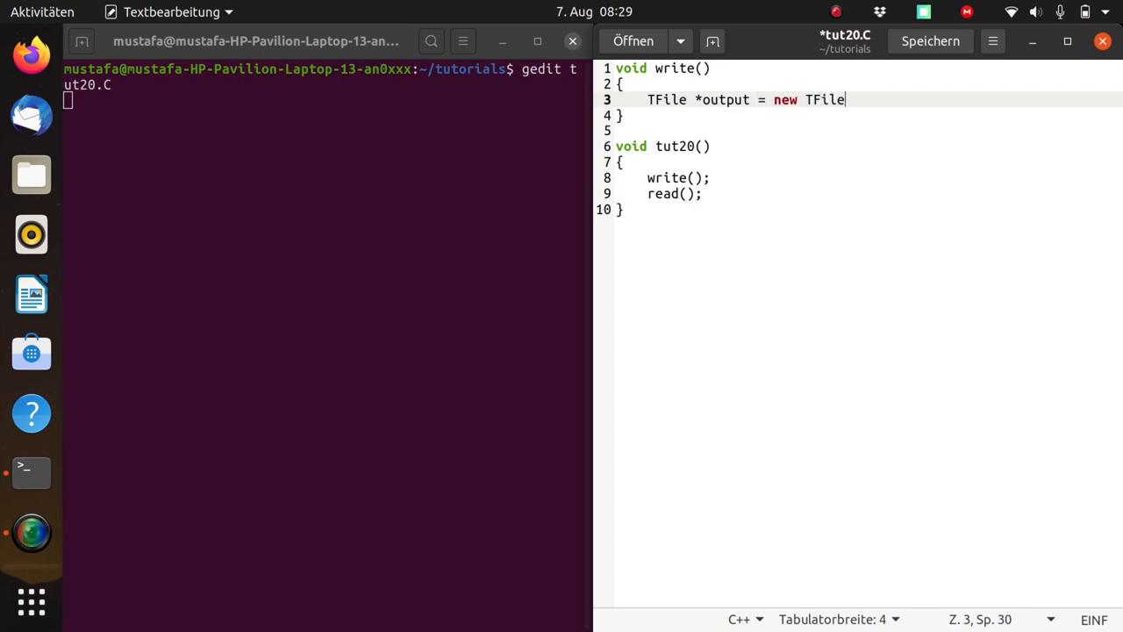
type("(\"")
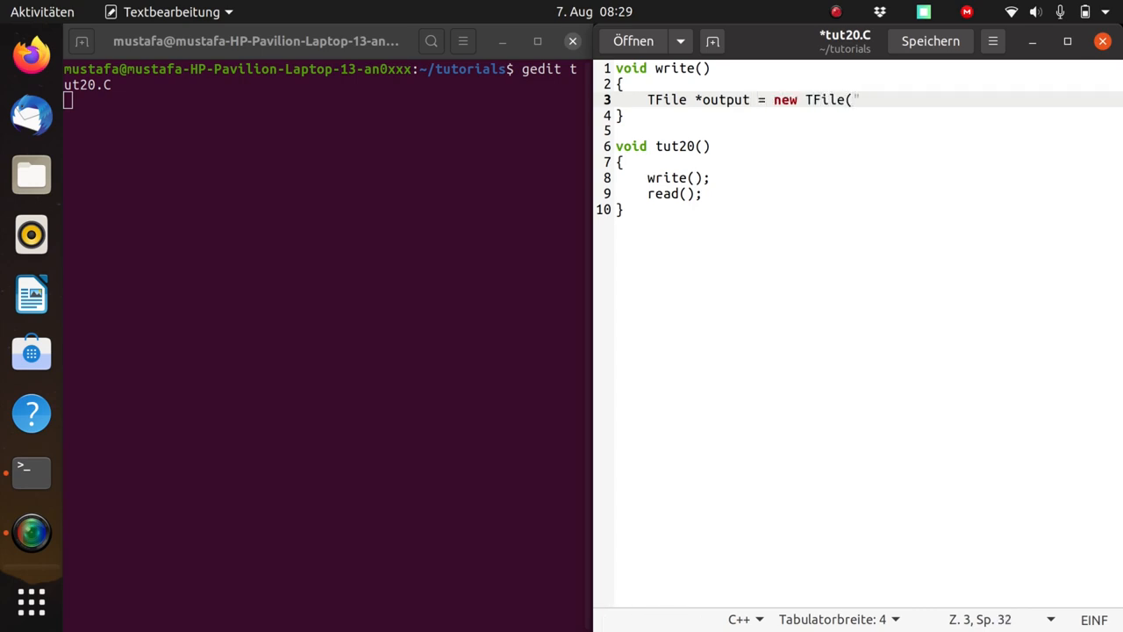
- Complete the TFile line with "tut20.root" and "recreate" mode
type("tut20")
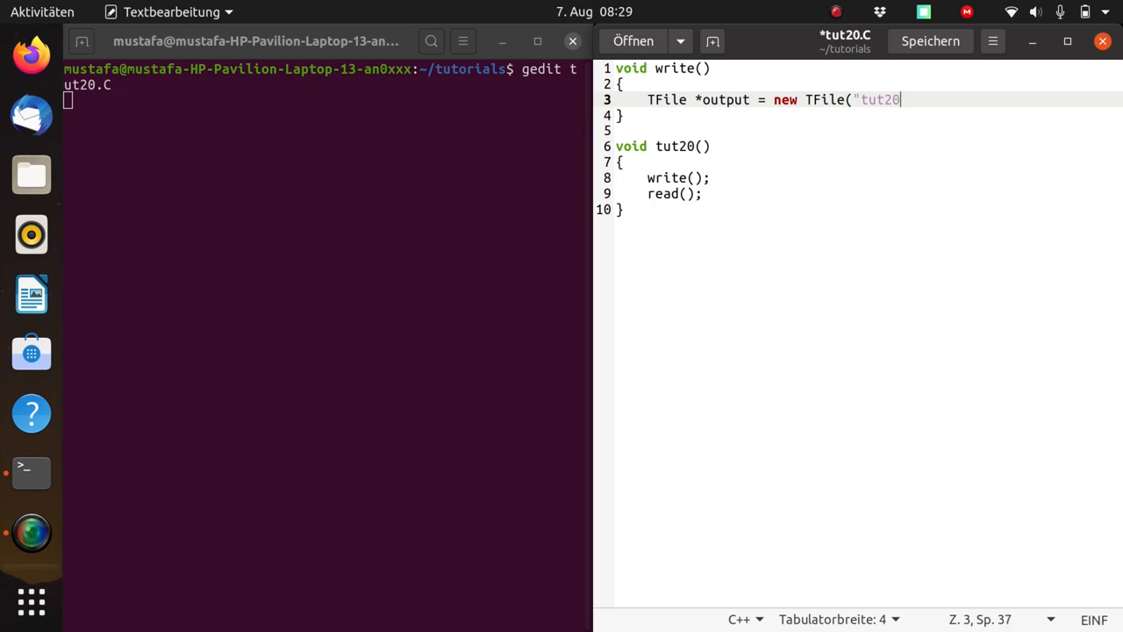
type(".roo")
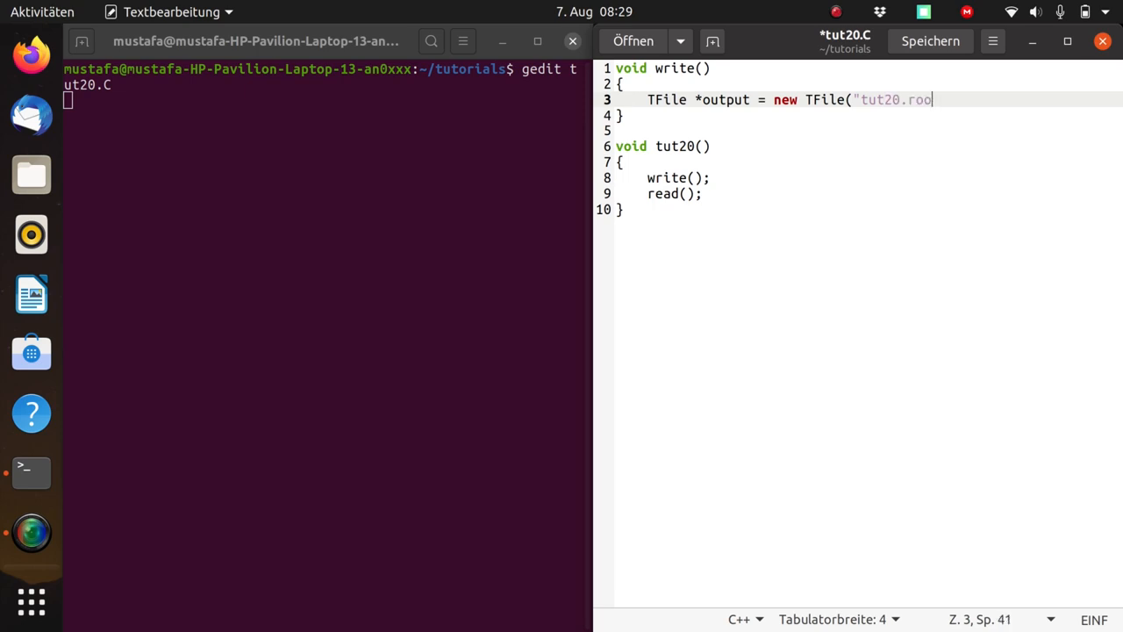
type("t\"")
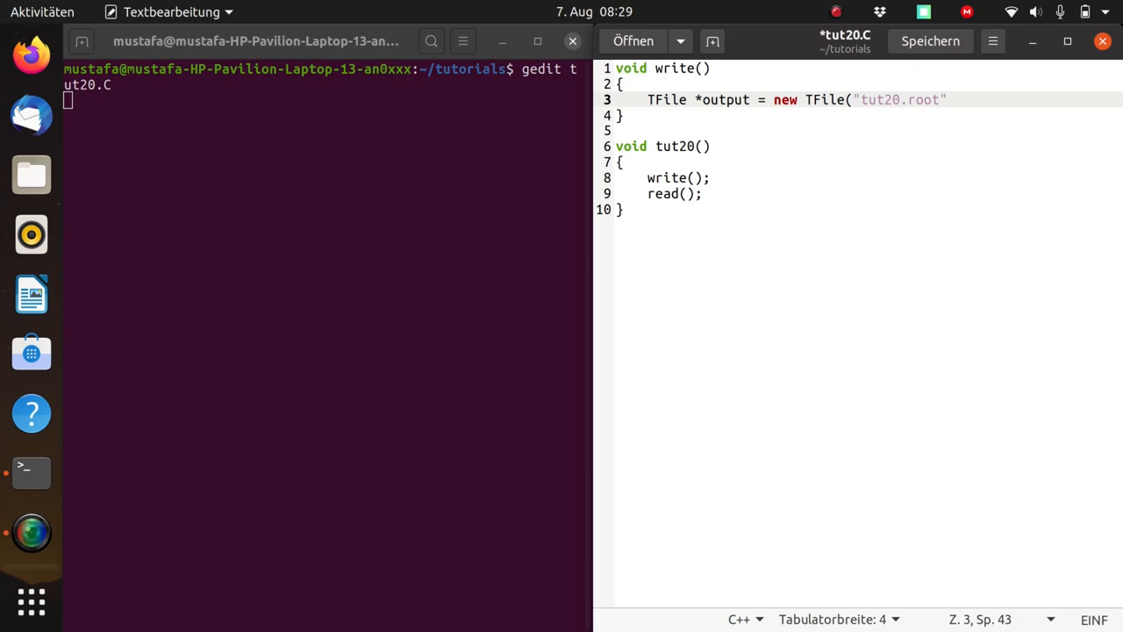
type(", \"re")
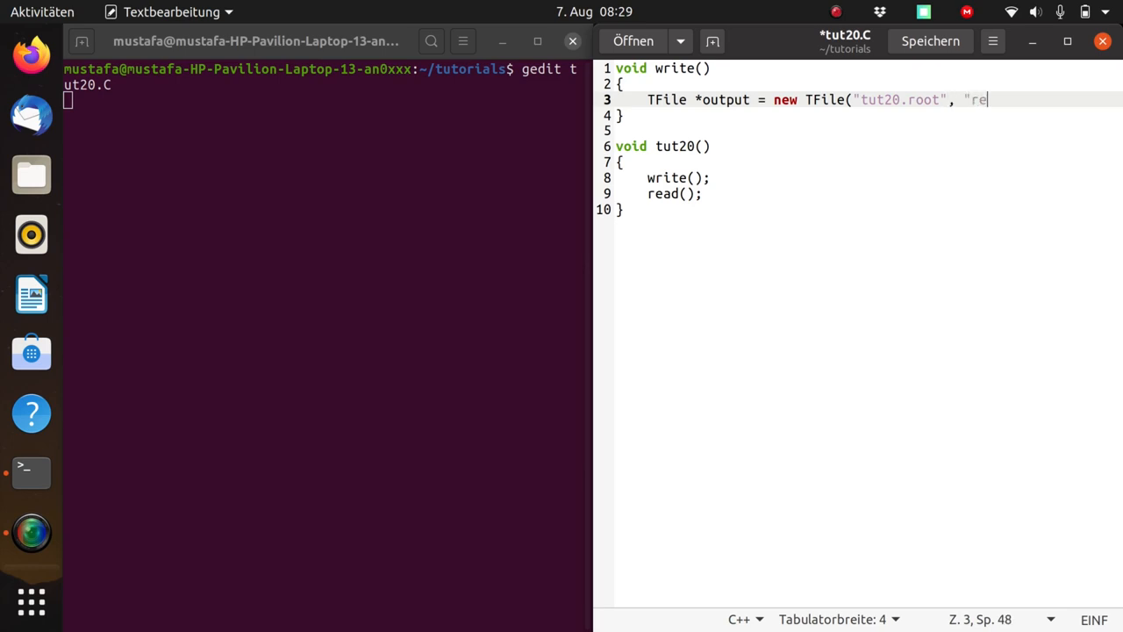
type("create\");")
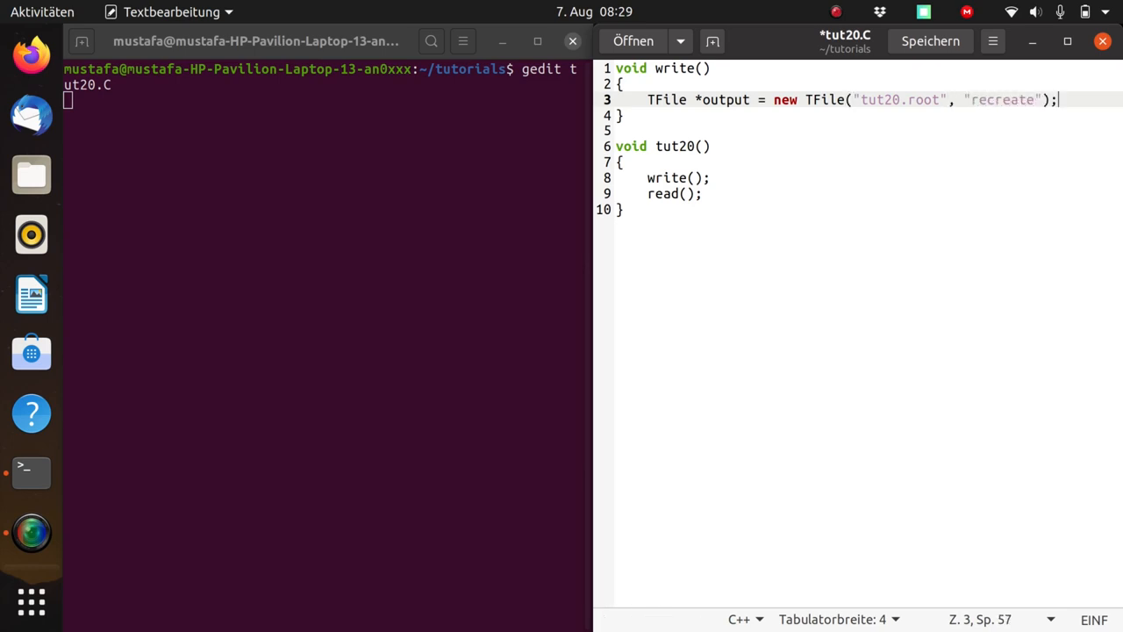
key("Return")
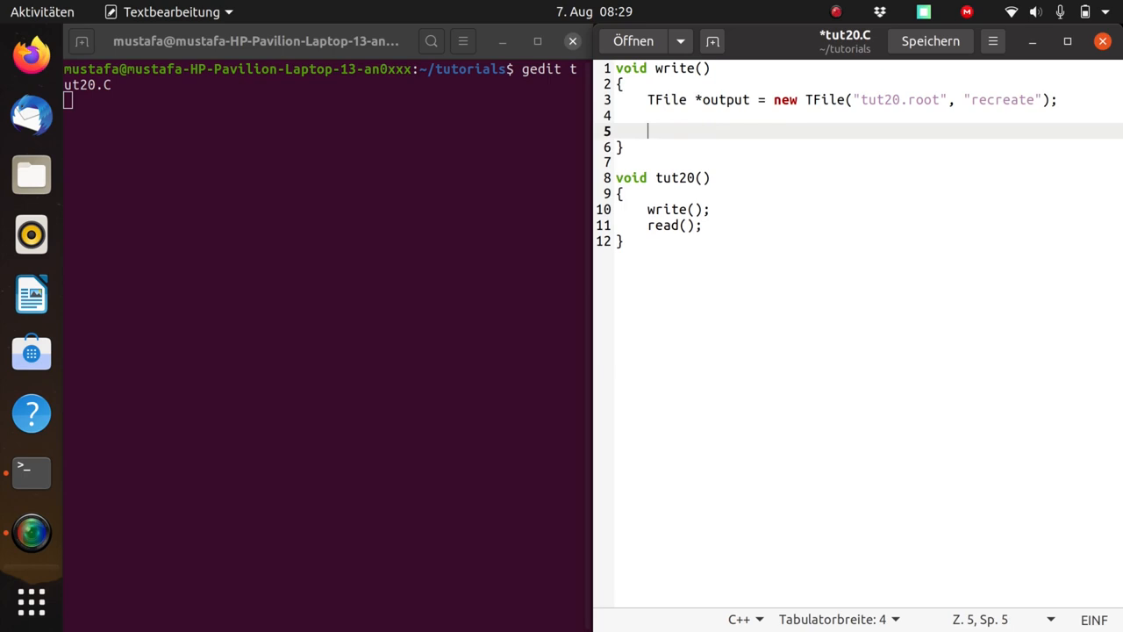
- Create TTree *tree named "tree" and declare double x, y;
type("TTree")
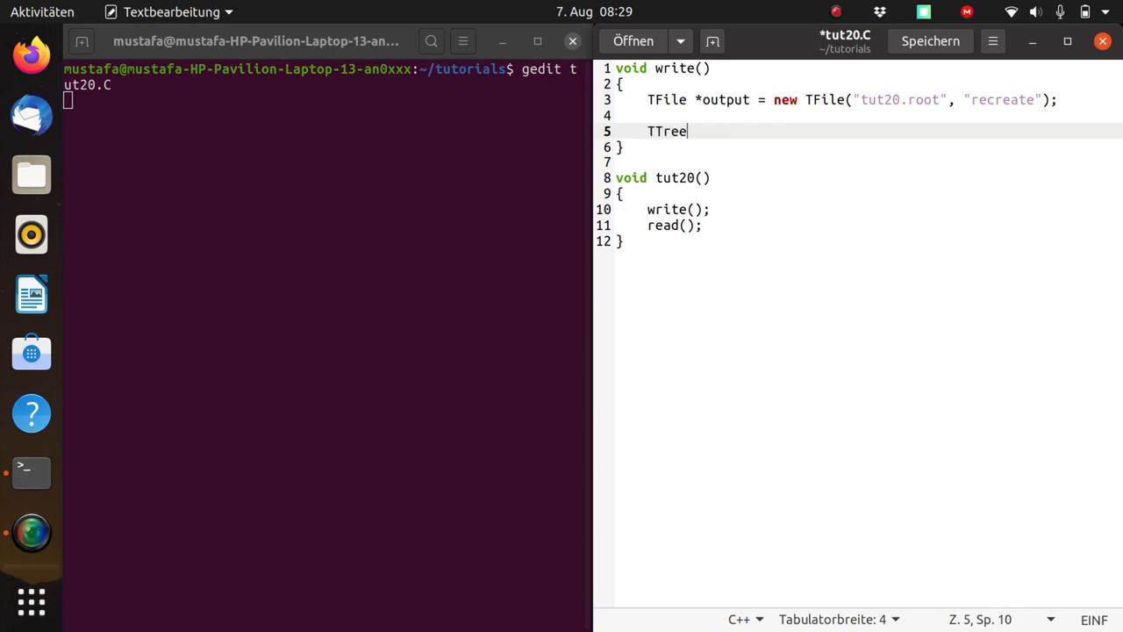
type("*tree")
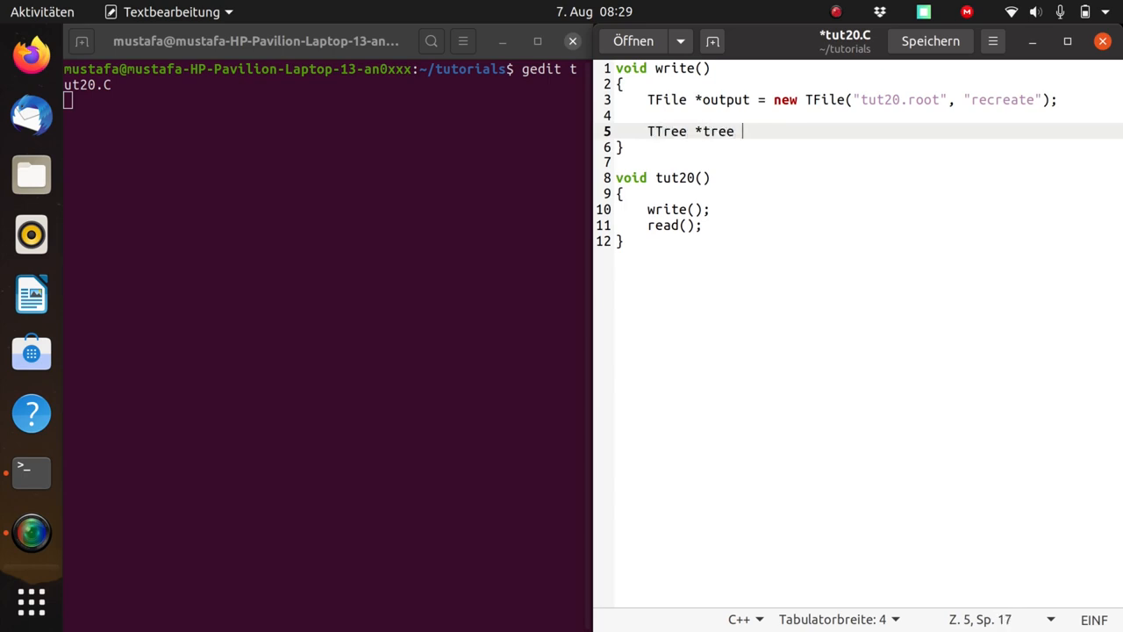
type("= new T")
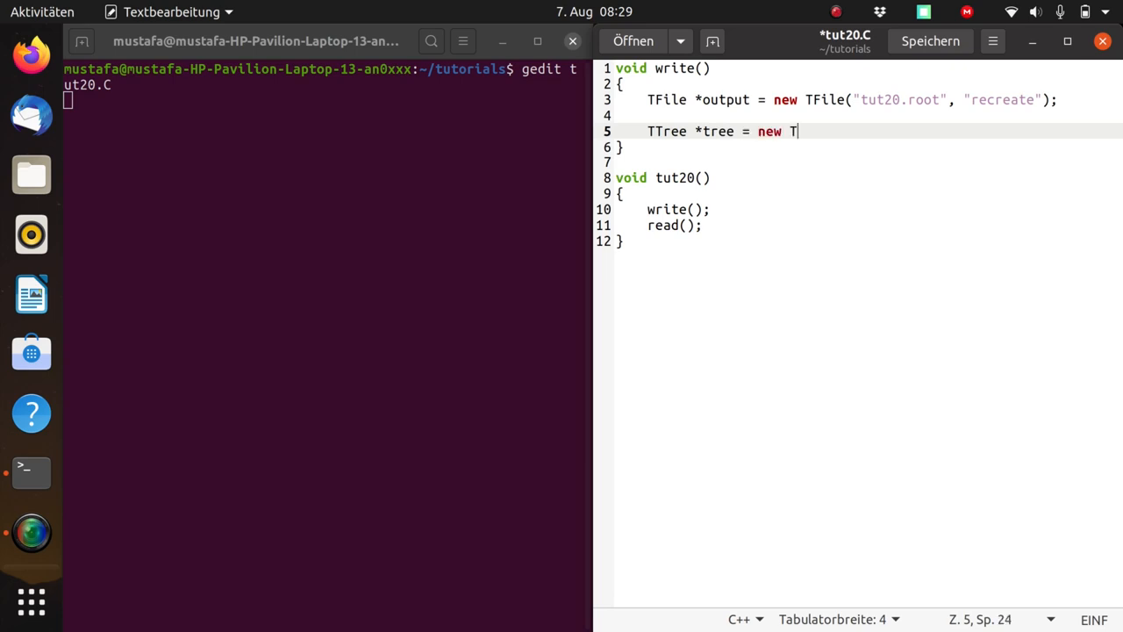
type("Tree(\"t")
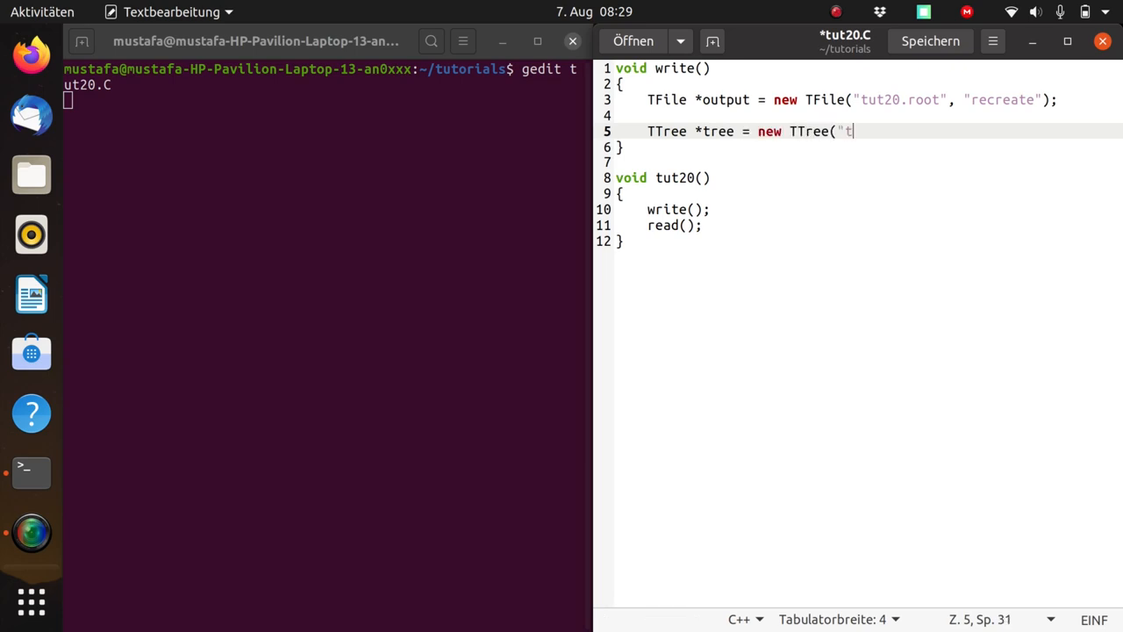
type("ree\", \"tree\");")
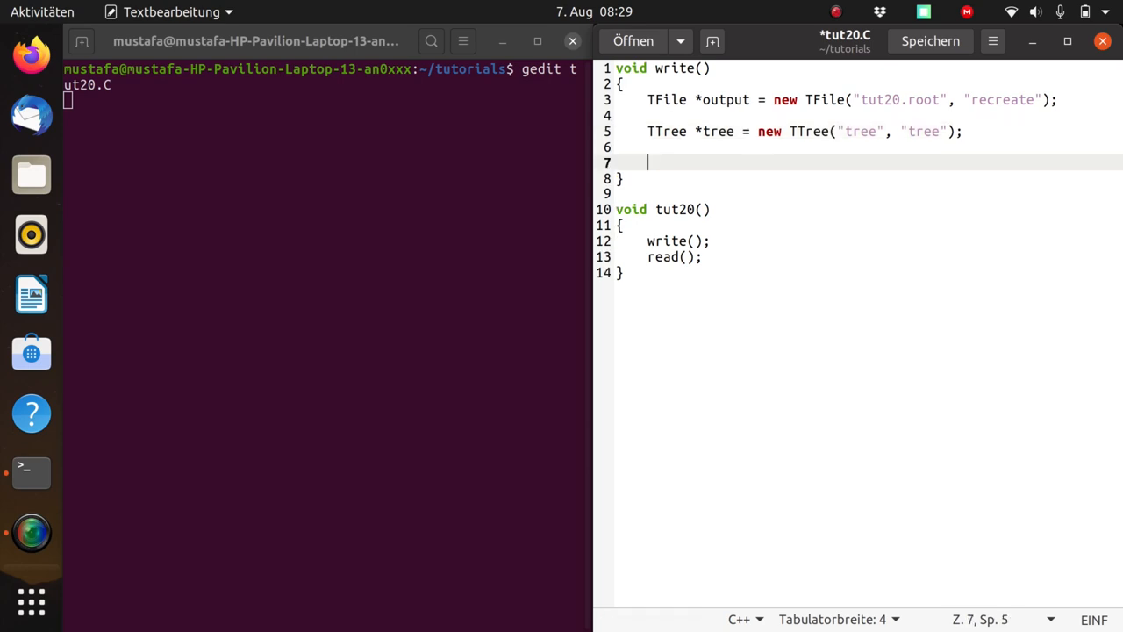
type("do")
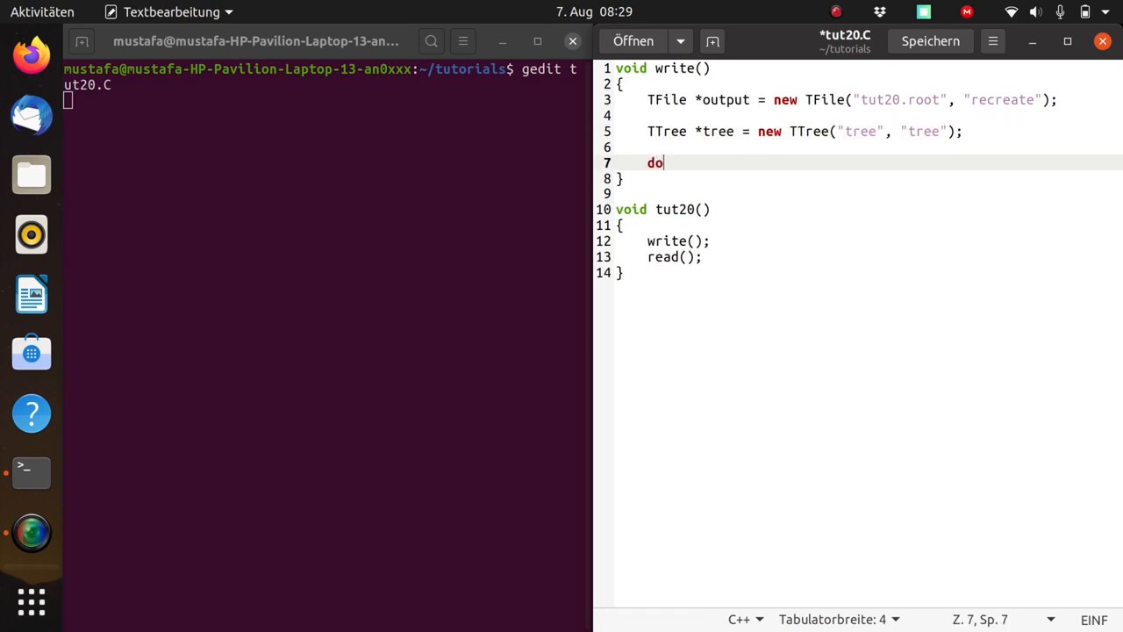
type("uble")
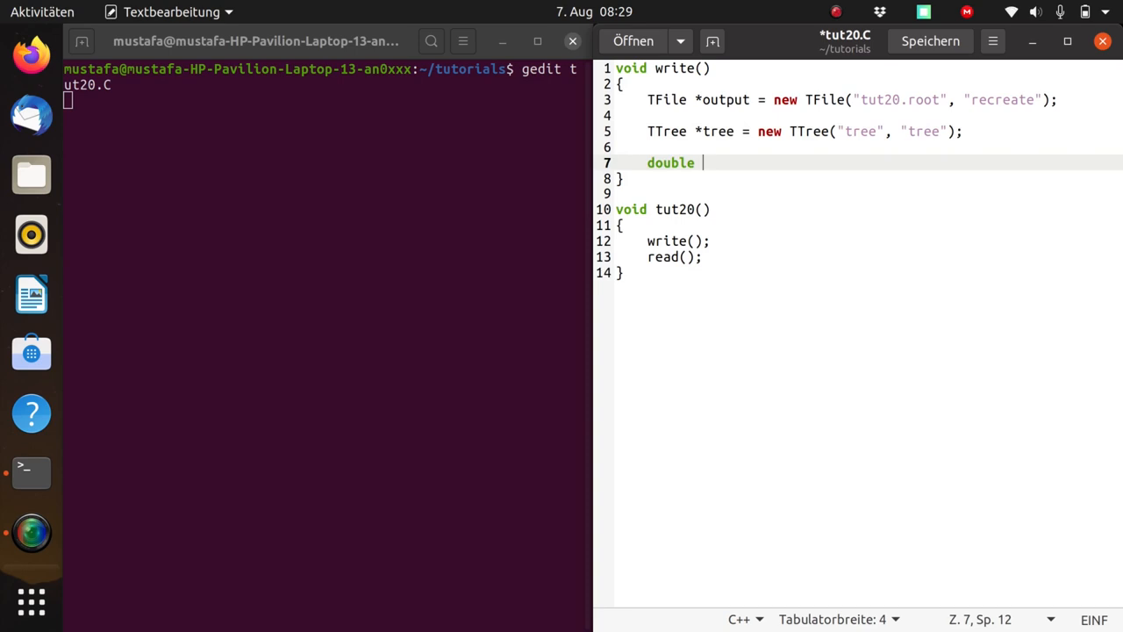
type("x, y")
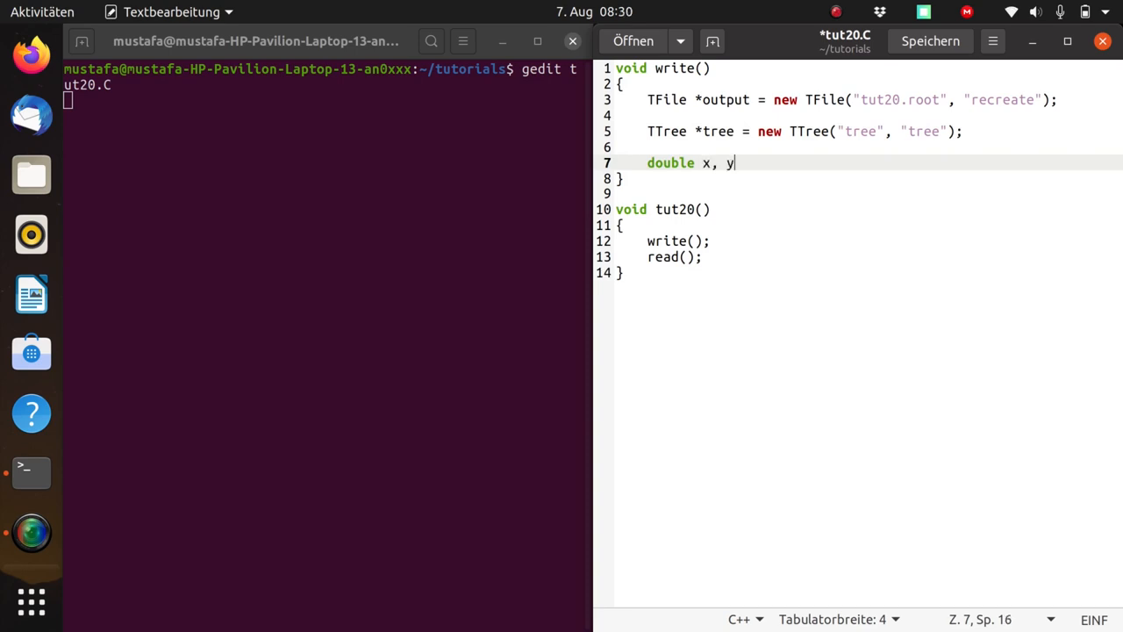
key("Return")
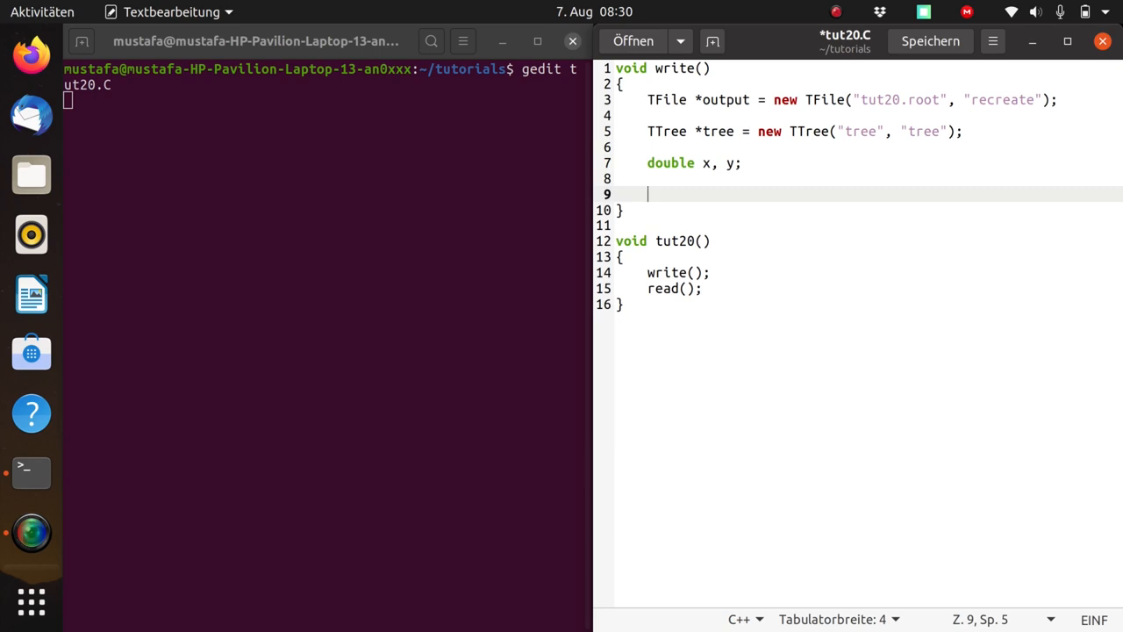
- Add tree->Branch lines for "x" with "x/D" and "y" with "y/D"
type("tree->")
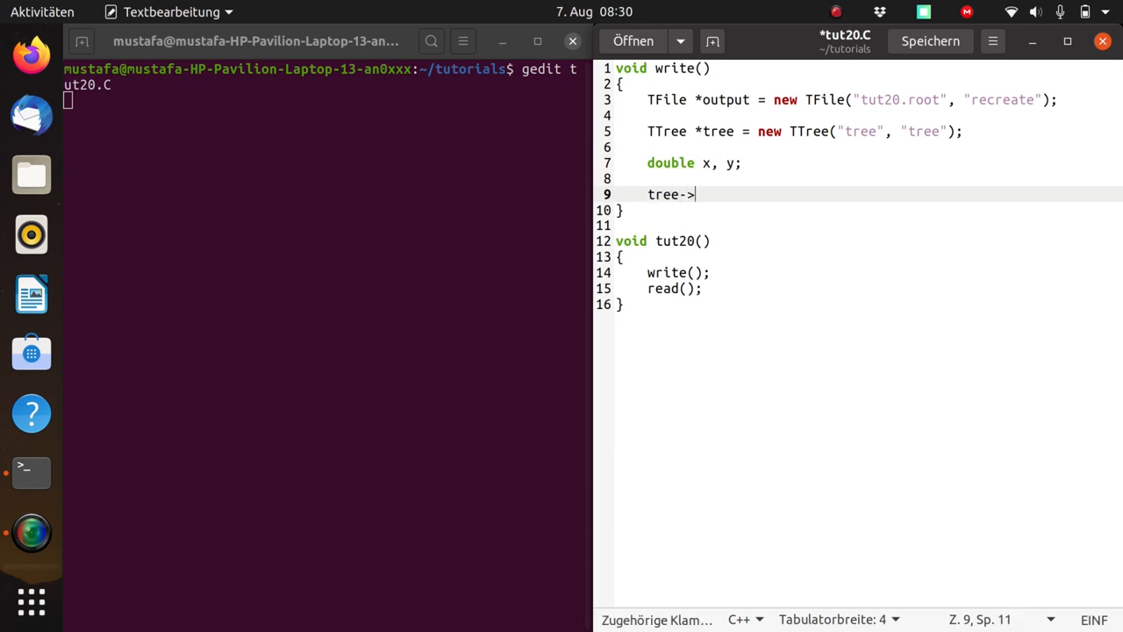
type("B")
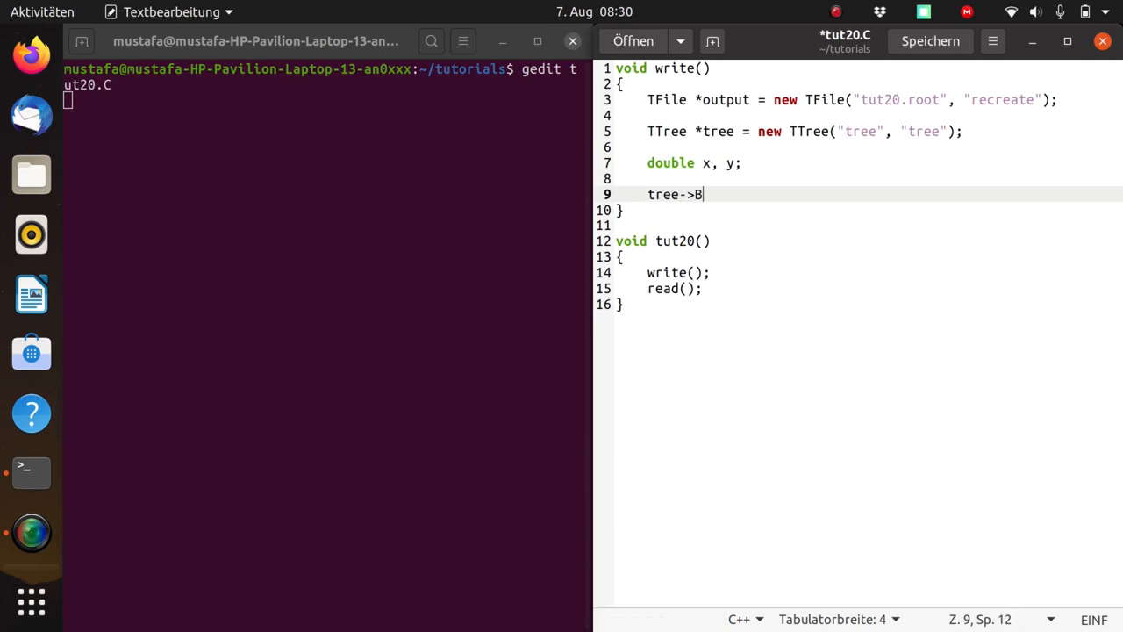
type("ranch(\"")
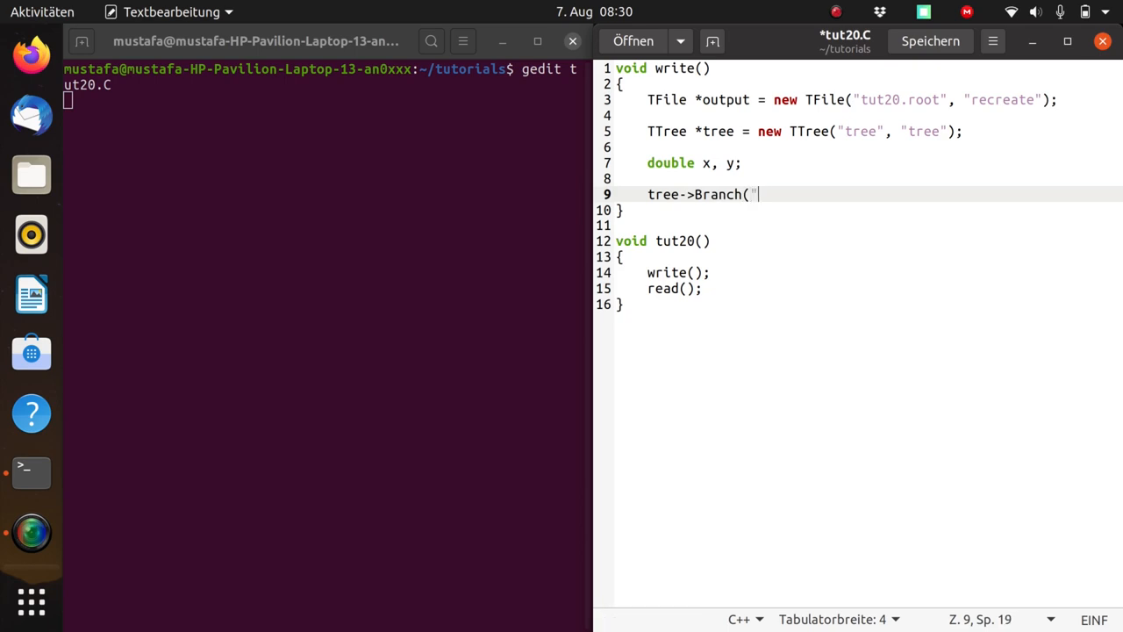
type("x\",")
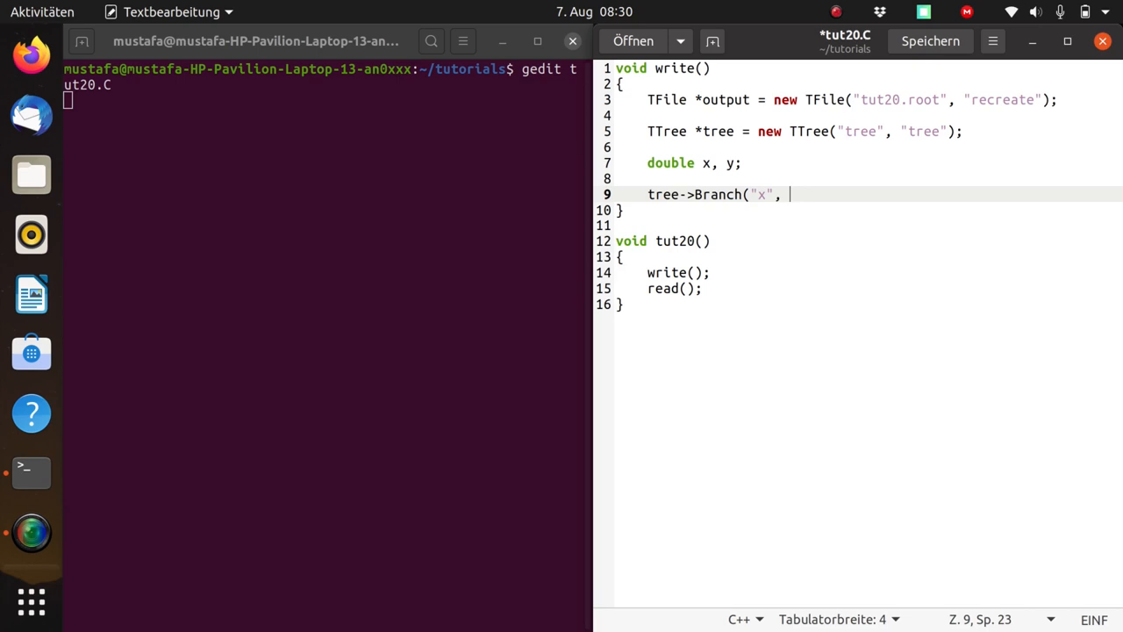
type("&x")
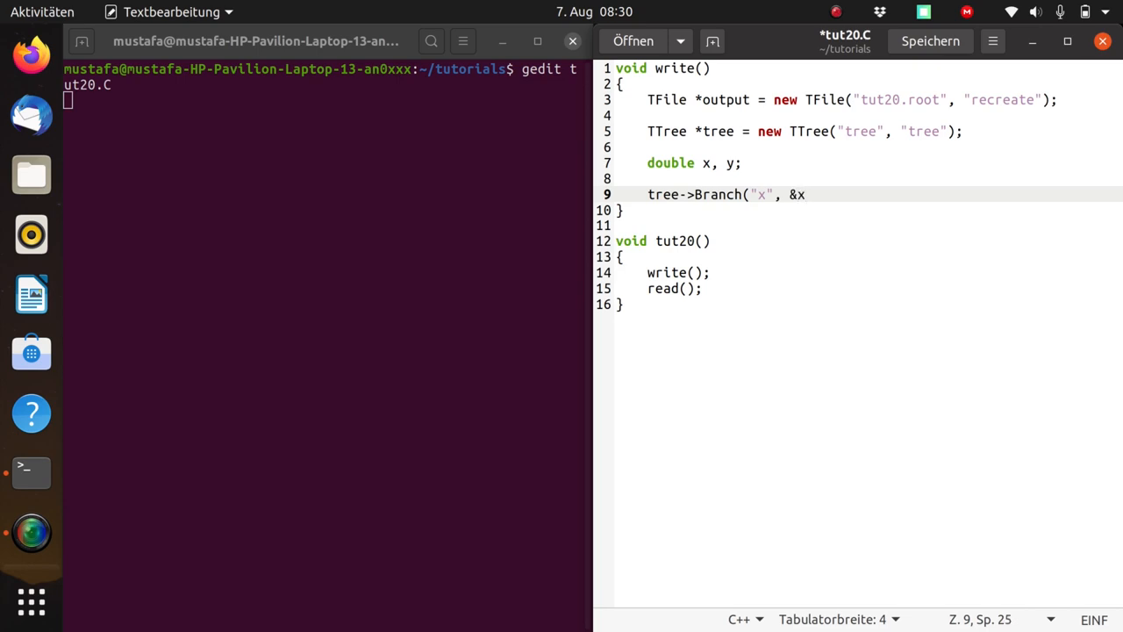
type(", \"x/")
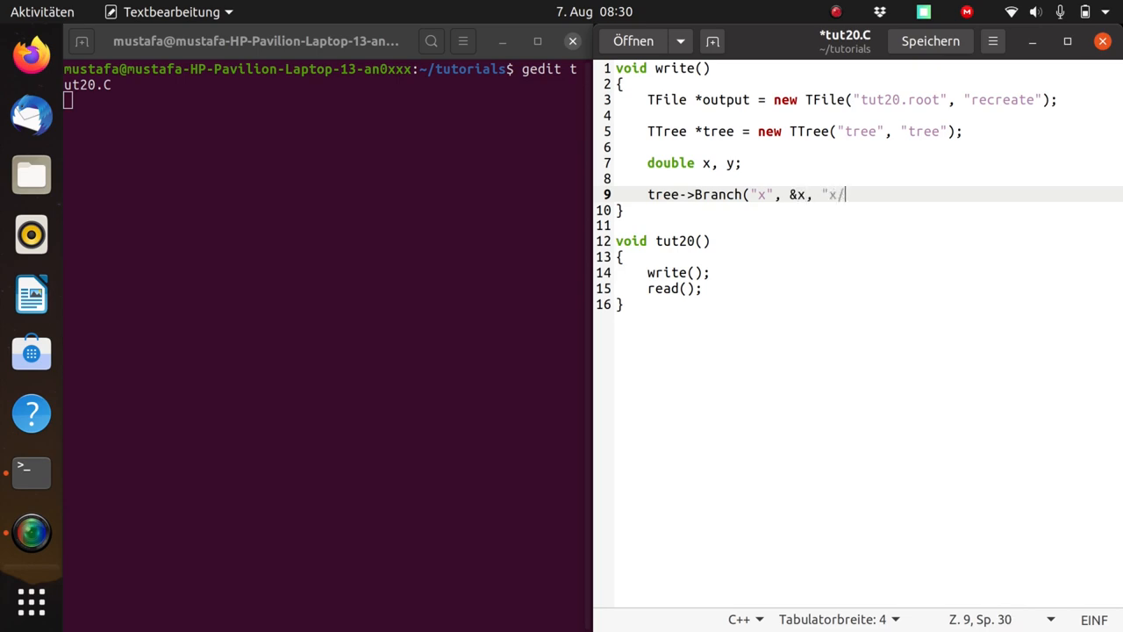
type("D\");")
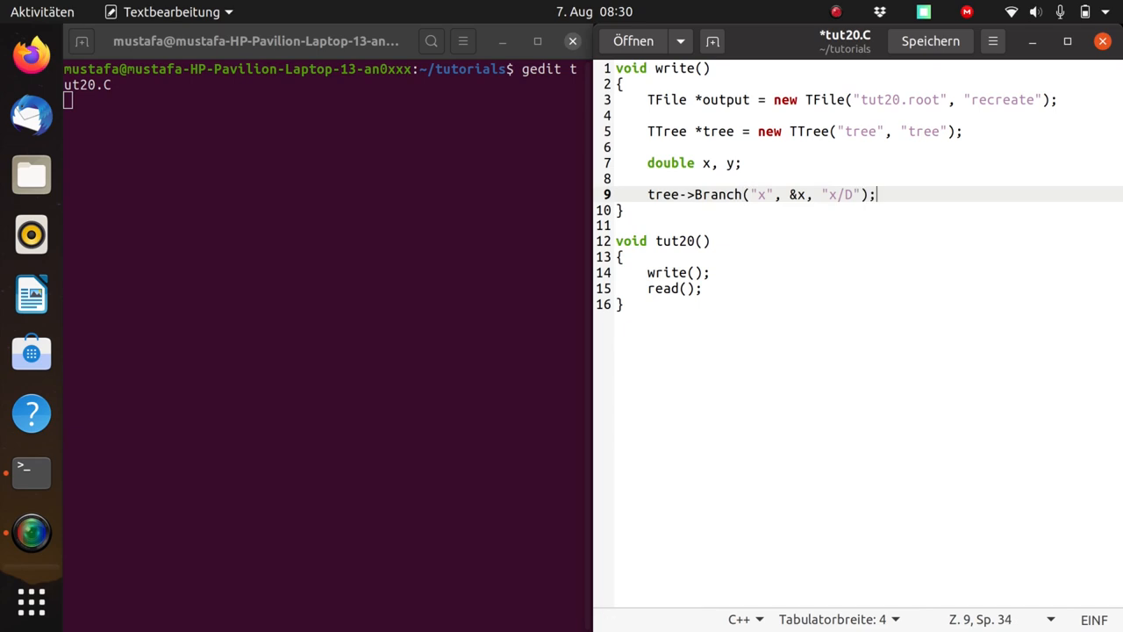
type("tre")
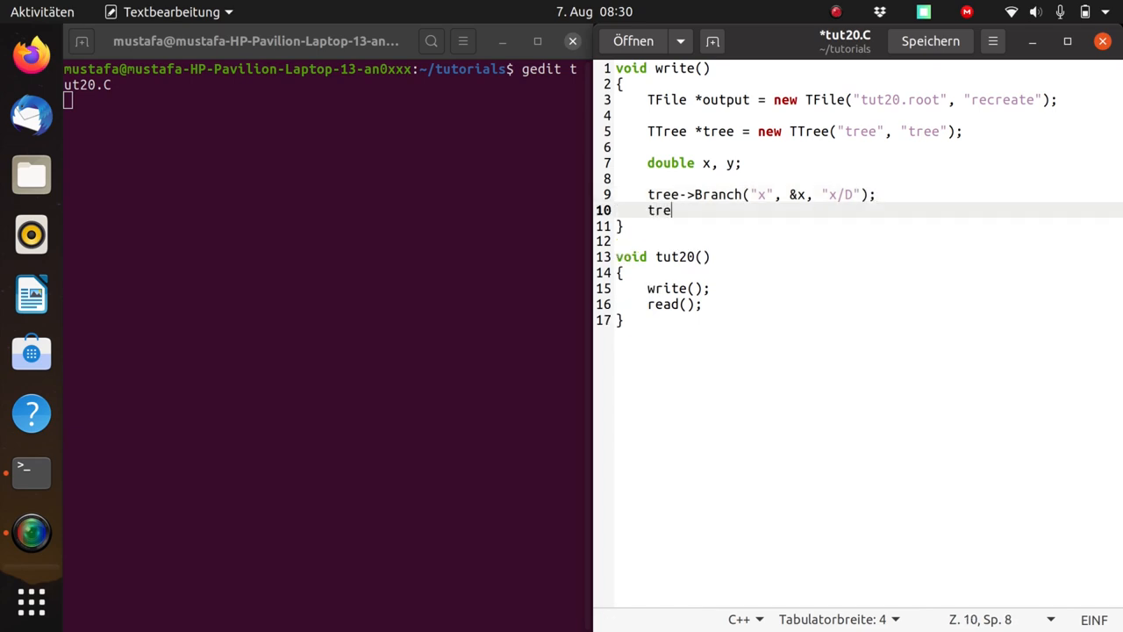
type("e->Branch(")
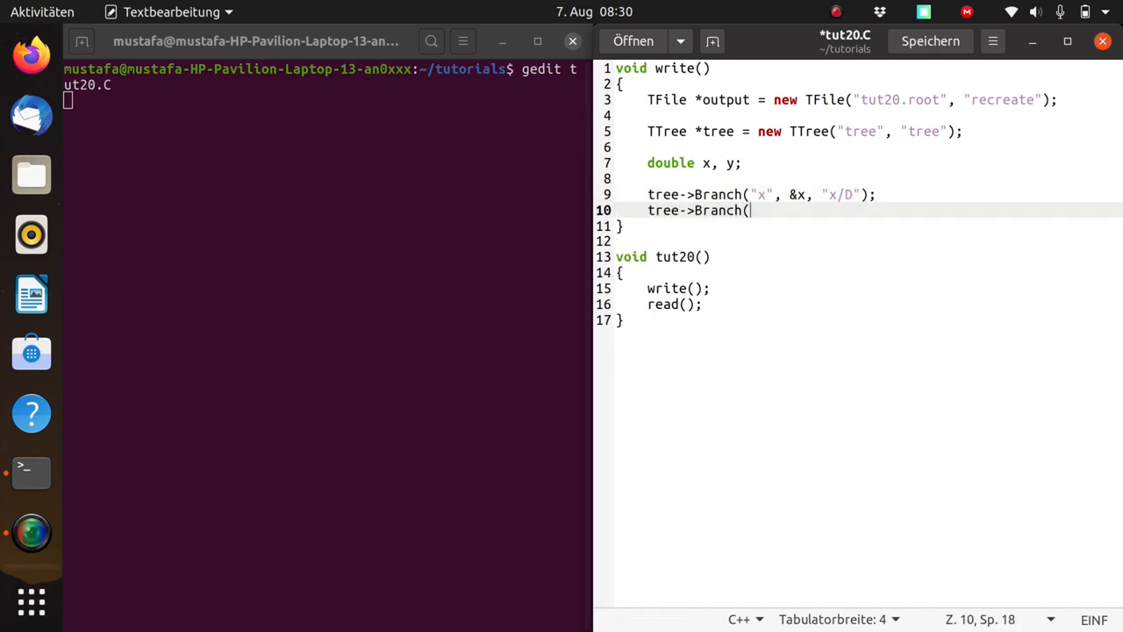
type("\"y\", &x")
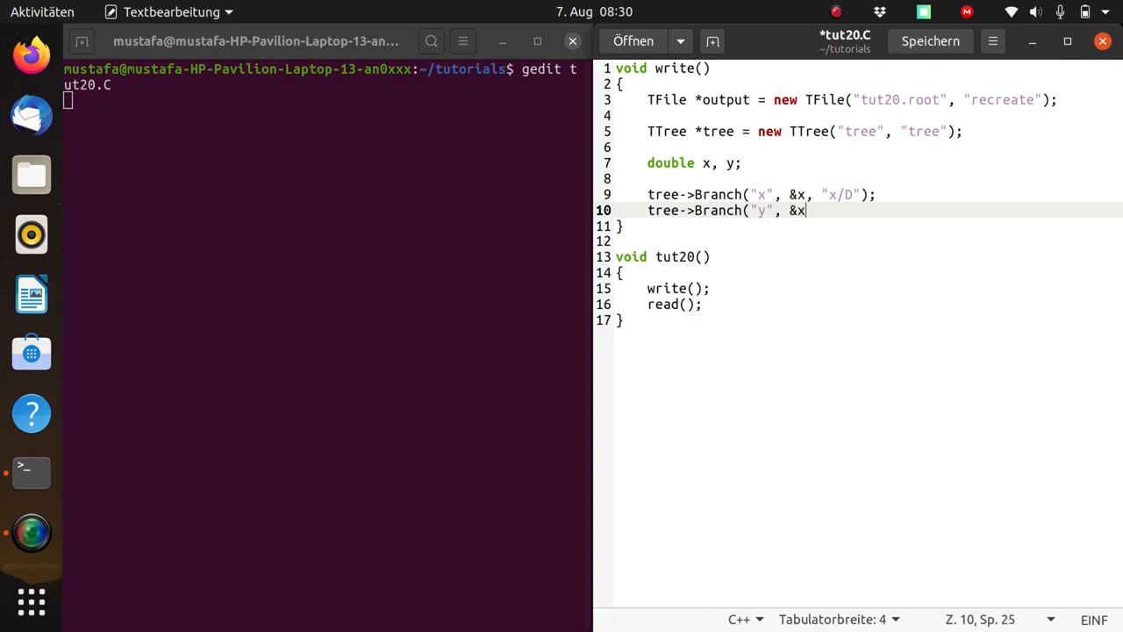
type(", \"y/D\");")
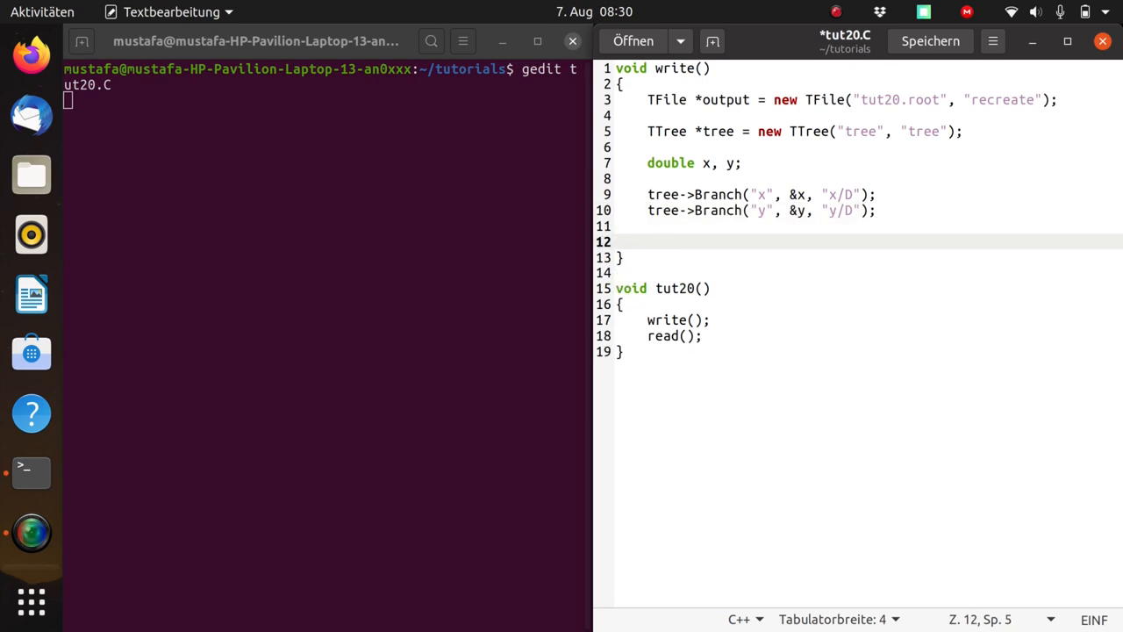
- Declare a TRandom2 *r random generator after the branches
left_click(648, 241)
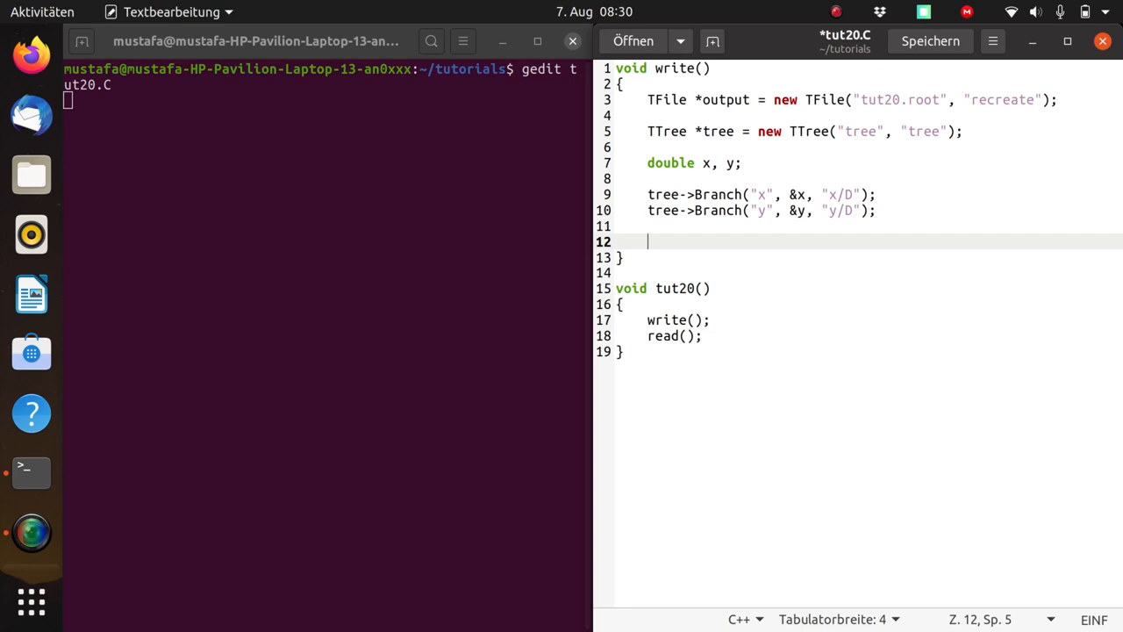
type("Tr")
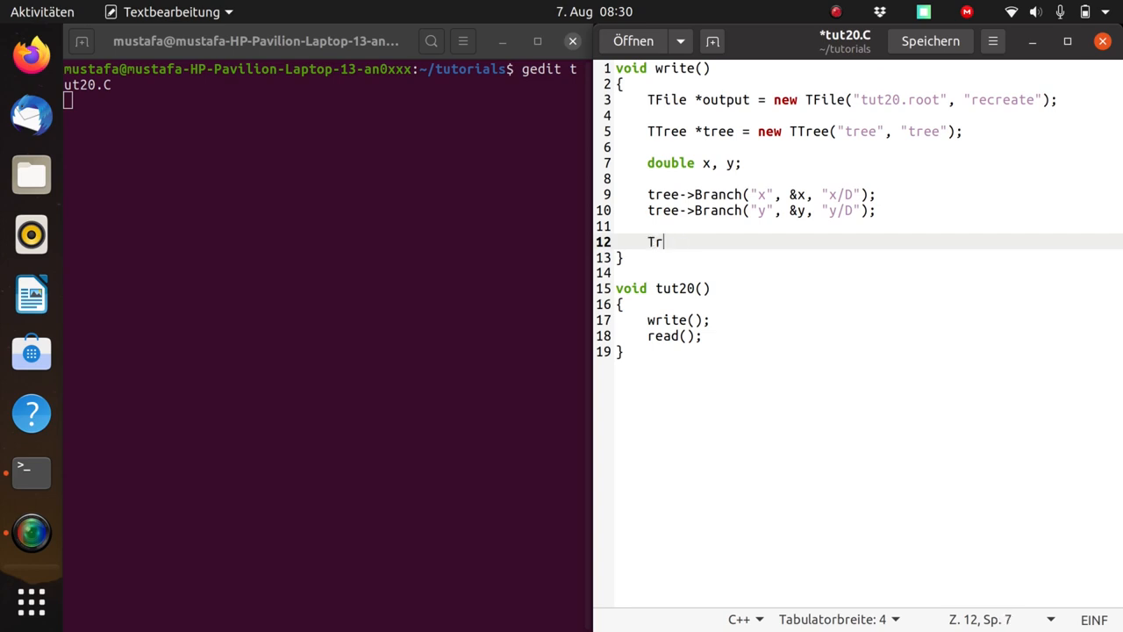
type("andom")
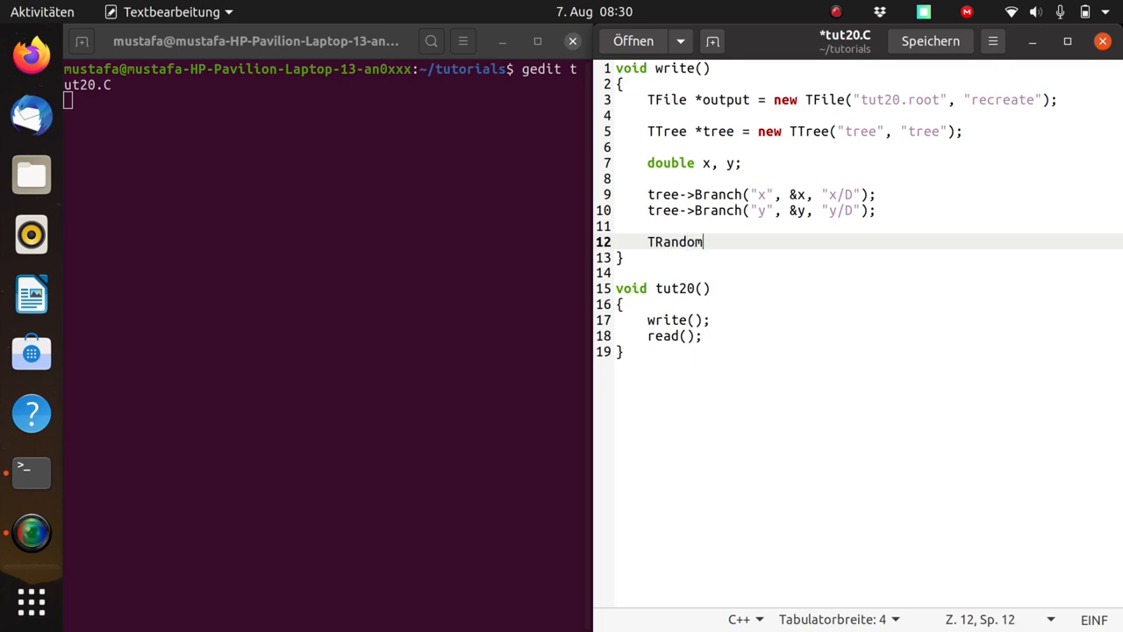
type("2 *r")
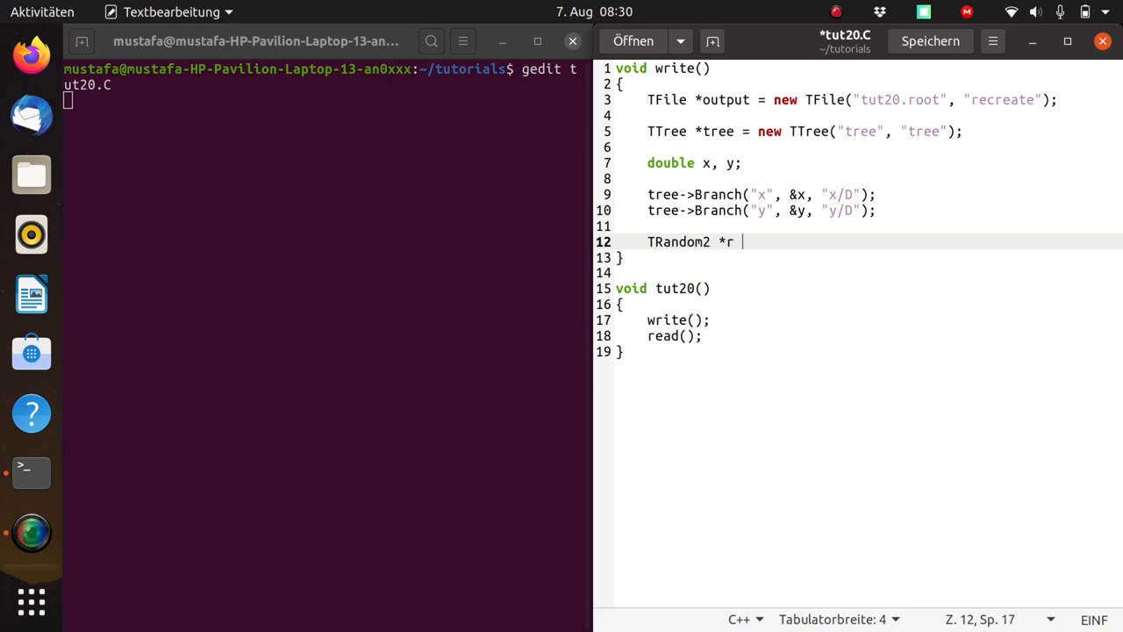
type("= new TRandom2();")
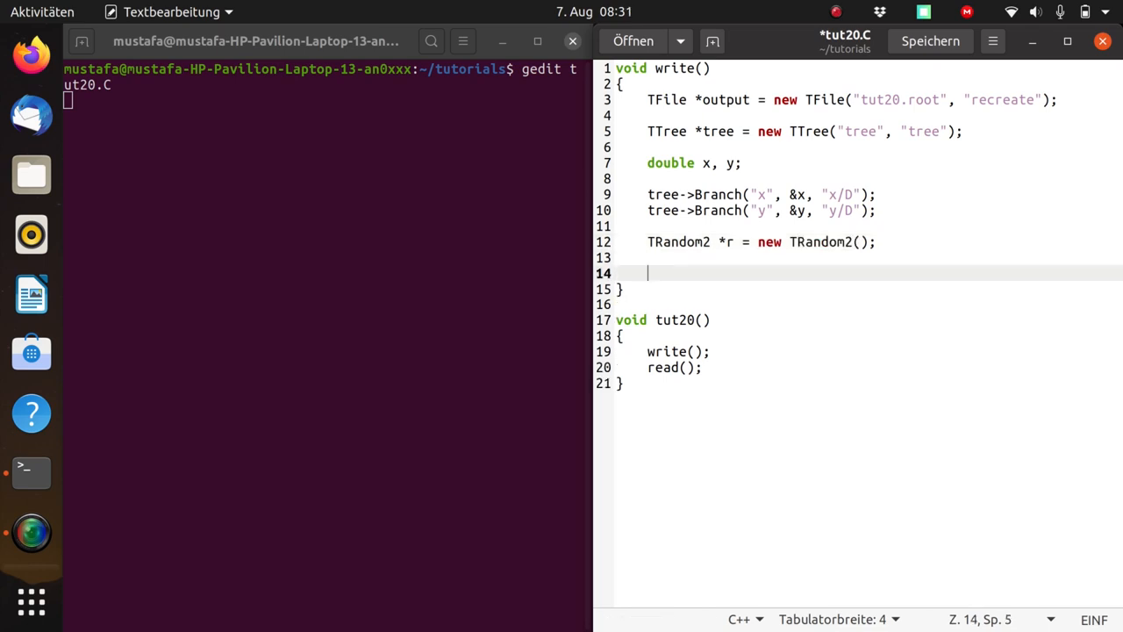
- Write a for loop over 1e6 entries setting x from r->Rndm()
type("for(i")
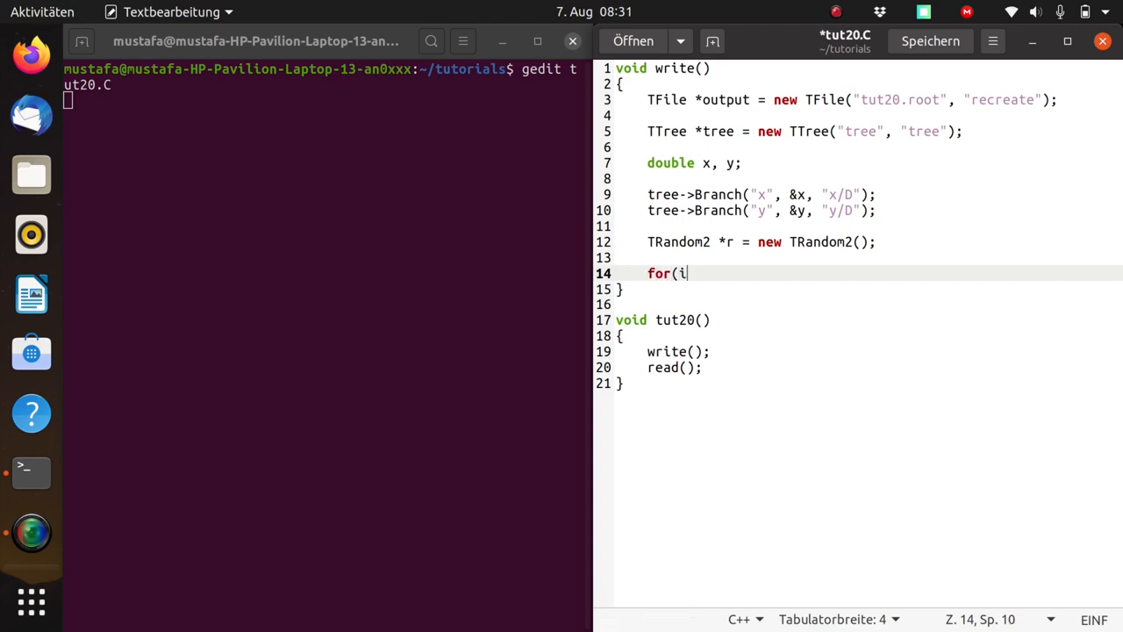
type("nt")
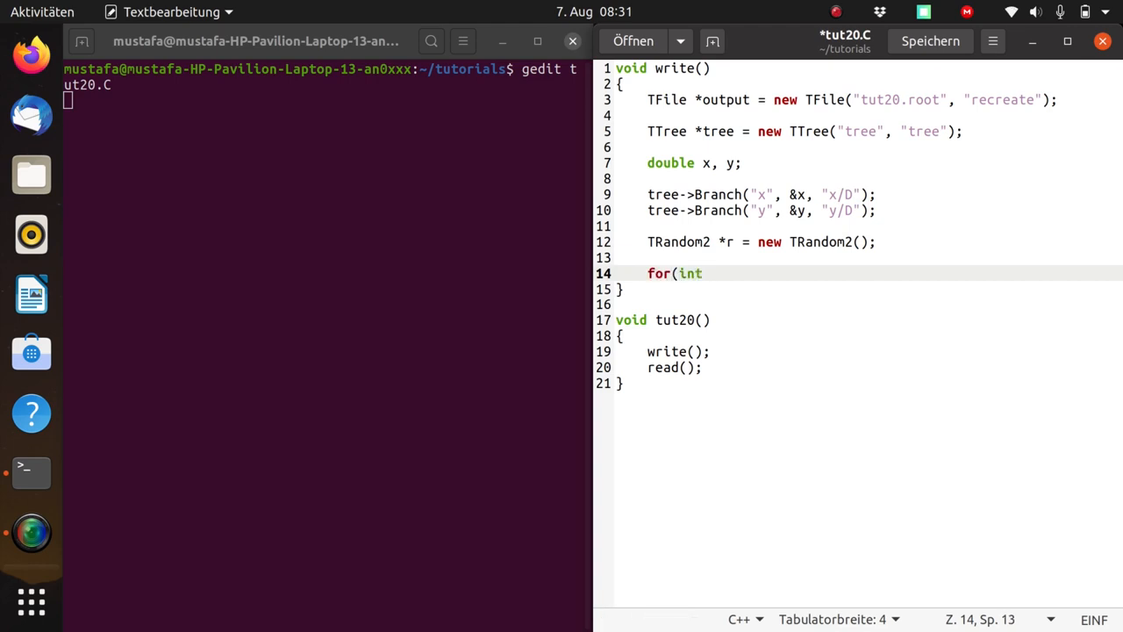
type("i = 0")
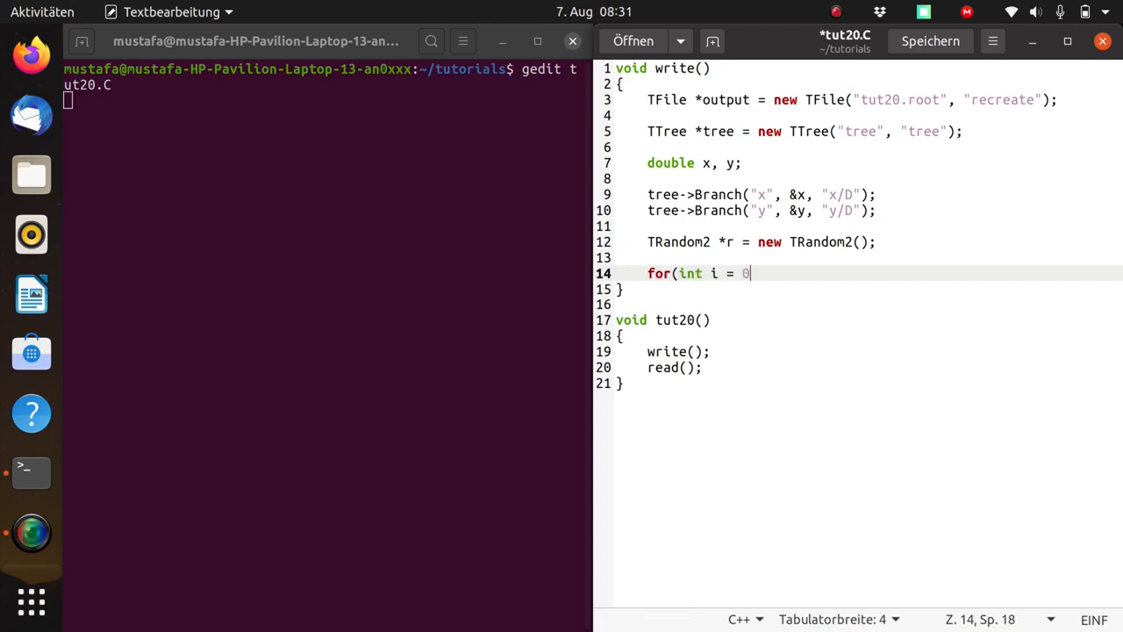
type("; i <")
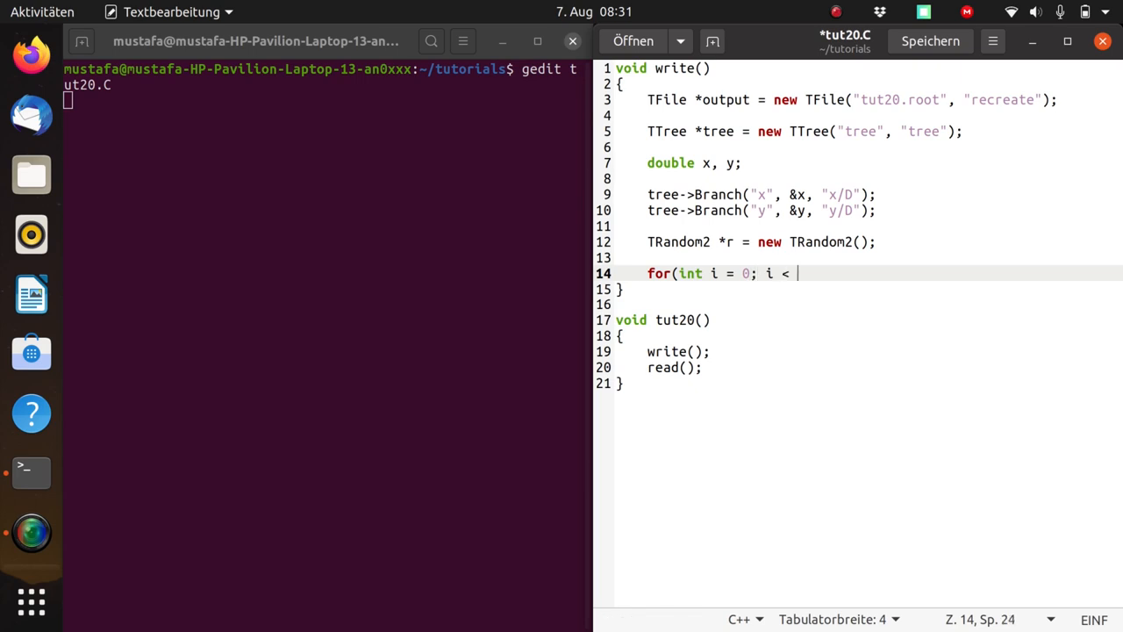
type("1e6; i++")
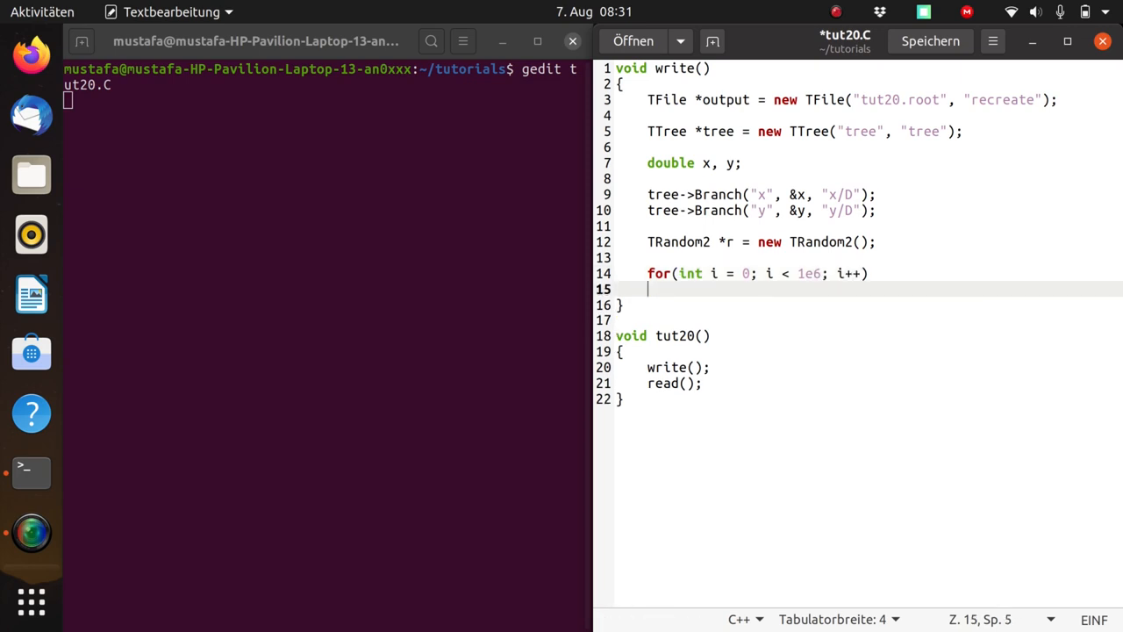
type("{")
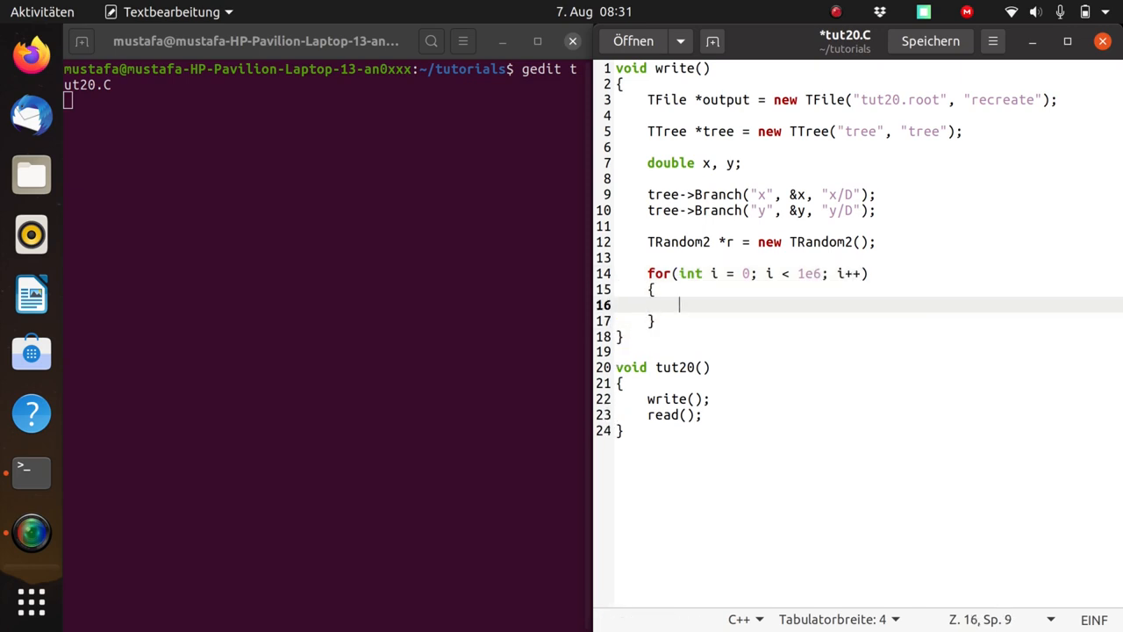
type("x")
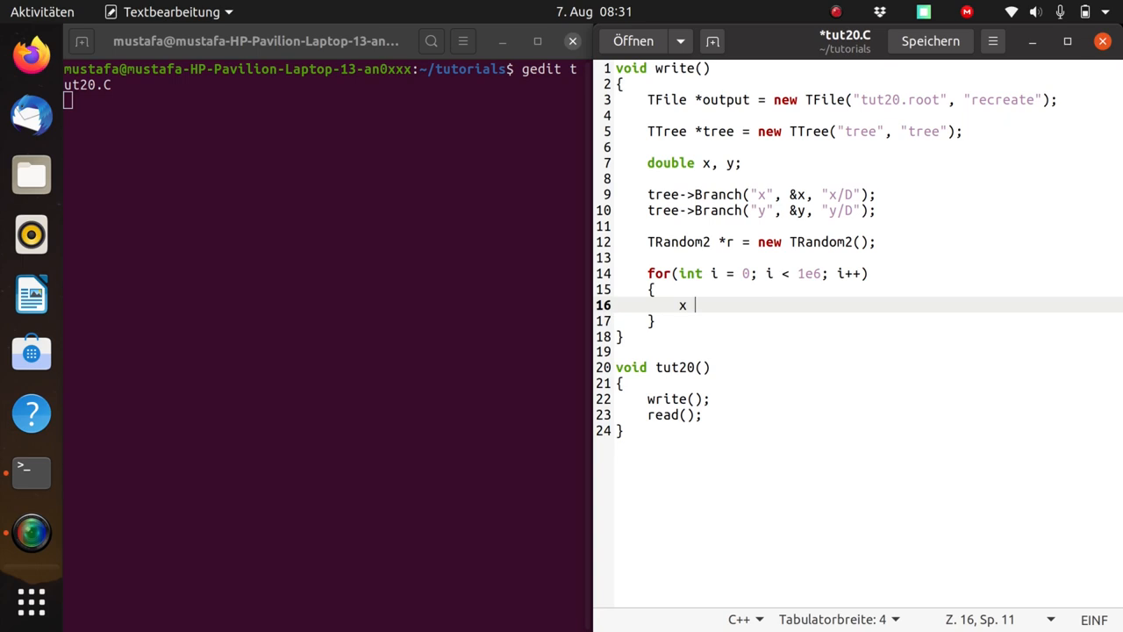
type("= 1+r-")
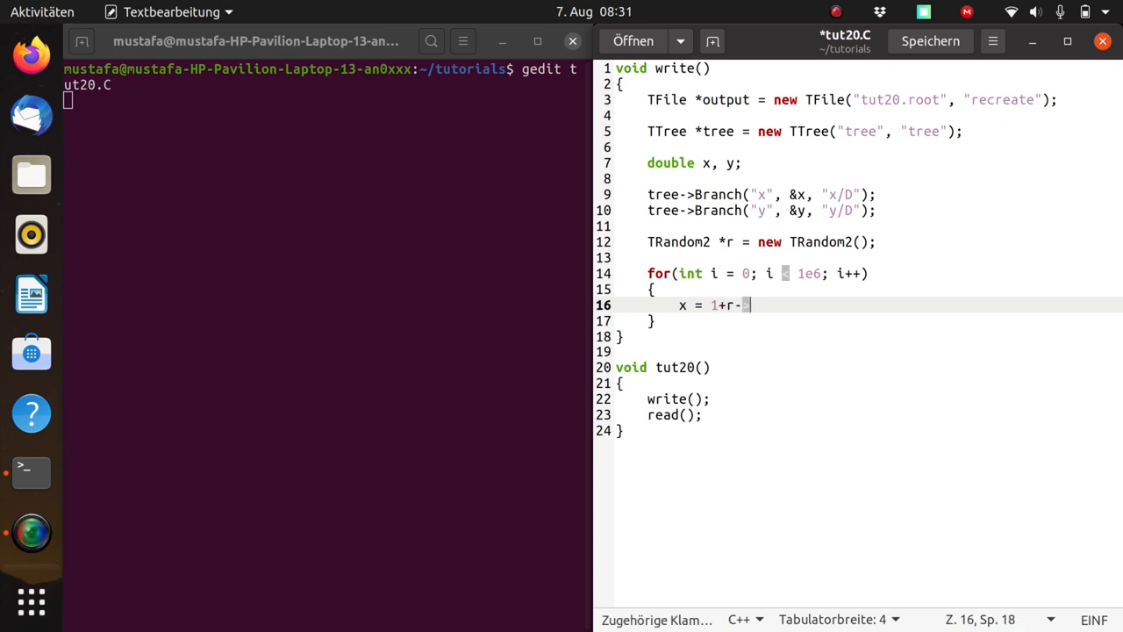
type(">Rnd")
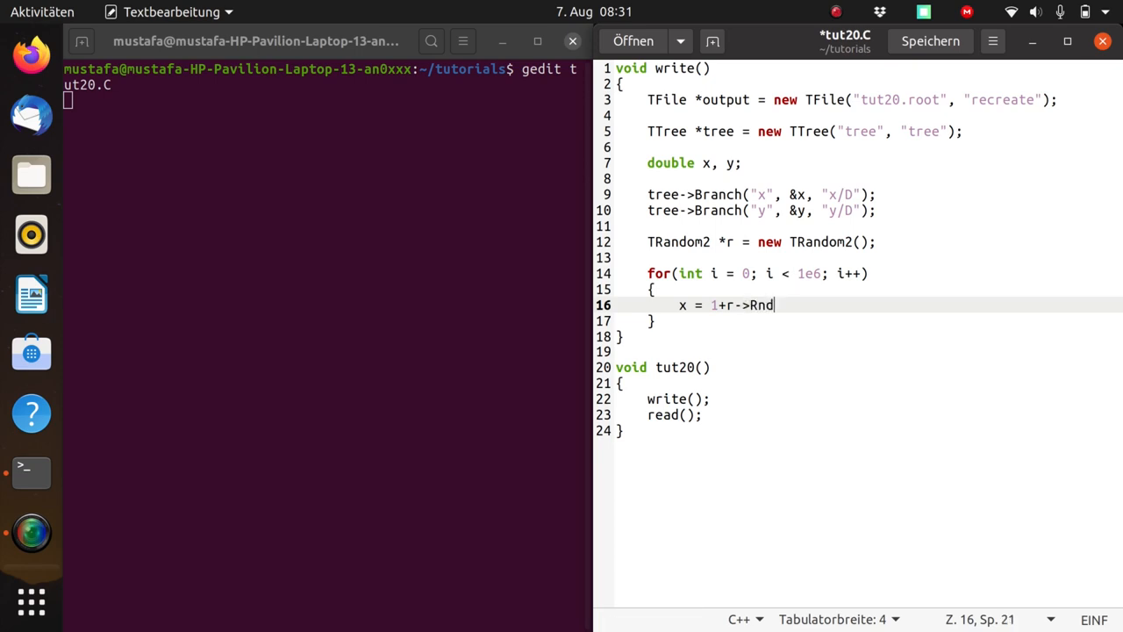
type("m()*1")
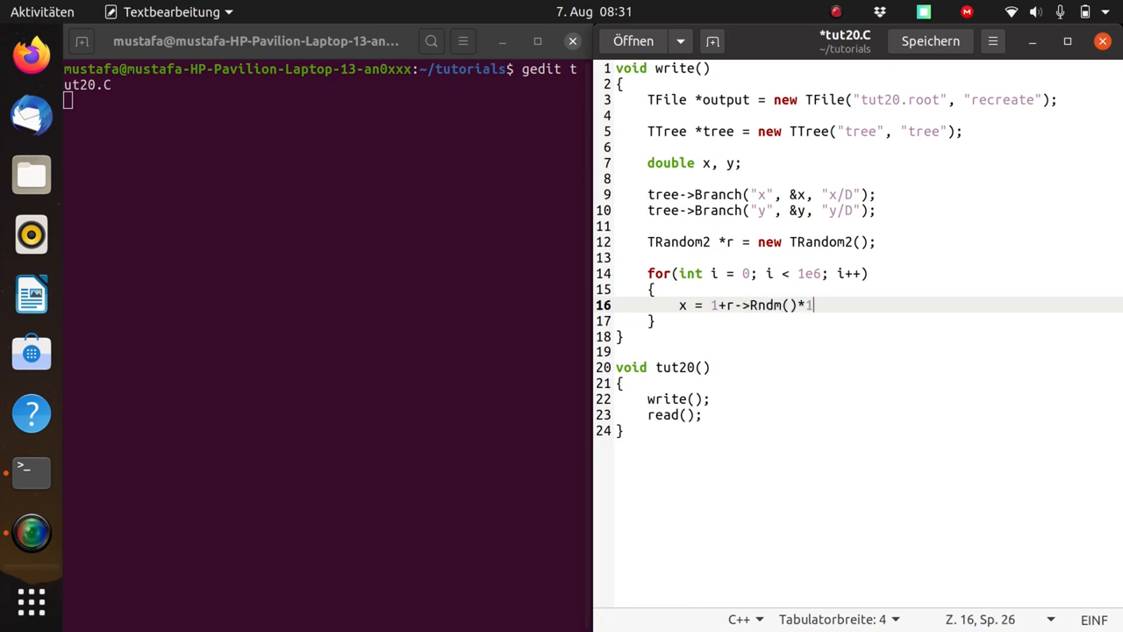
key("BackSpace")
type("9;")
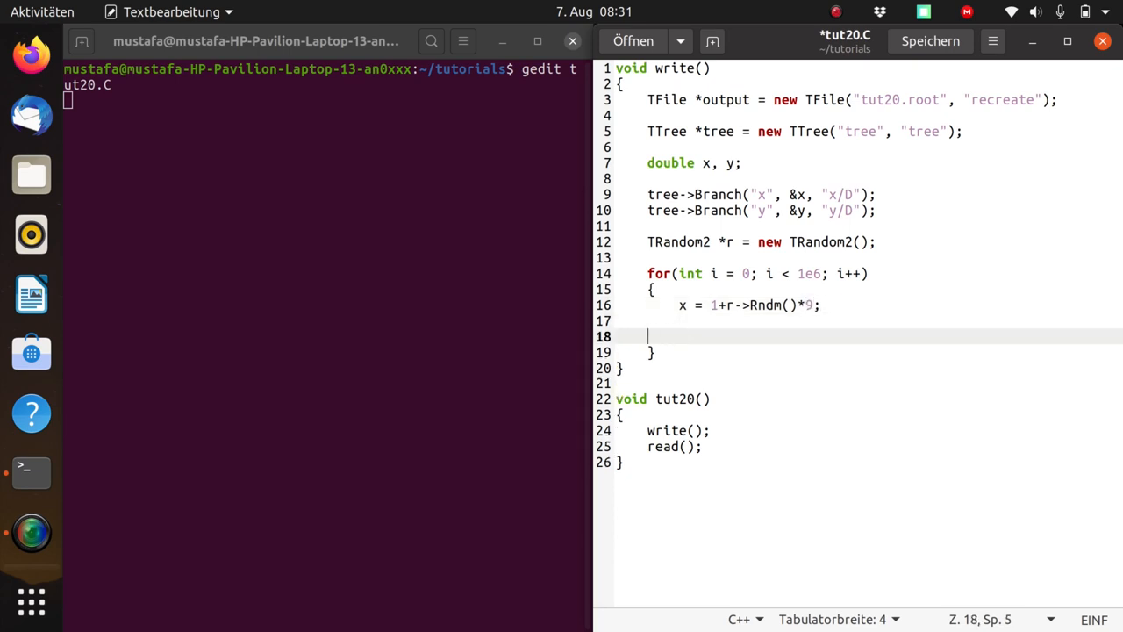
key("Backspace")
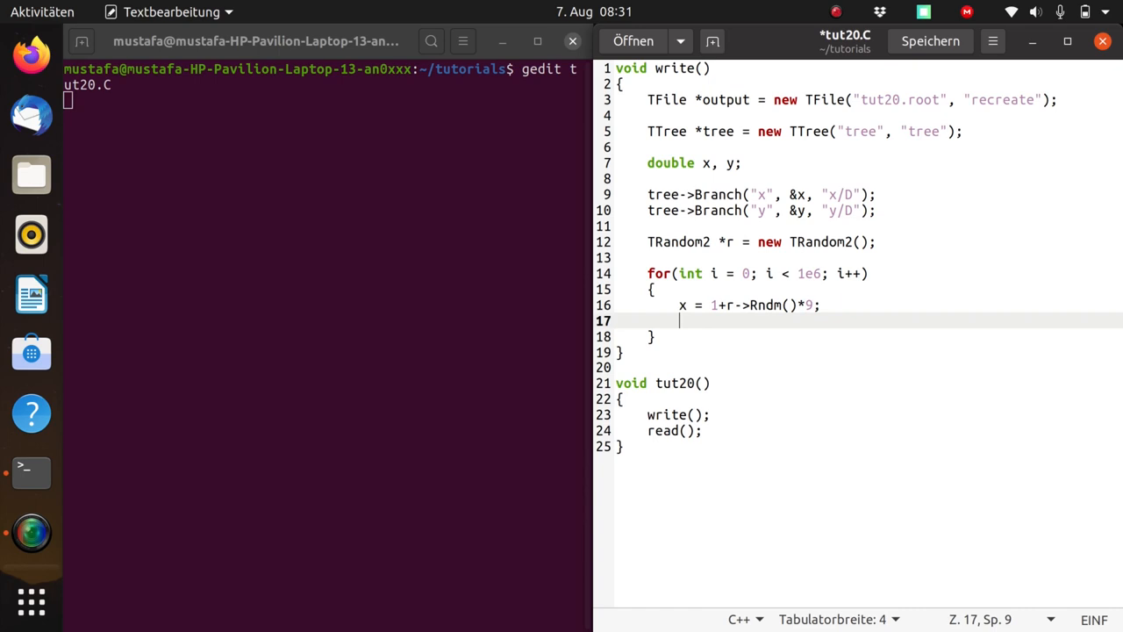
- Inside the loop set y = x*2; and call tree->Fill();
type("y")
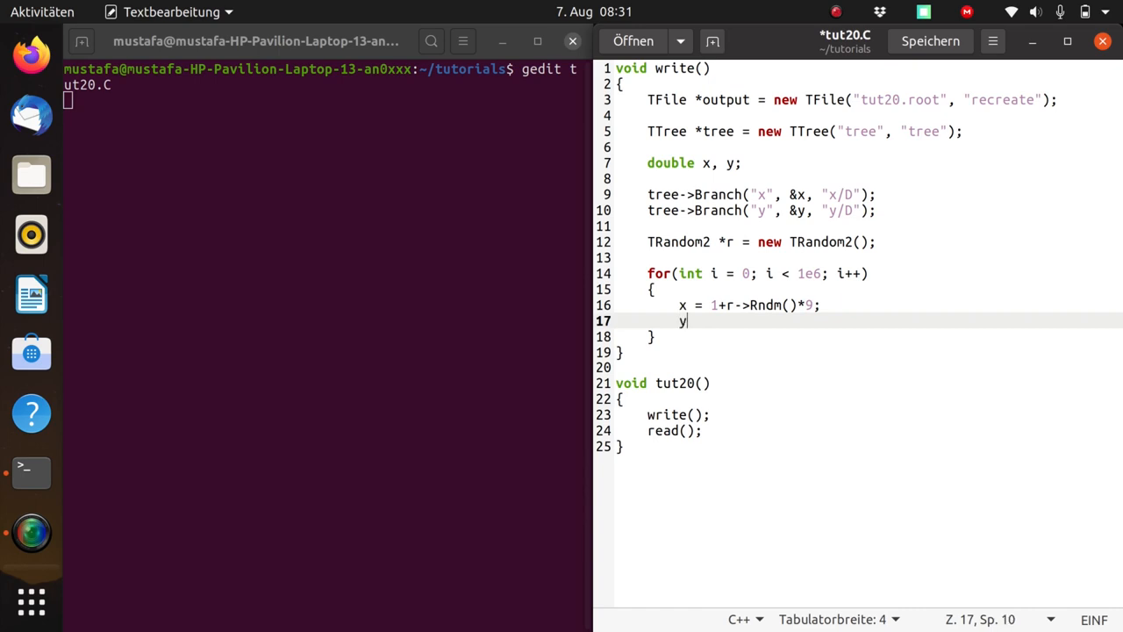
type("=")
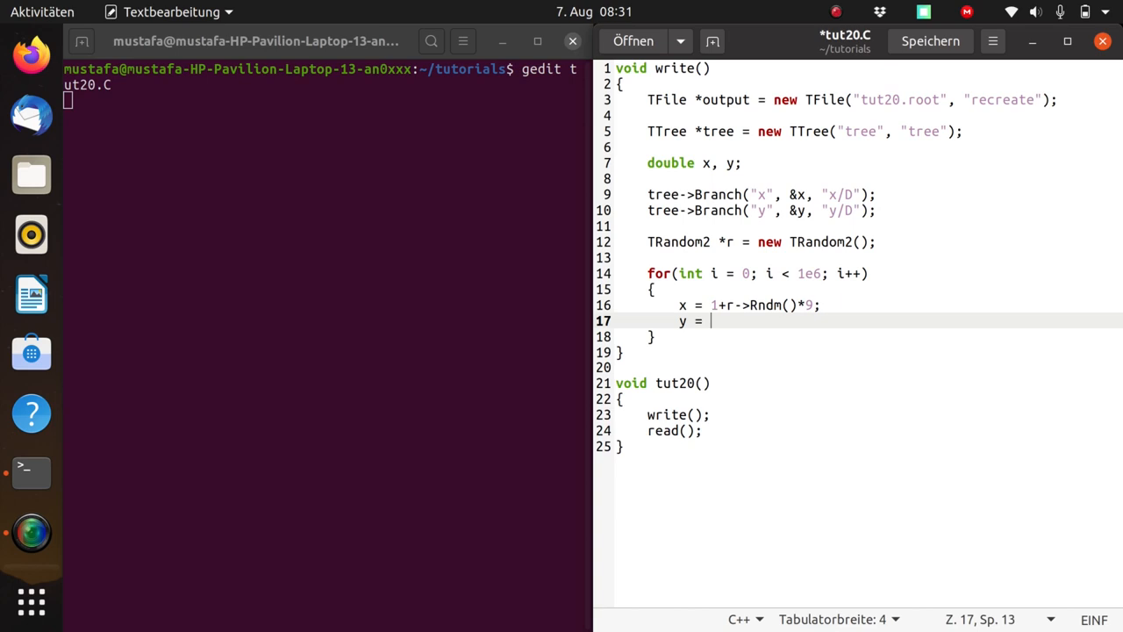
type("x*")
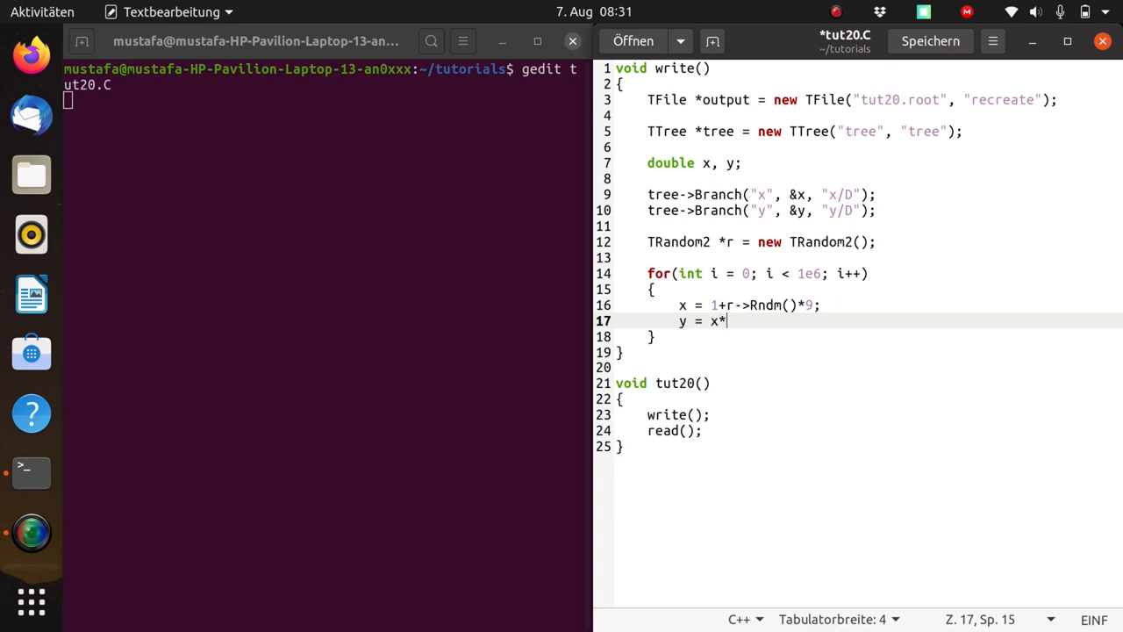
type("2;")
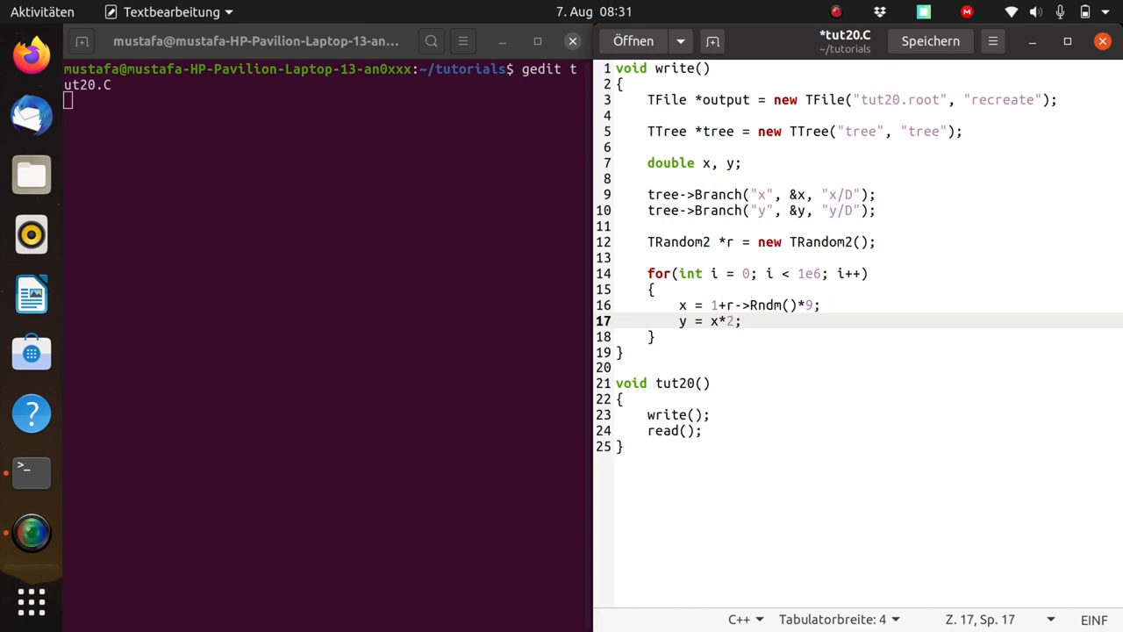
type("t")
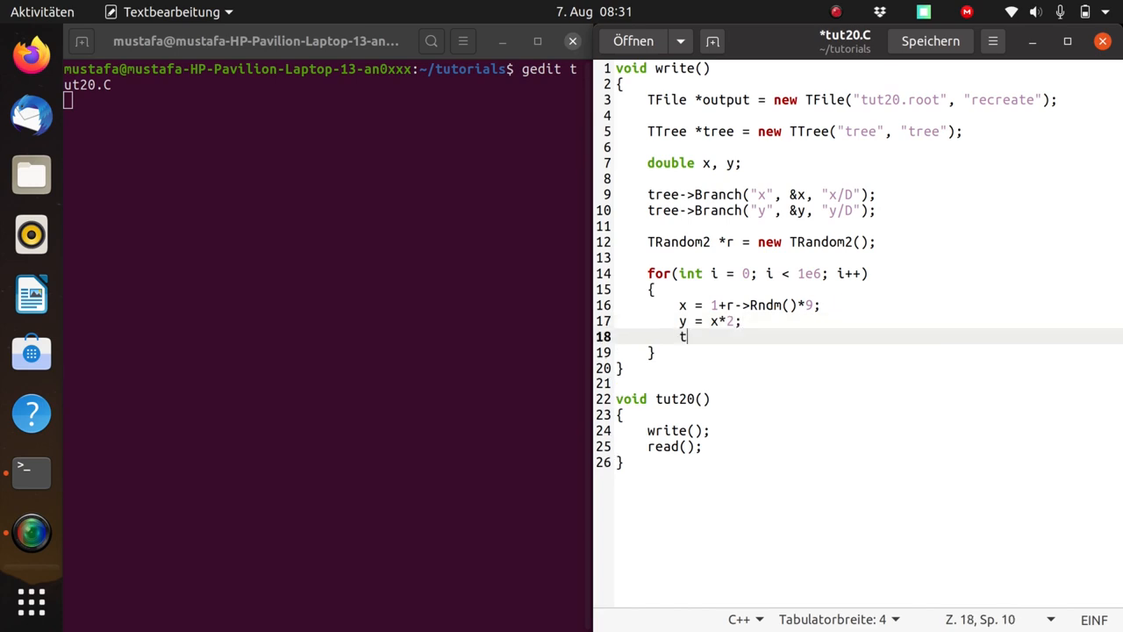
type("ree->")
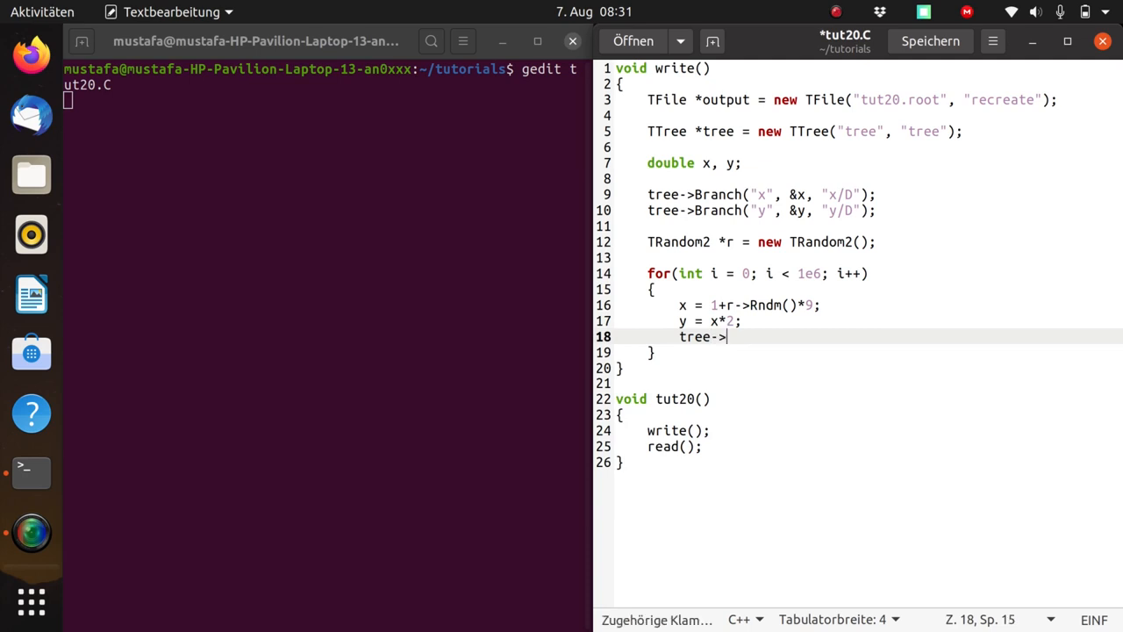
type("Fill(")
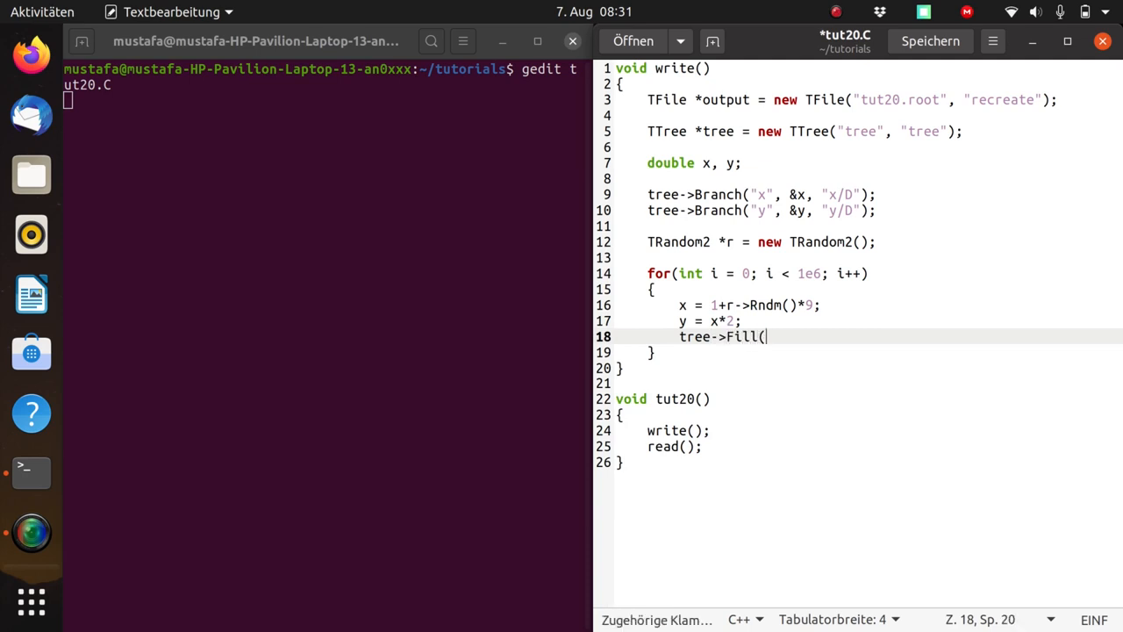
type(");")
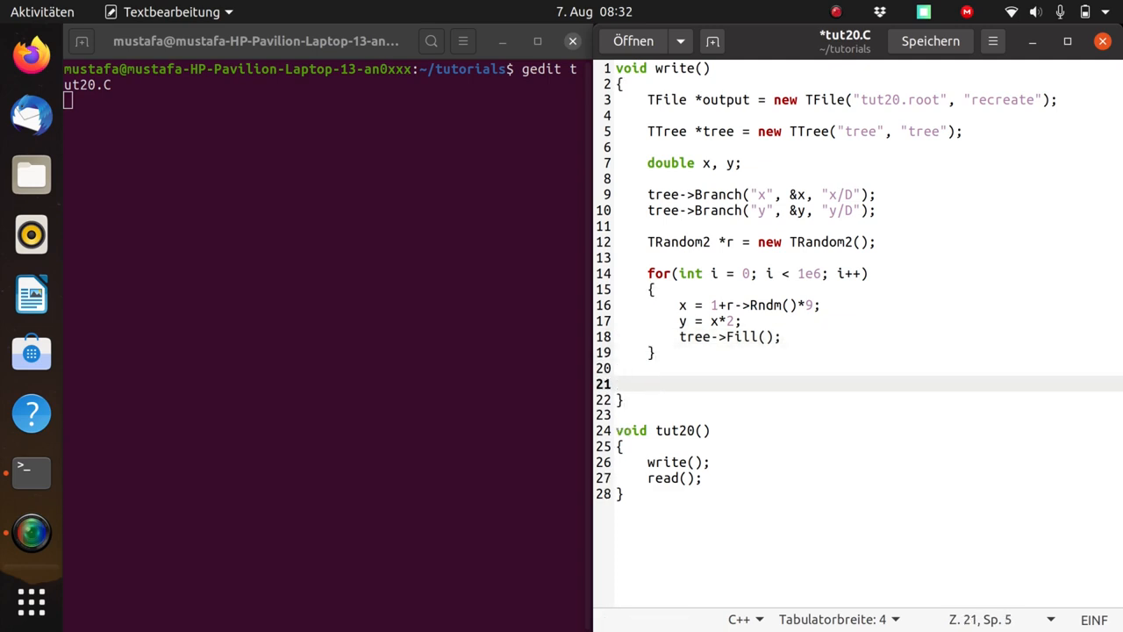
- End write() with output->Write(); and output->Close();
type("out")
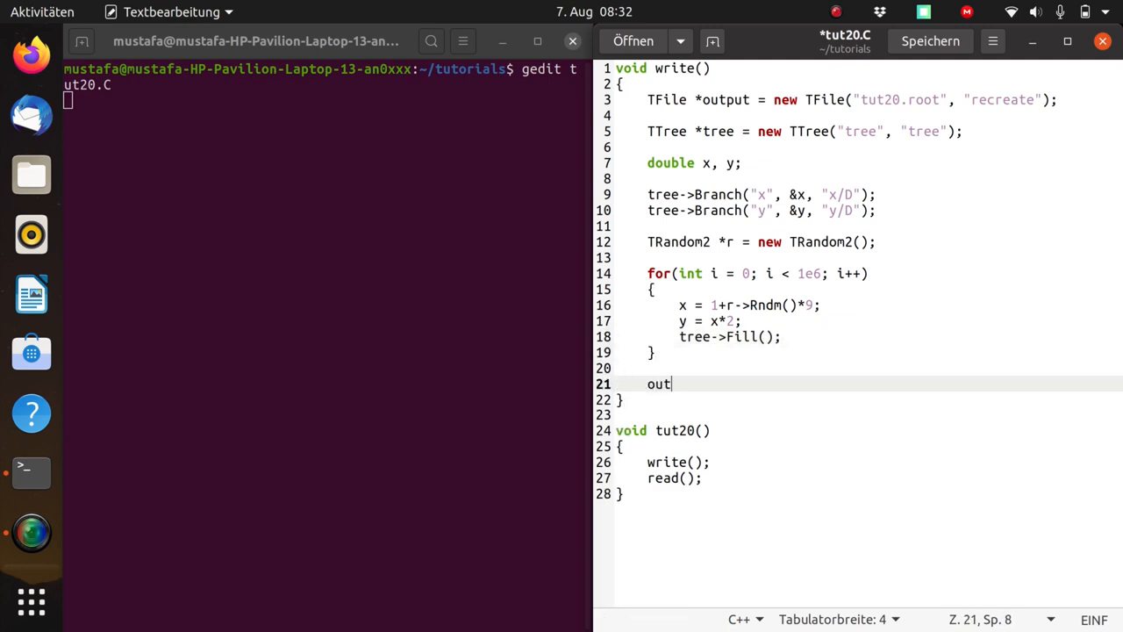
type("put->")
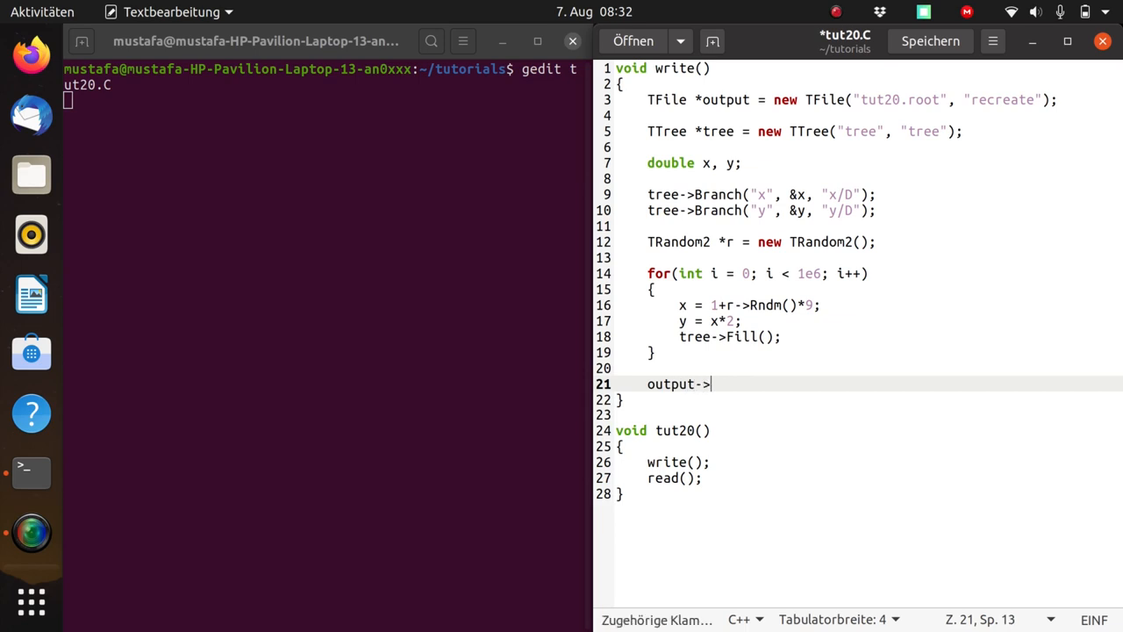
type("Write();")
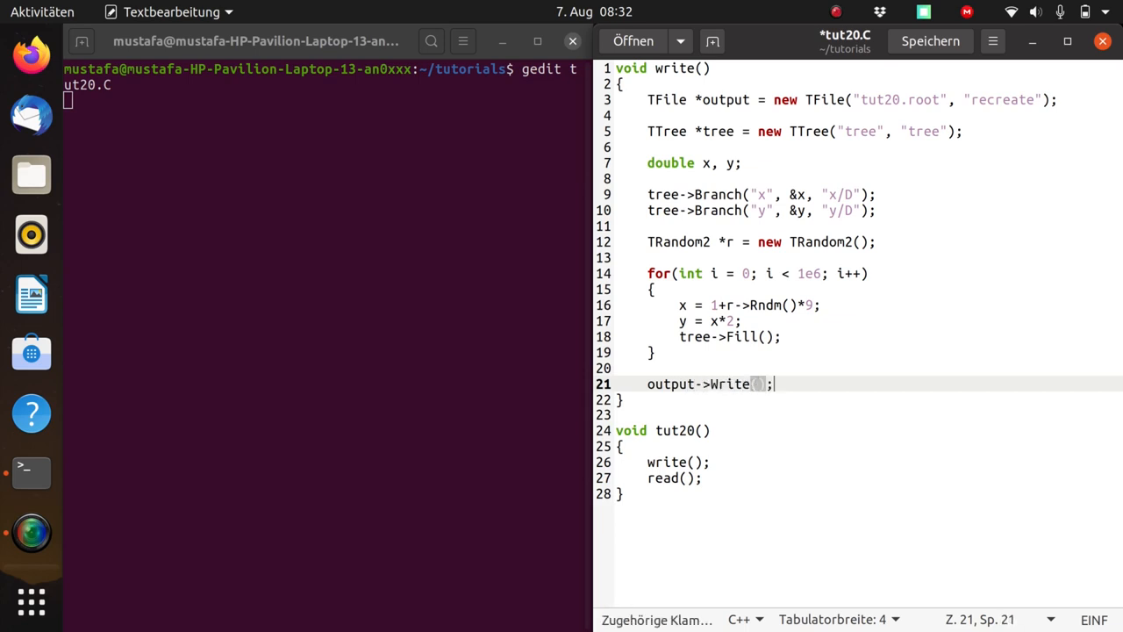
type("out")
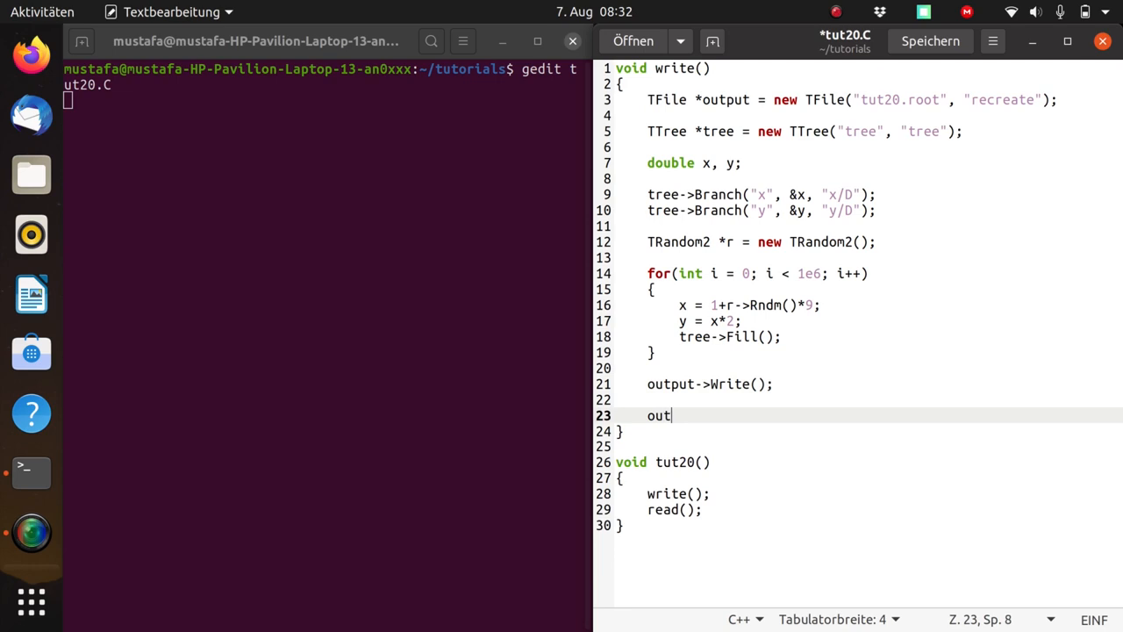
type("put->O")
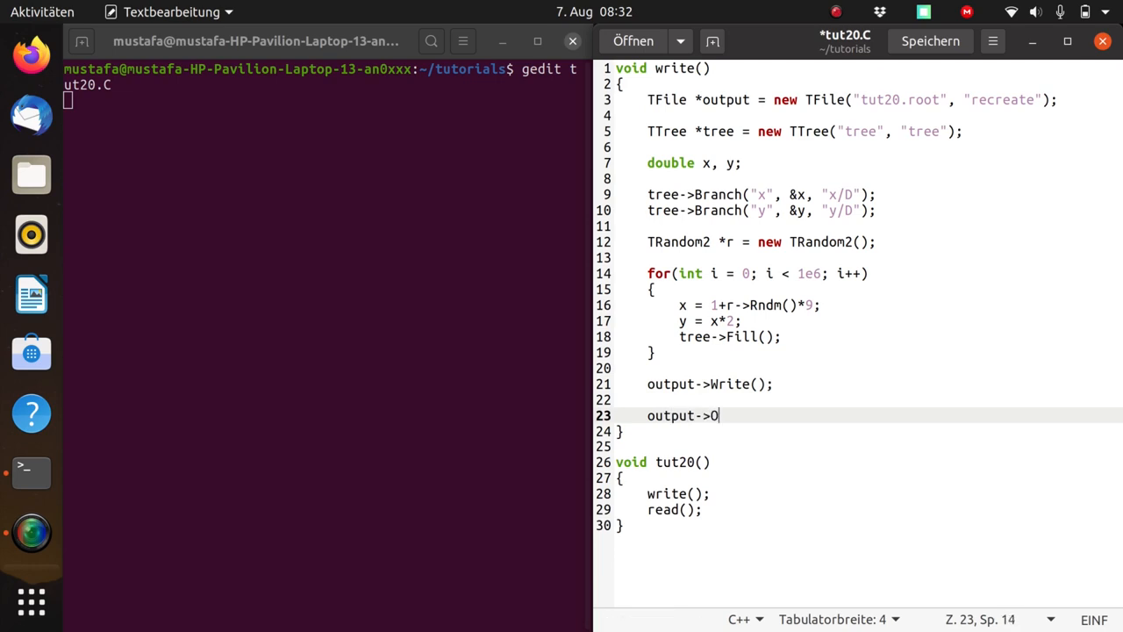
type("C")
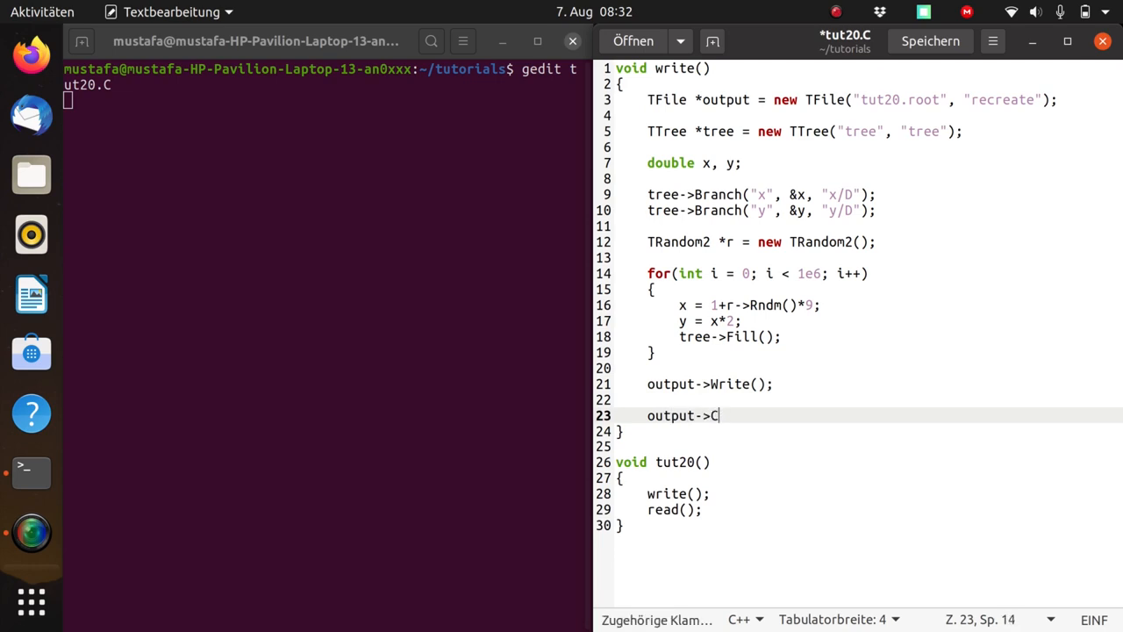
type("lose();")
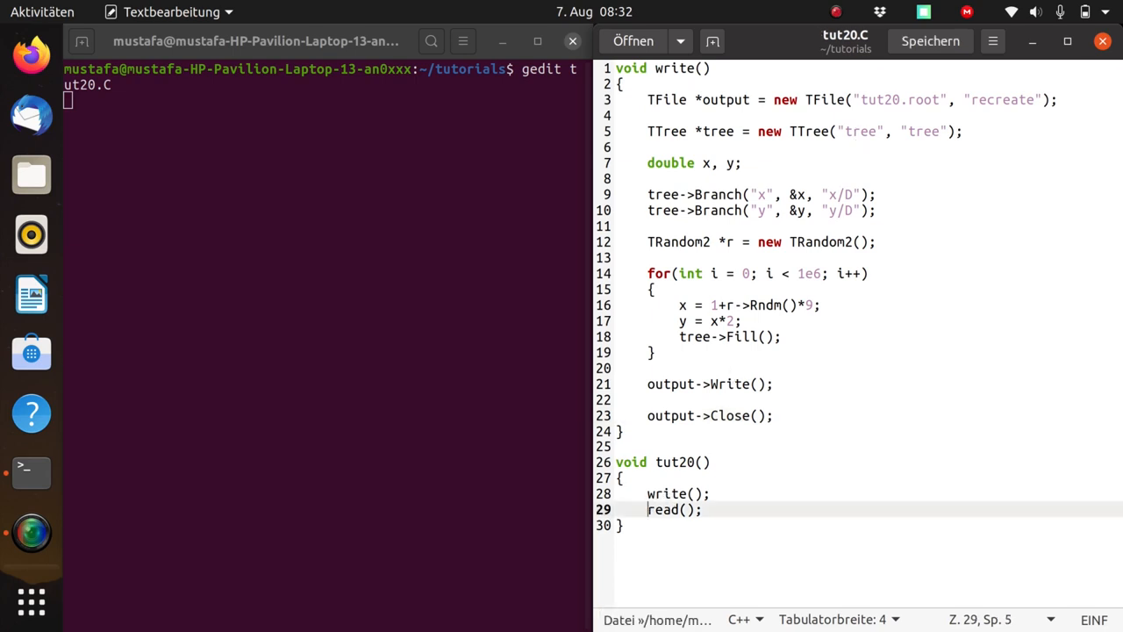
- Comment out the read(); call in tut20() with //
type("/")
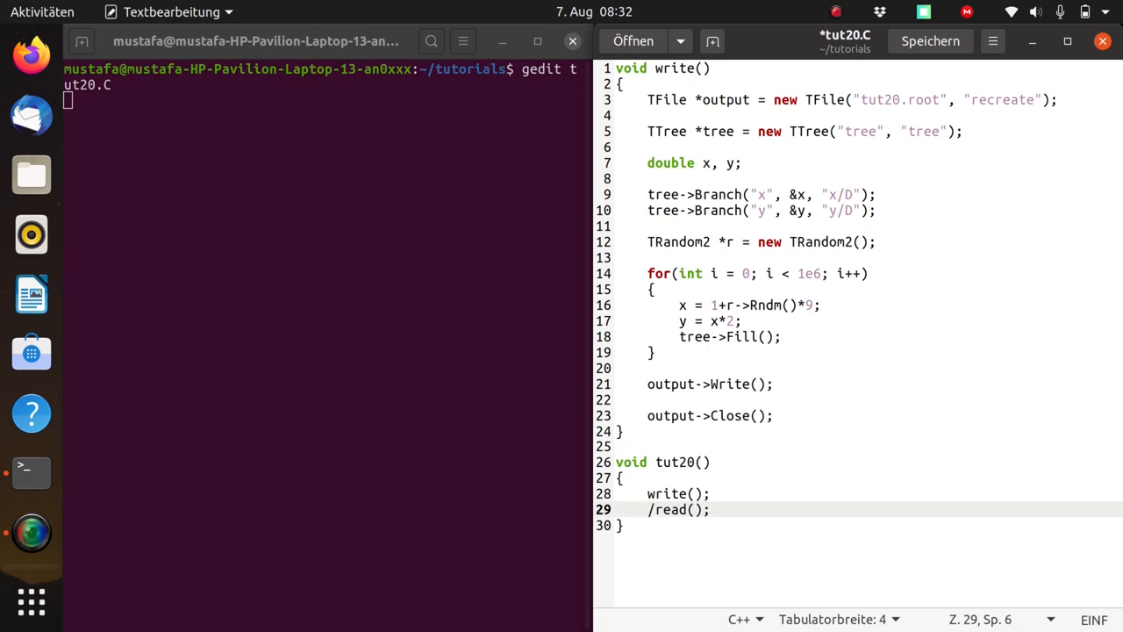
type("/")
type("root tut")
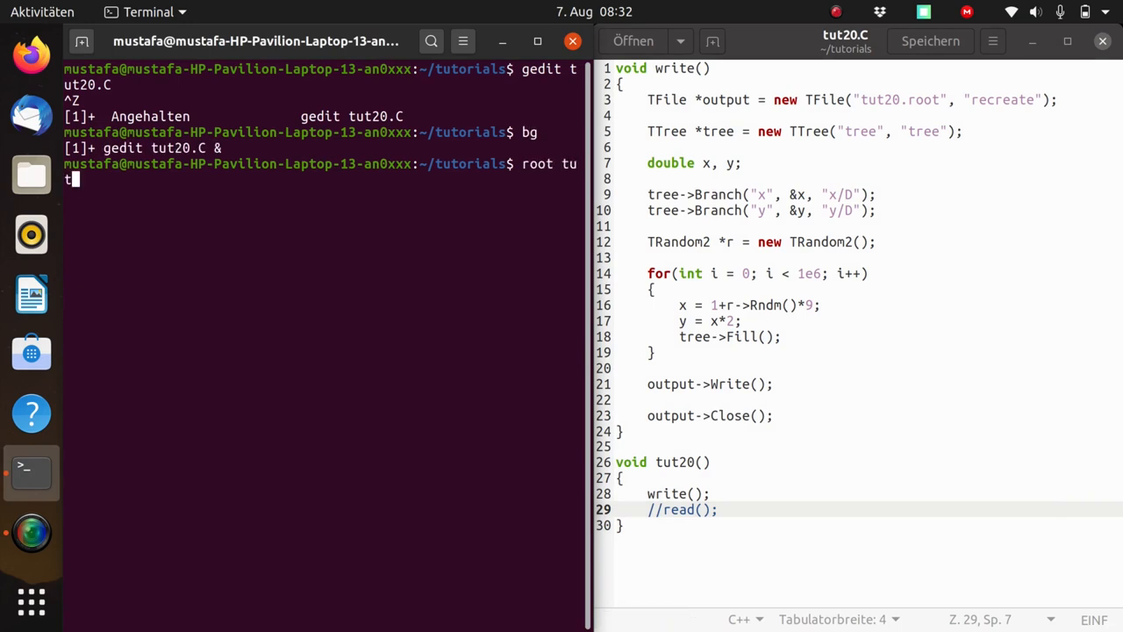
- Run root tut20.C in the Terminal, then reopen ROOT with tut20.root attached
type("20.C")
type("root tut20.root")
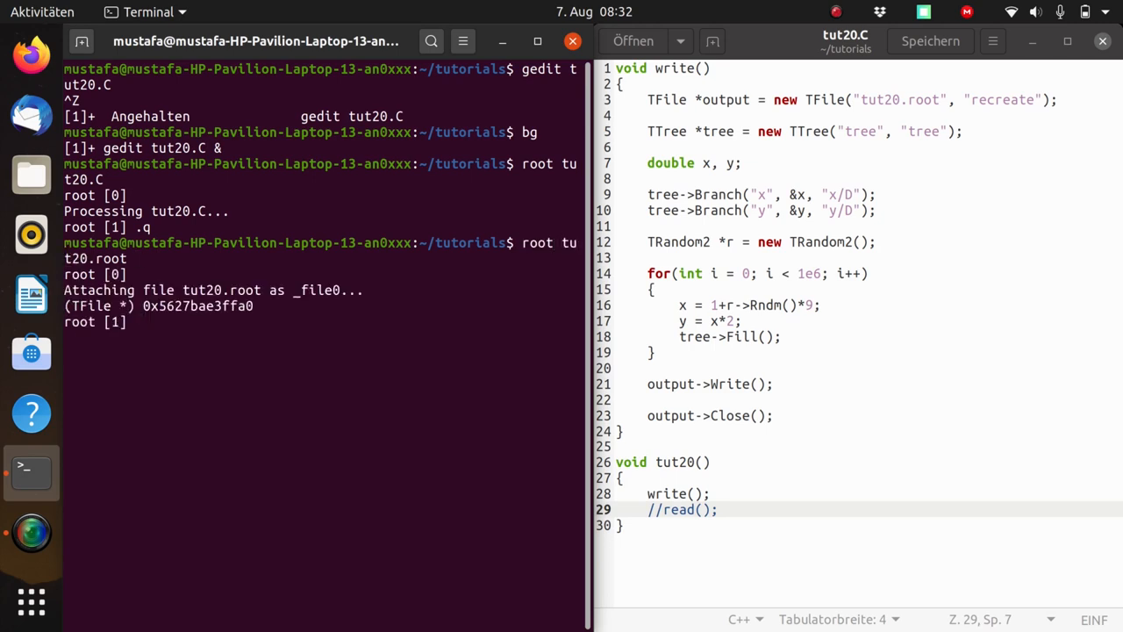
type("me")
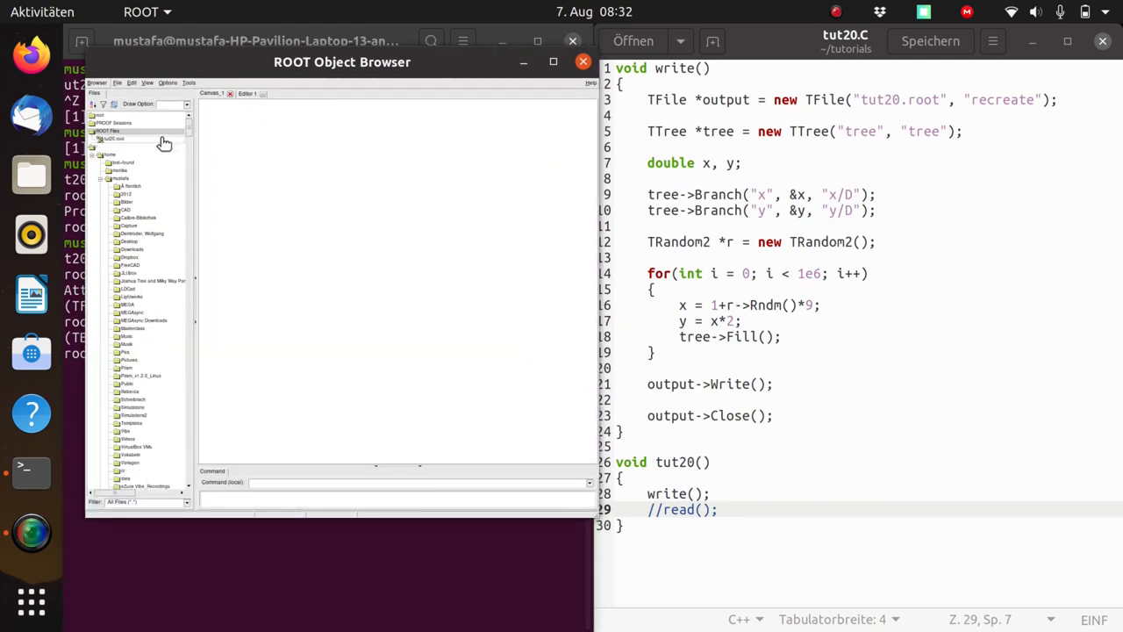
- Expand tut20.root's tree in the TBrowser and draw the x and y branch histograms
left_click(110, 138)
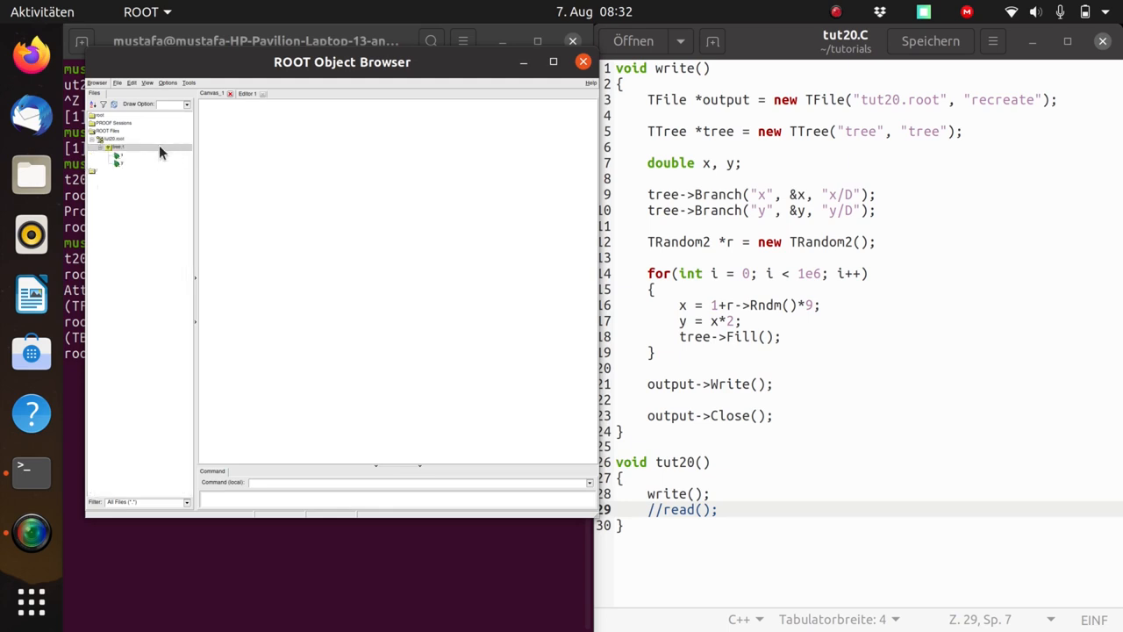
double_click(119, 155)
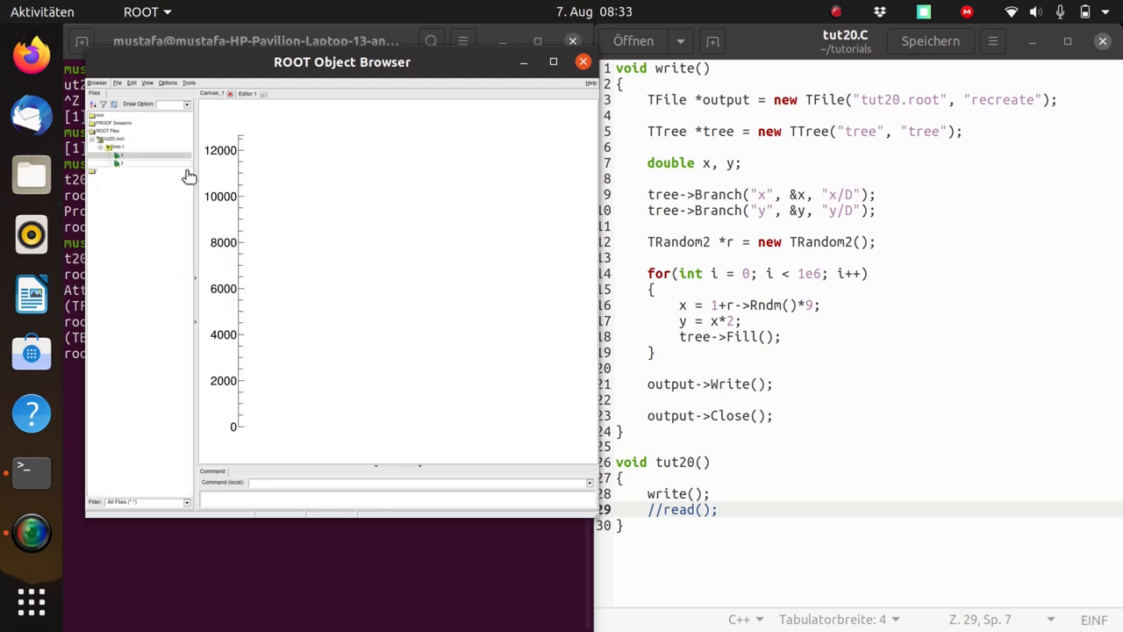
double_click(121, 155)
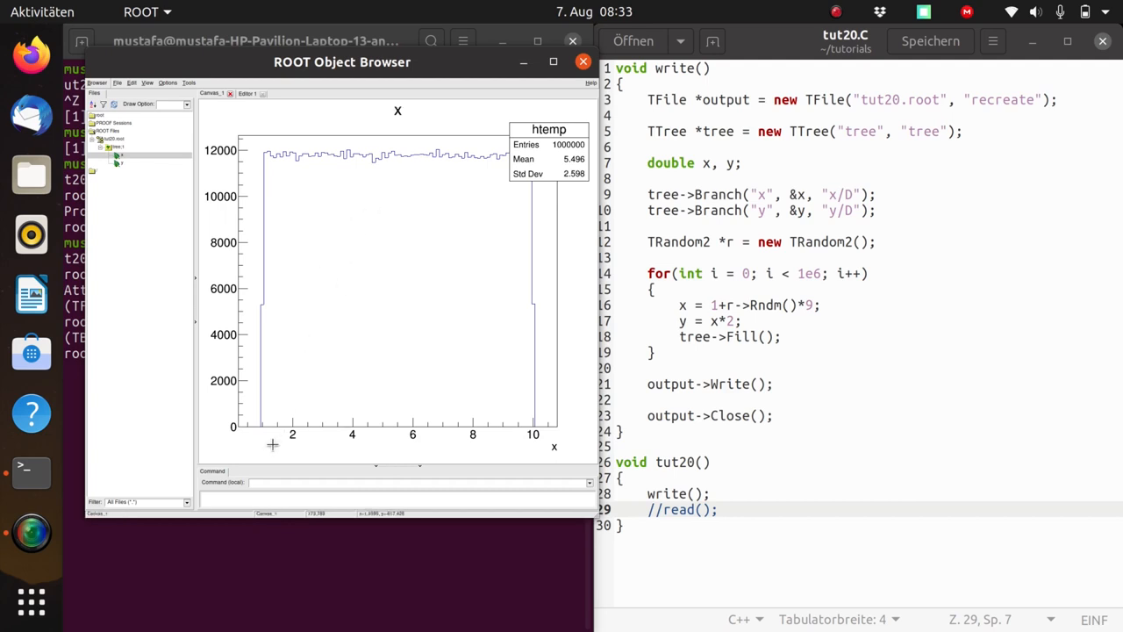
mouse_move(456, 453)
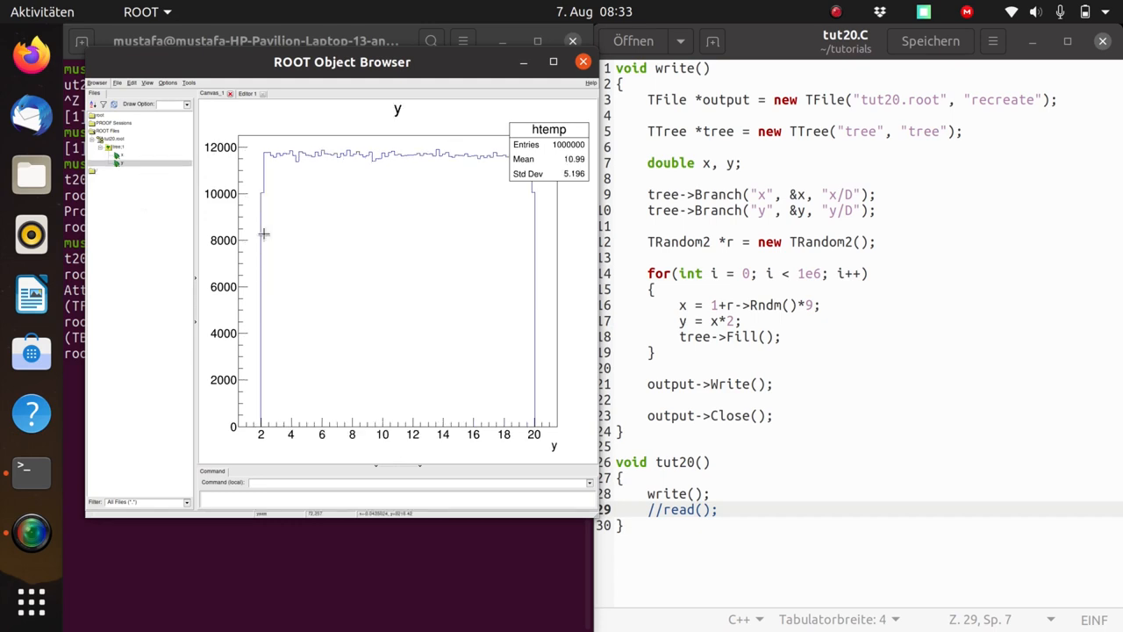
mouse_move(266, 442)
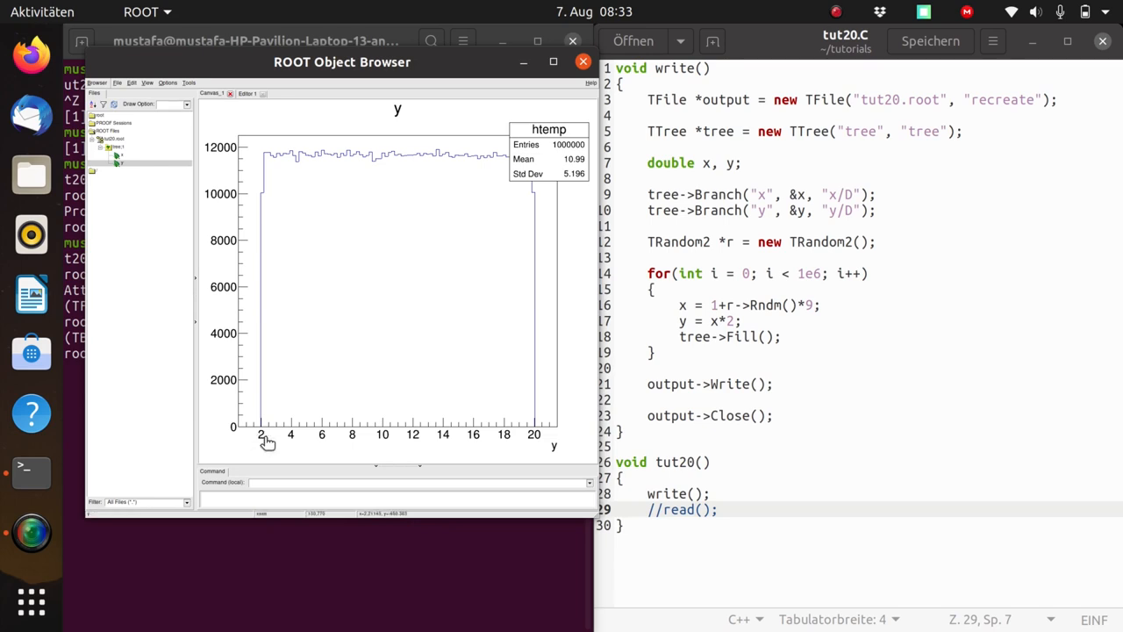
mouse_move(528, 443)
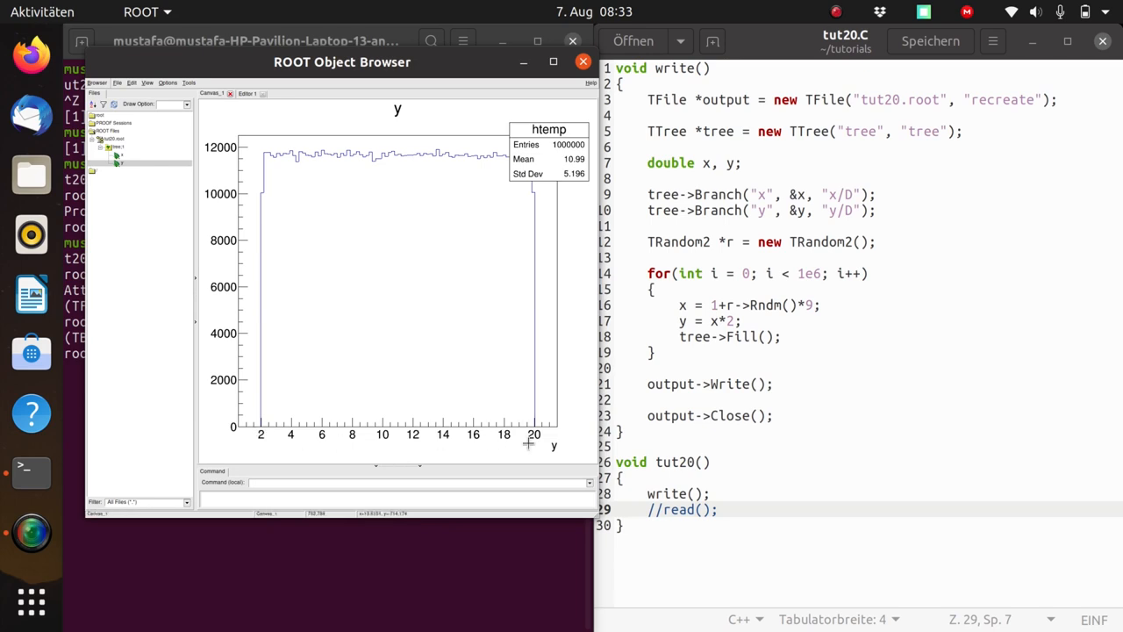
mouse_move(533, 442)
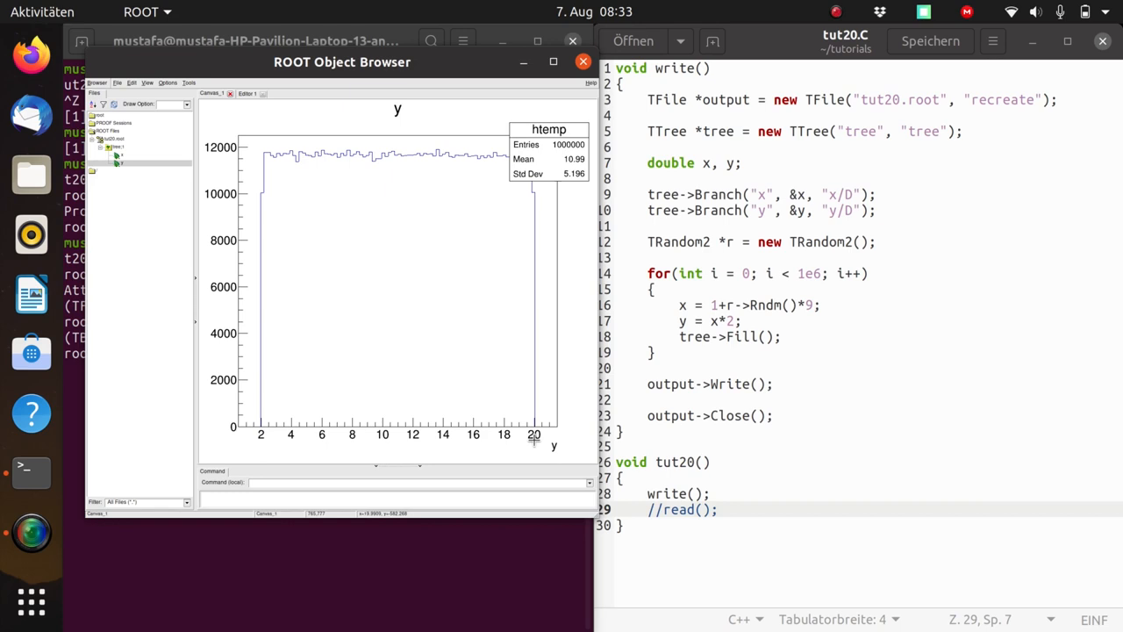
mouse_move(301, 449)
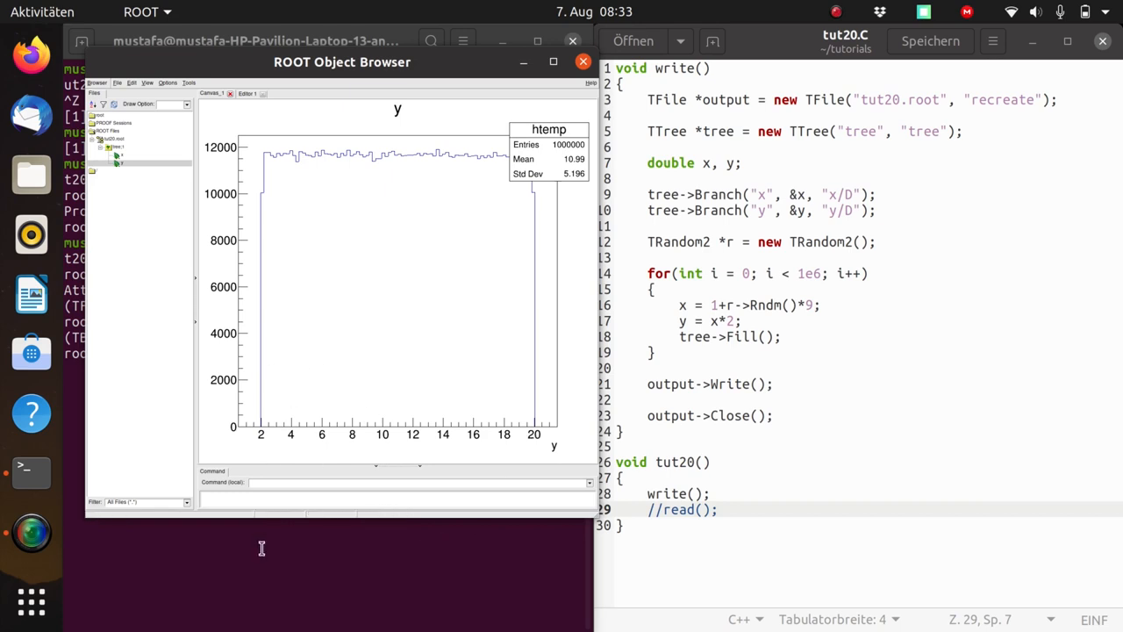
left_click(583, 62)
type("void")
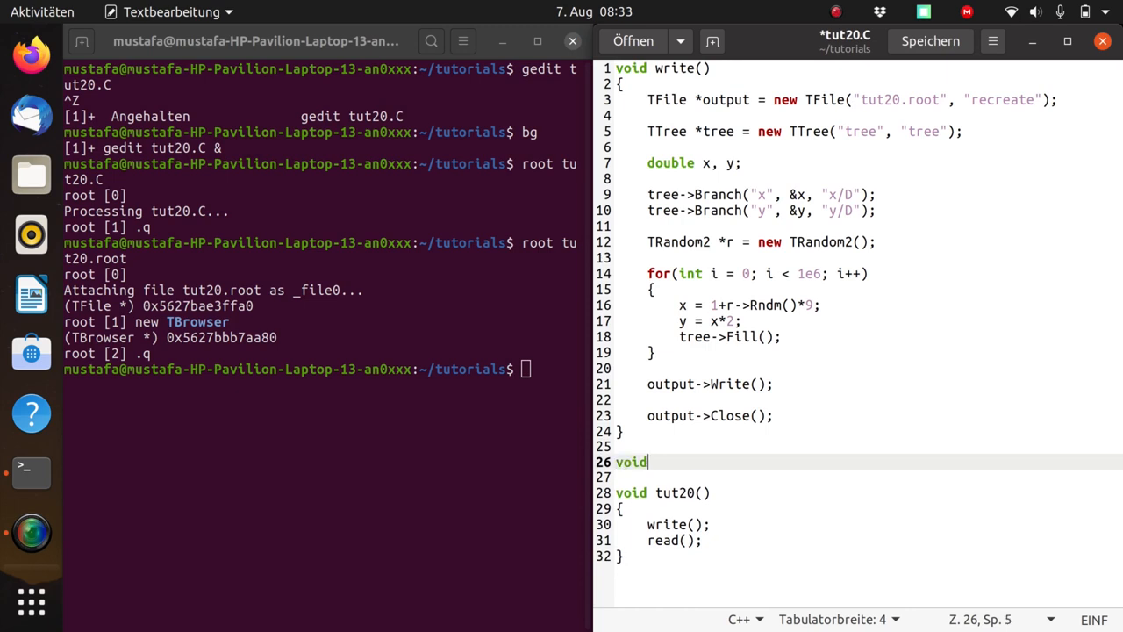
- Add an empty void cut() and call cut() from tut20() instead of read()
type("tut")
left_click(865, 539)
type("cut")
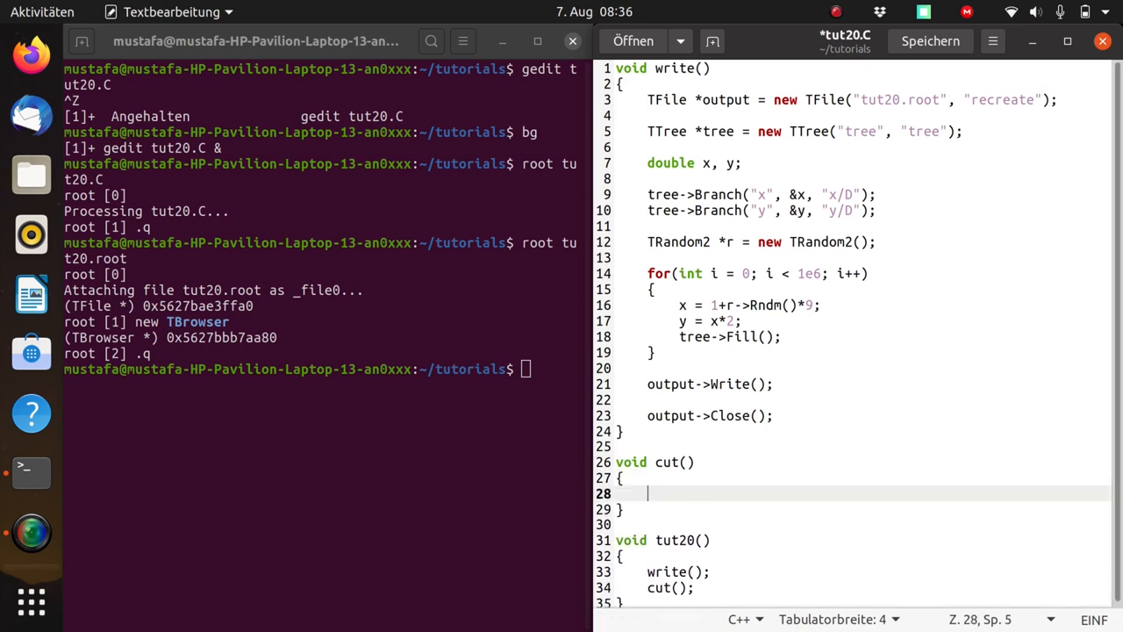
- In cut(), open tut20.root with TFile *input = new TFile("tut20.root", "read");
type("TFile")
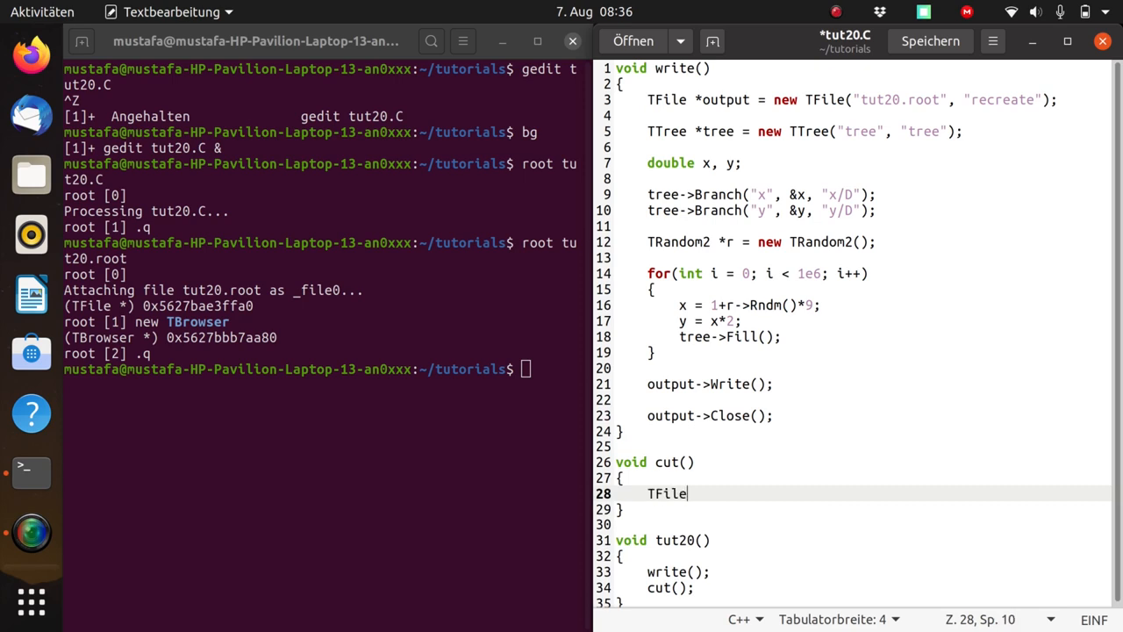
type("*input =")
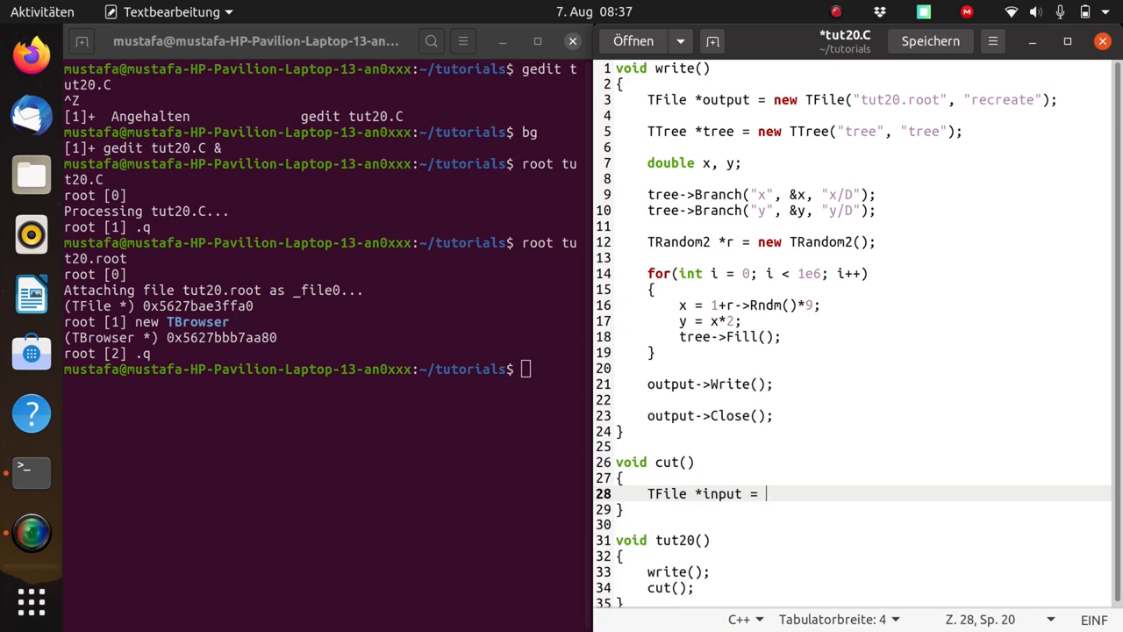
type("new T")
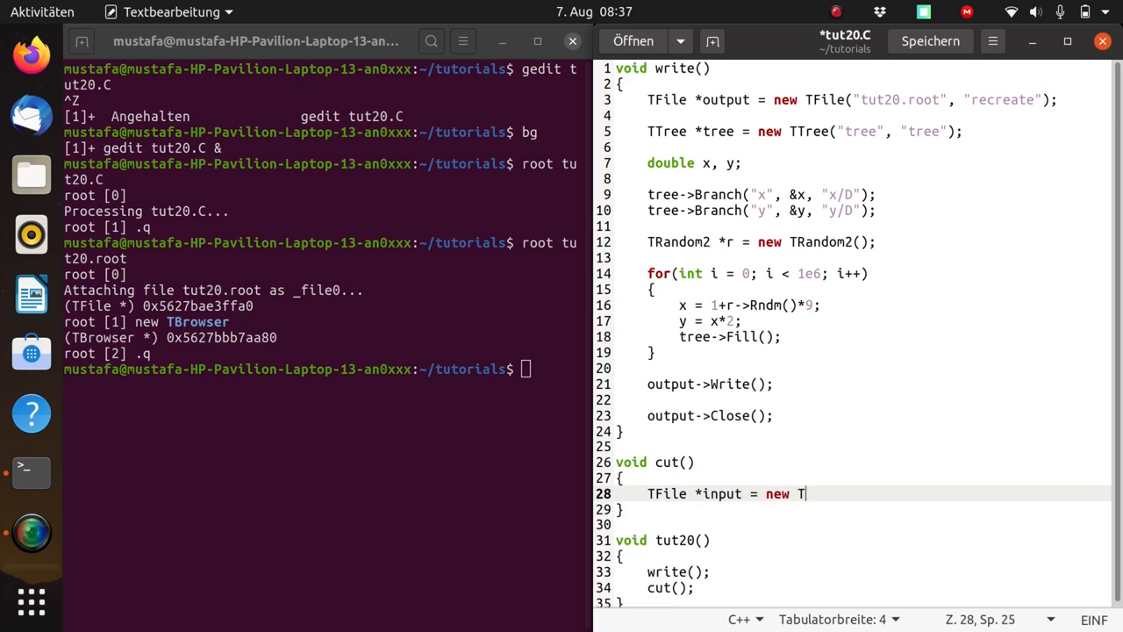
type("File(\"")
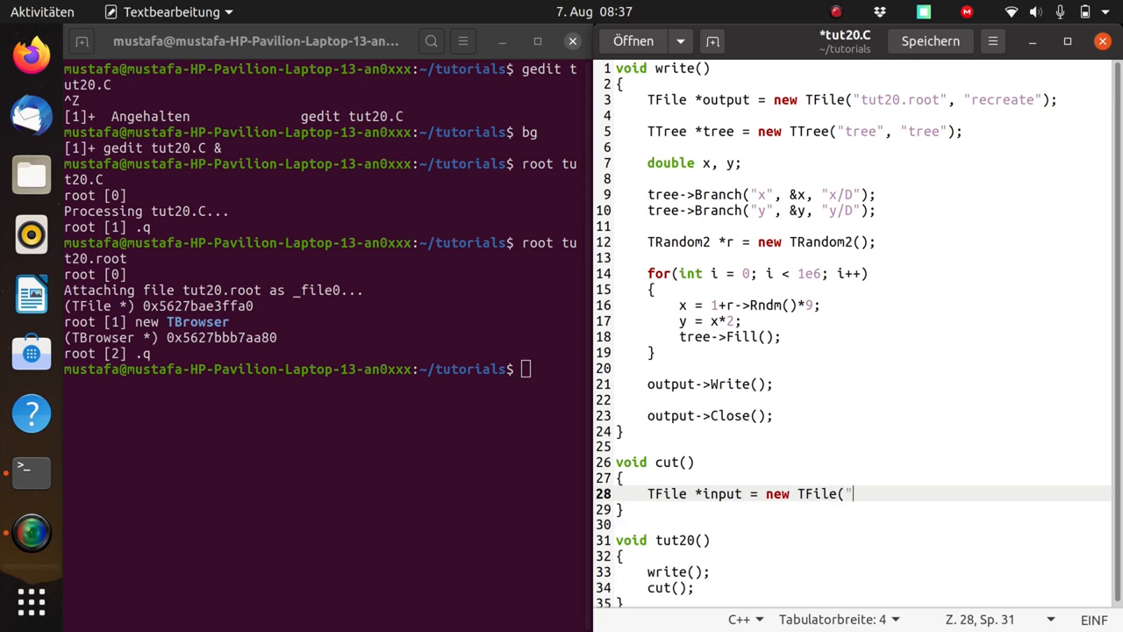
type("tut20.root")
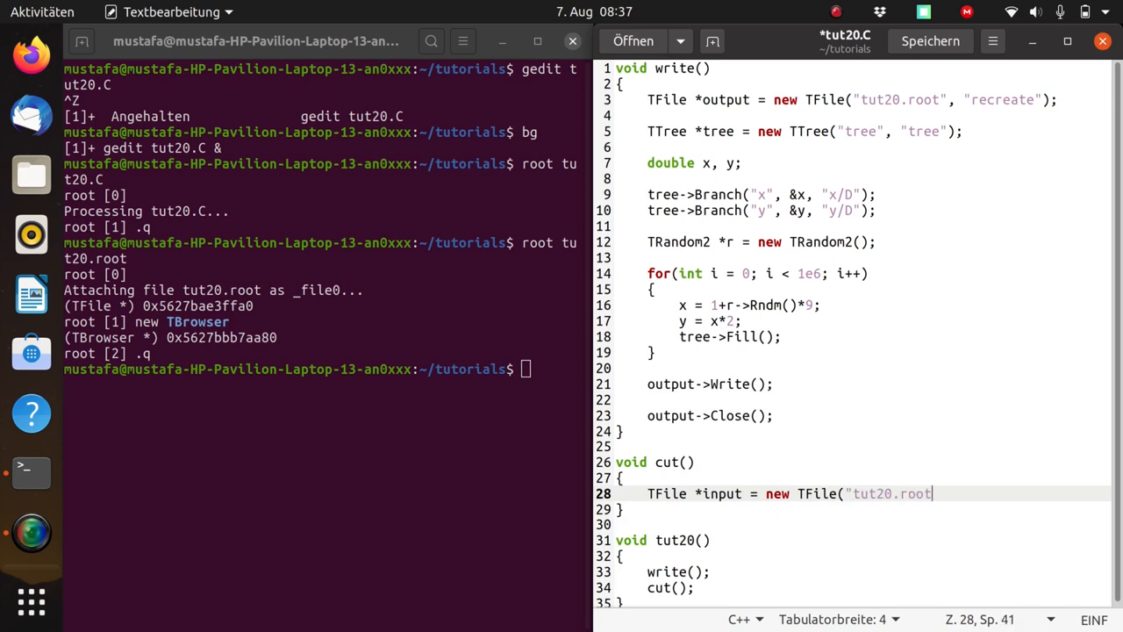
type(")")
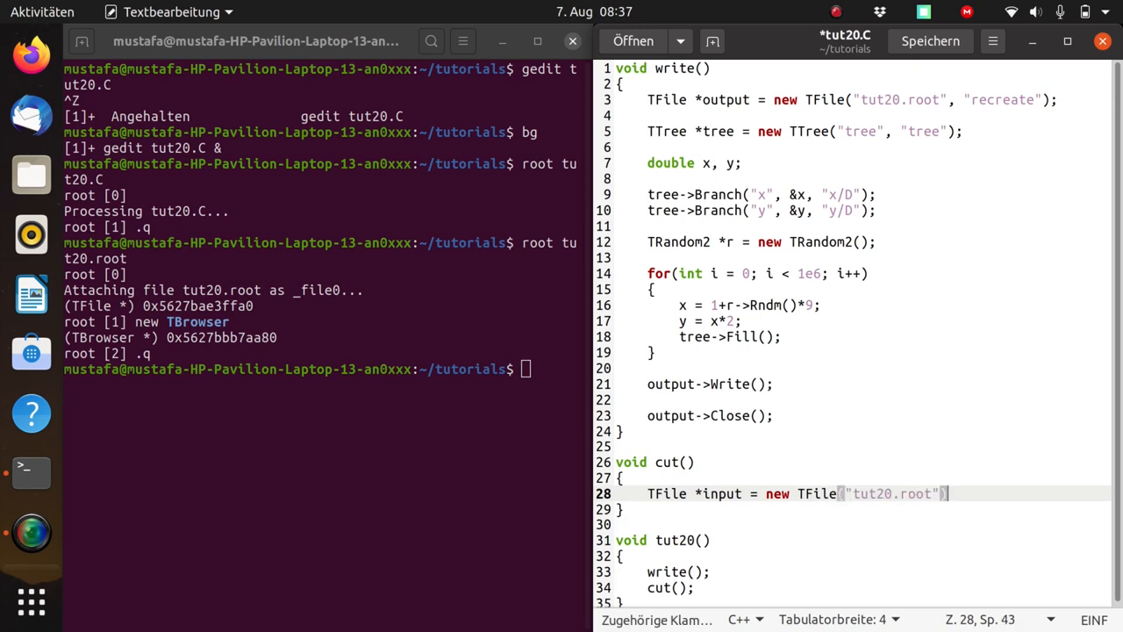
type(";")
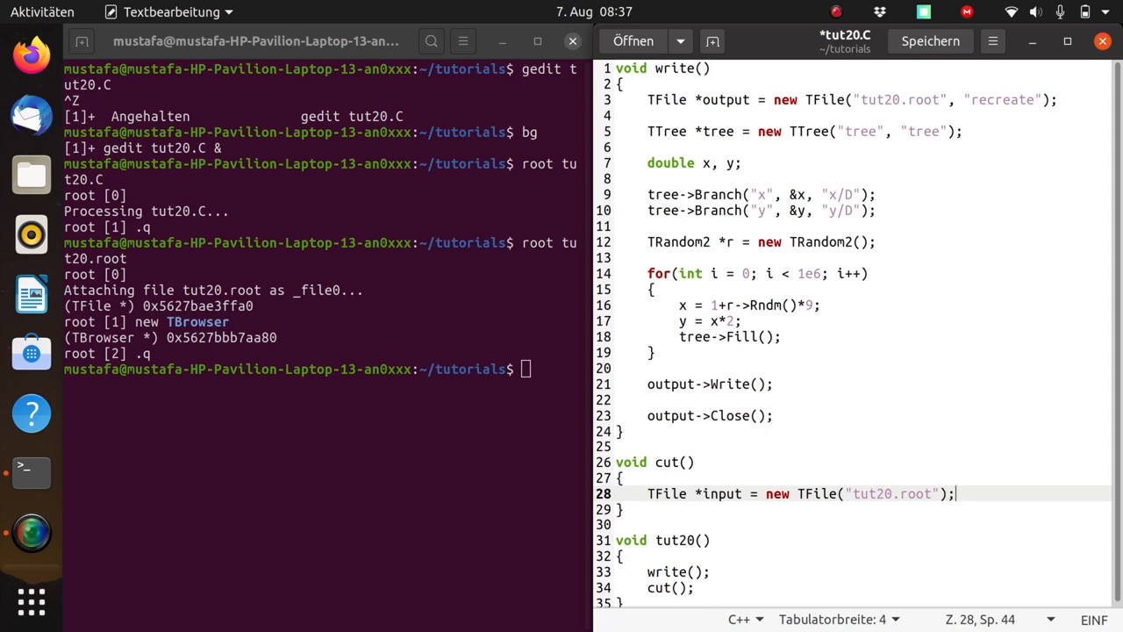
type(", \"read\"")
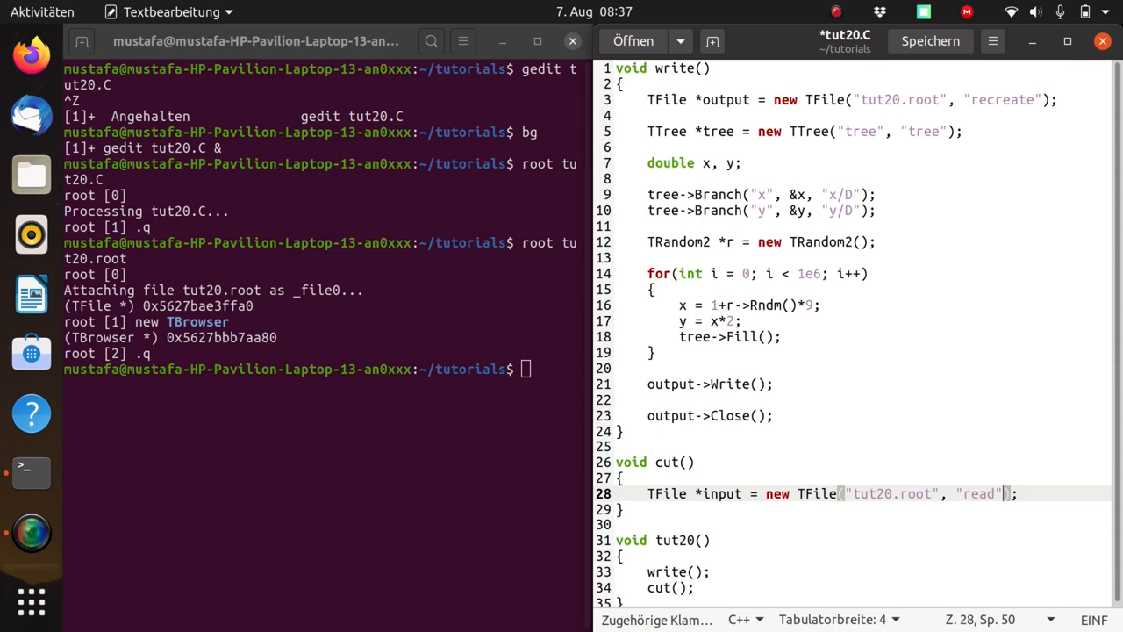
key("Right")
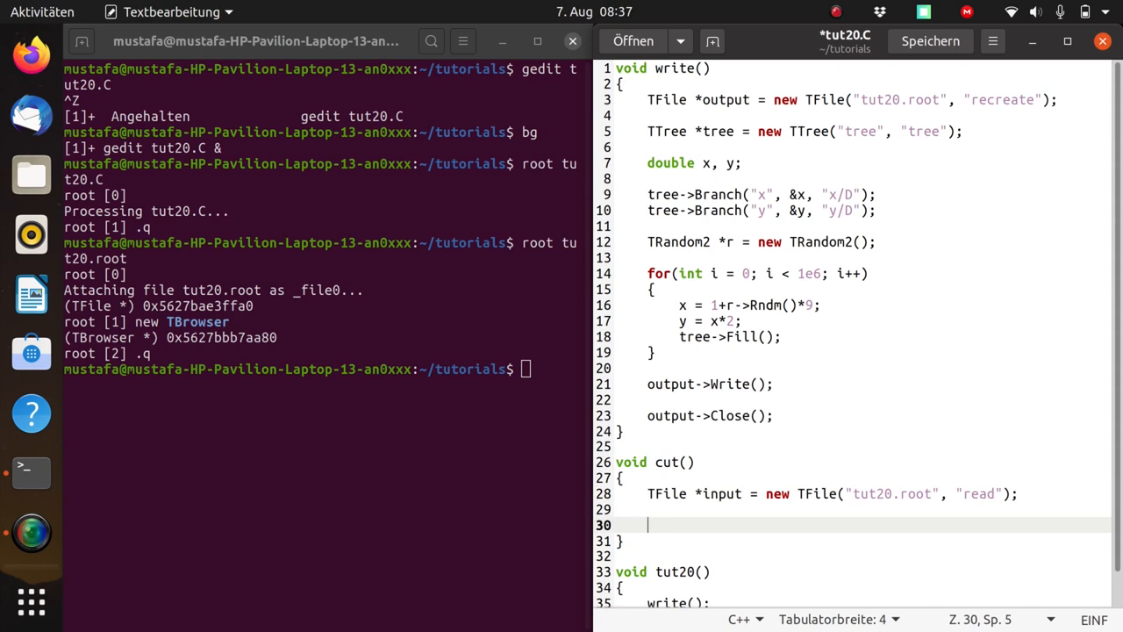
- Fetch the tree with TTree *tree = (TTree*)input->Get("tree");
type("TTree")
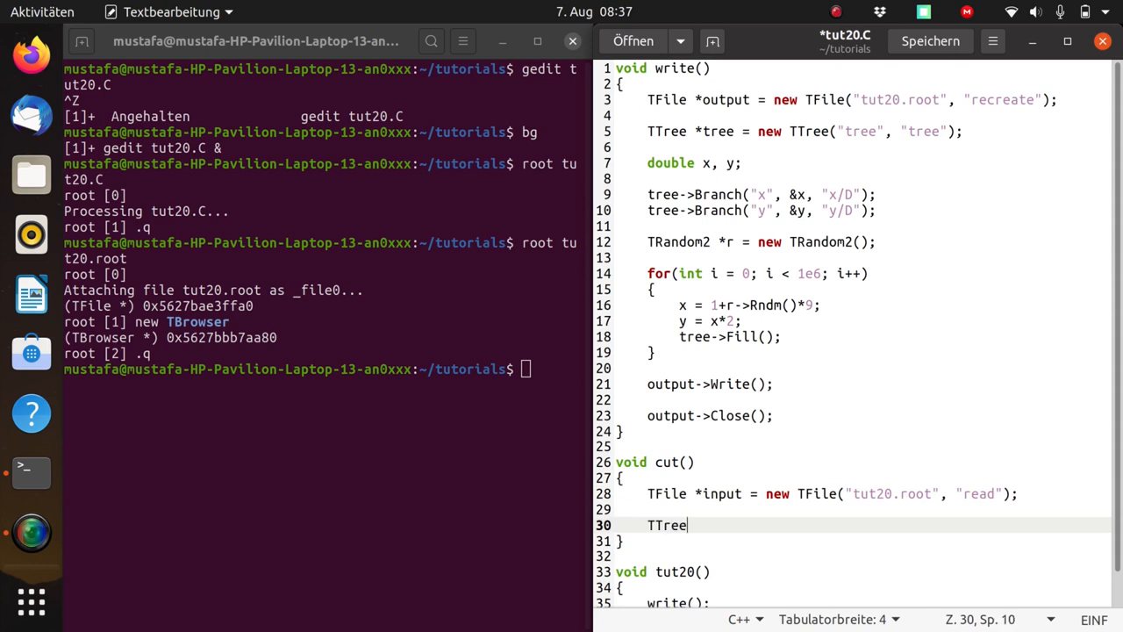
type("*tree")
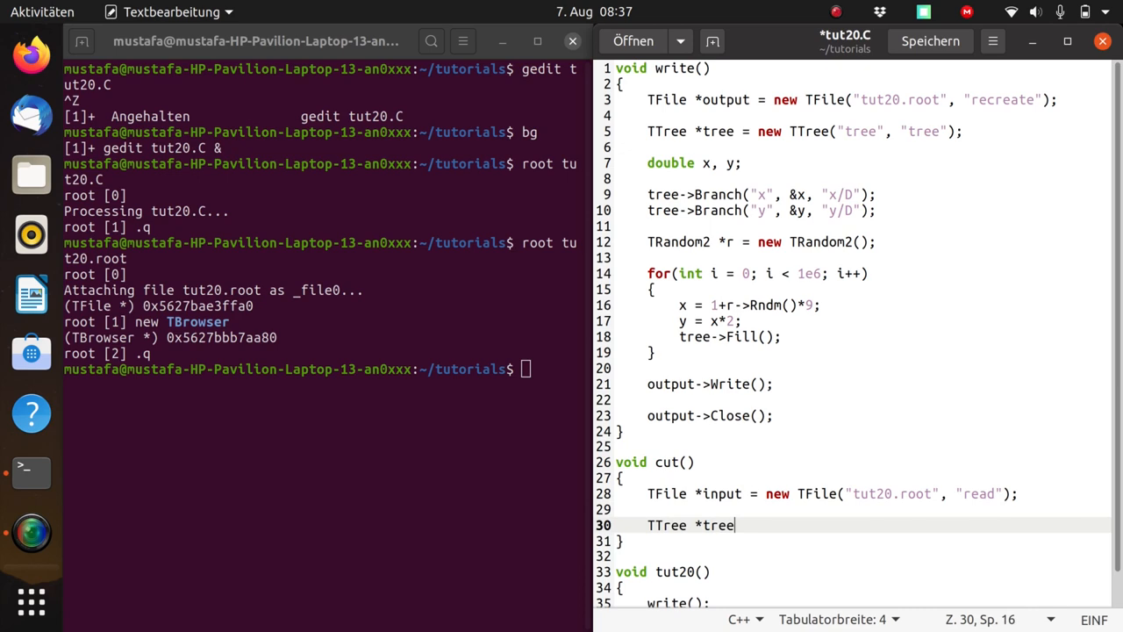
type("(TTree*)inpu")
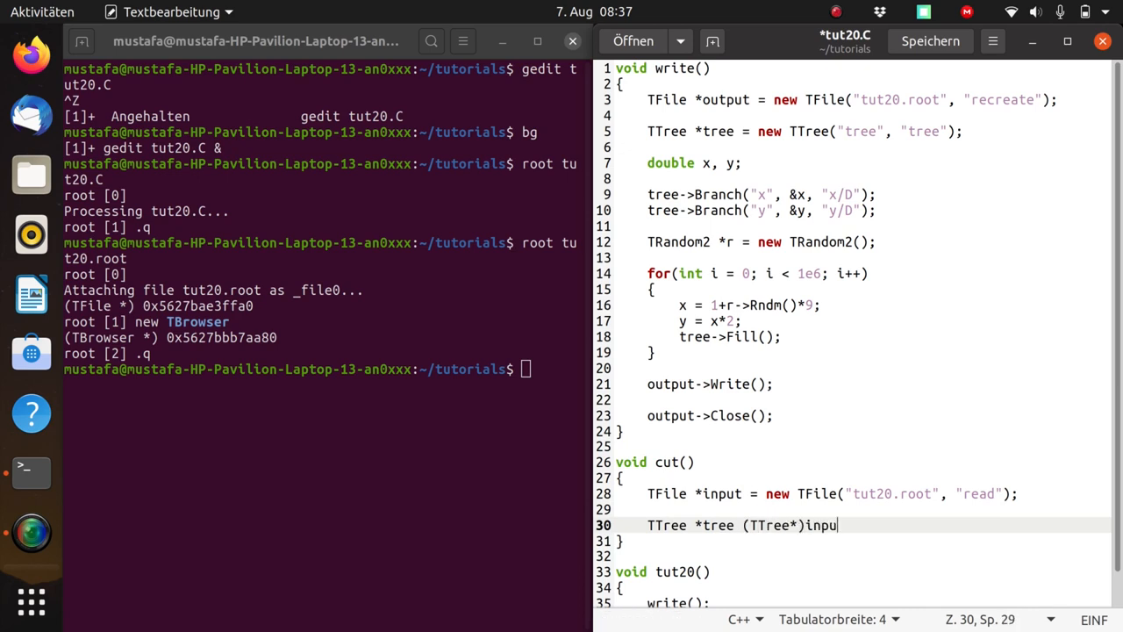
type("->Get")
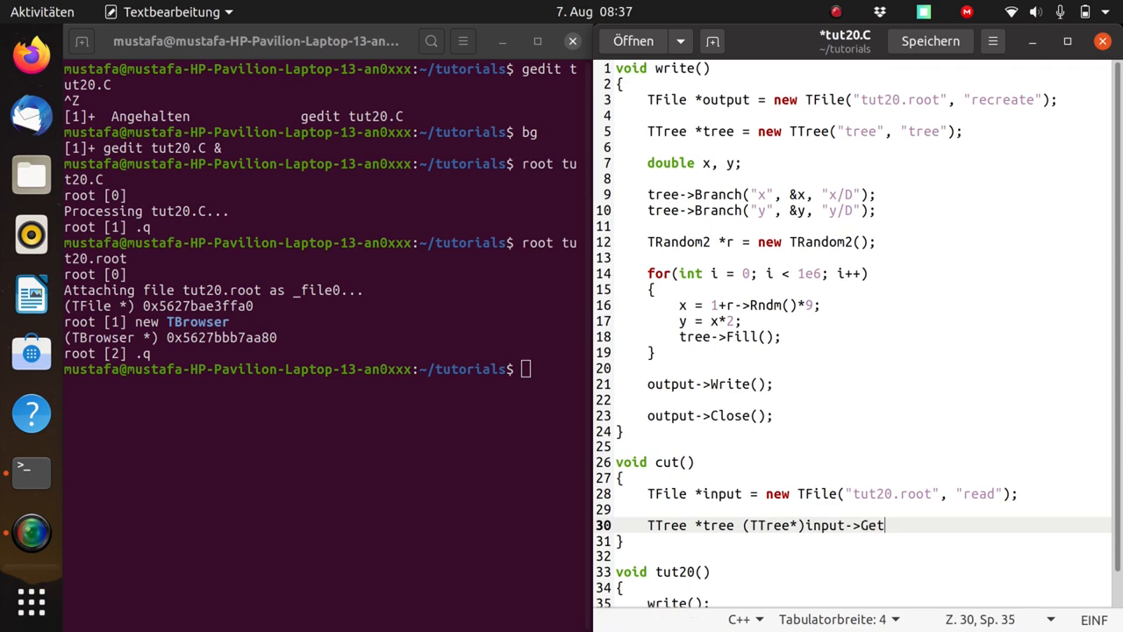
type("(\"tr")
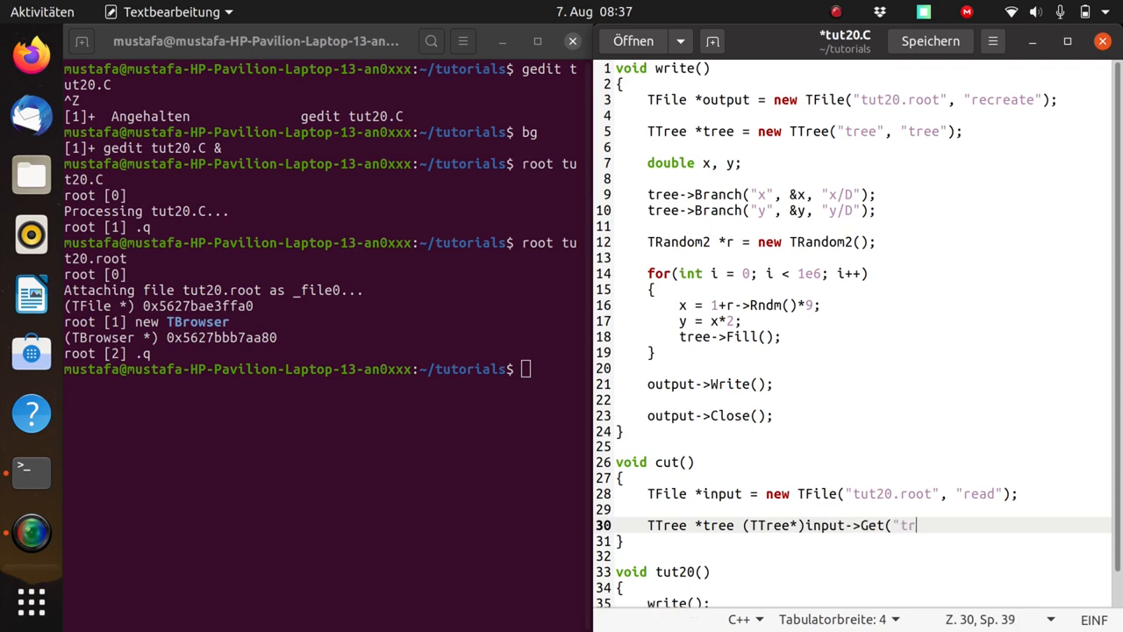
type("ee\");")
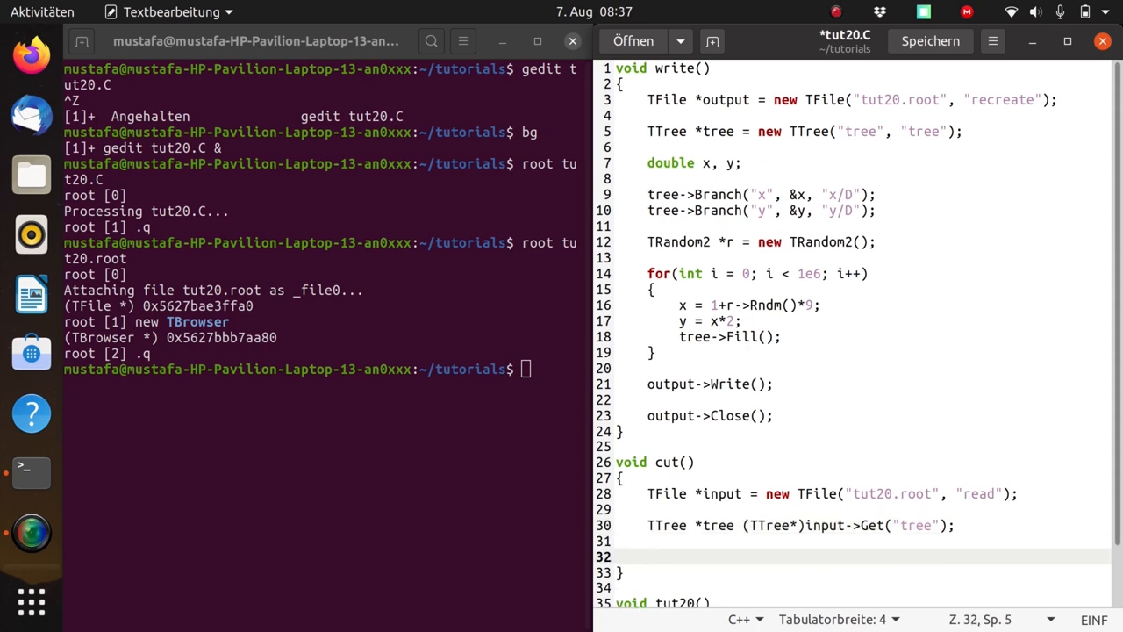
- Draw the y branch with tree->Draw("y");
left_click(647, 557)
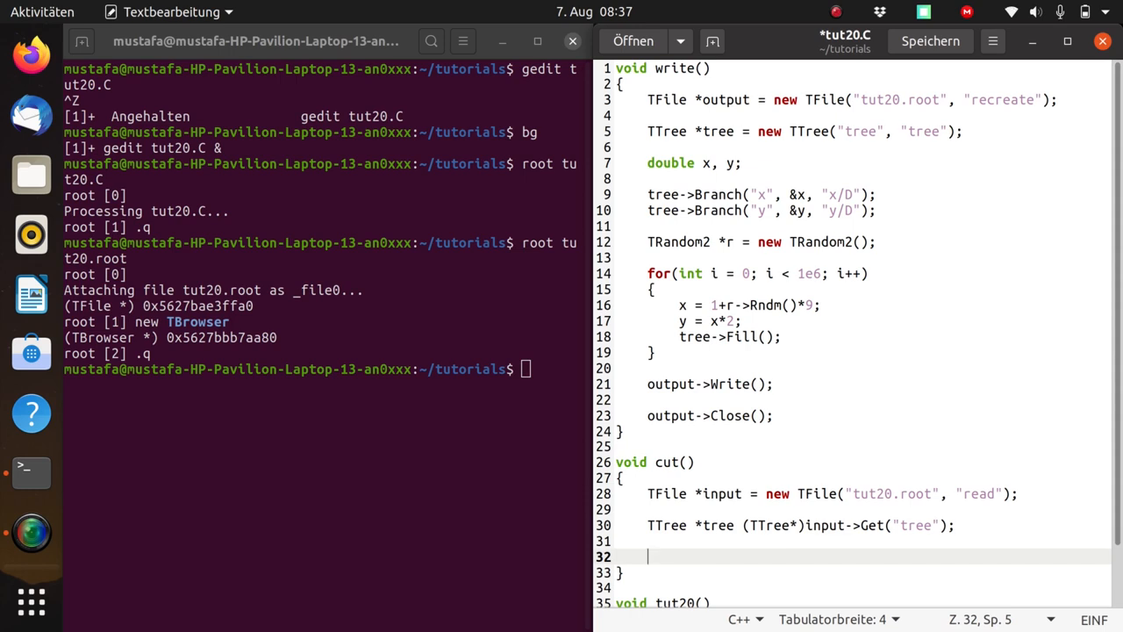
type("tree")
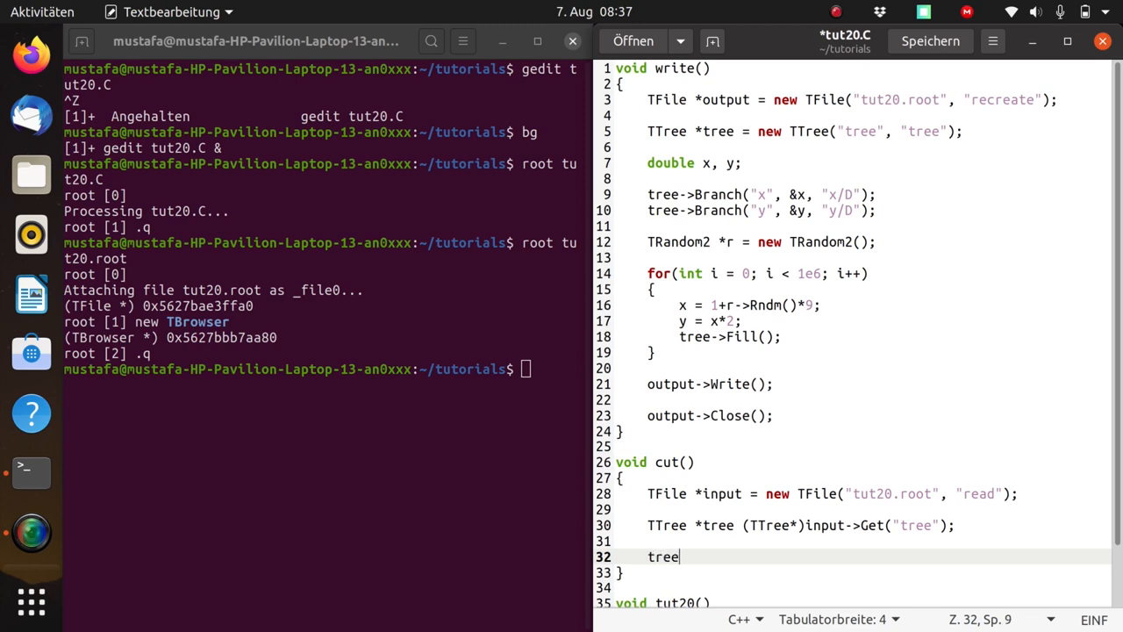
type("->Draw(\"")
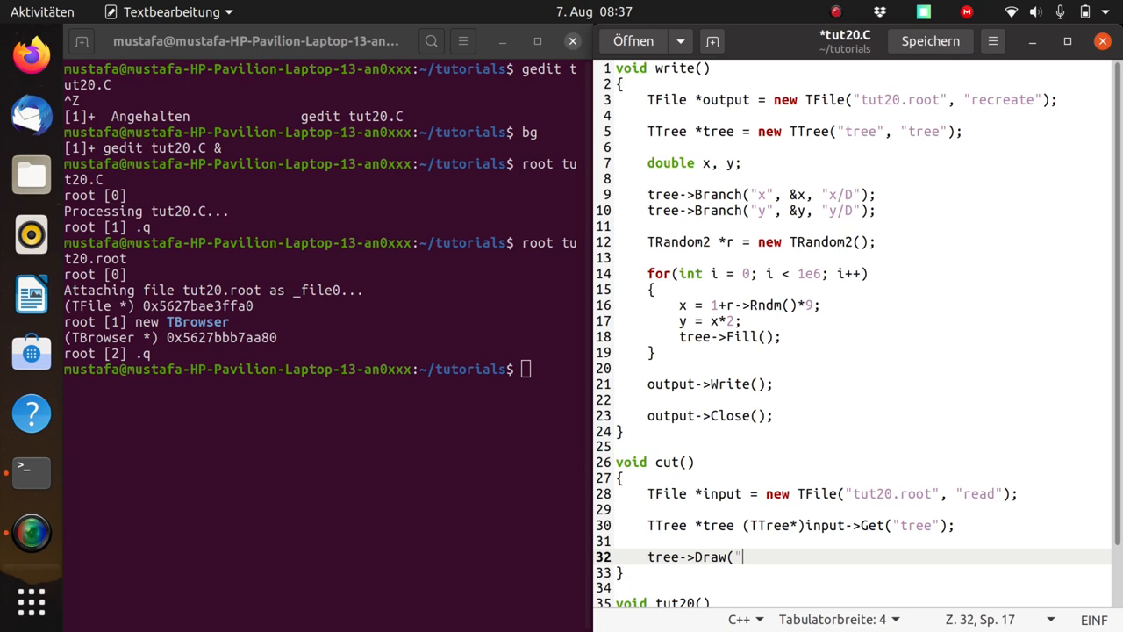
type("y\");")
left_click(322, 377)
type("root tut2")
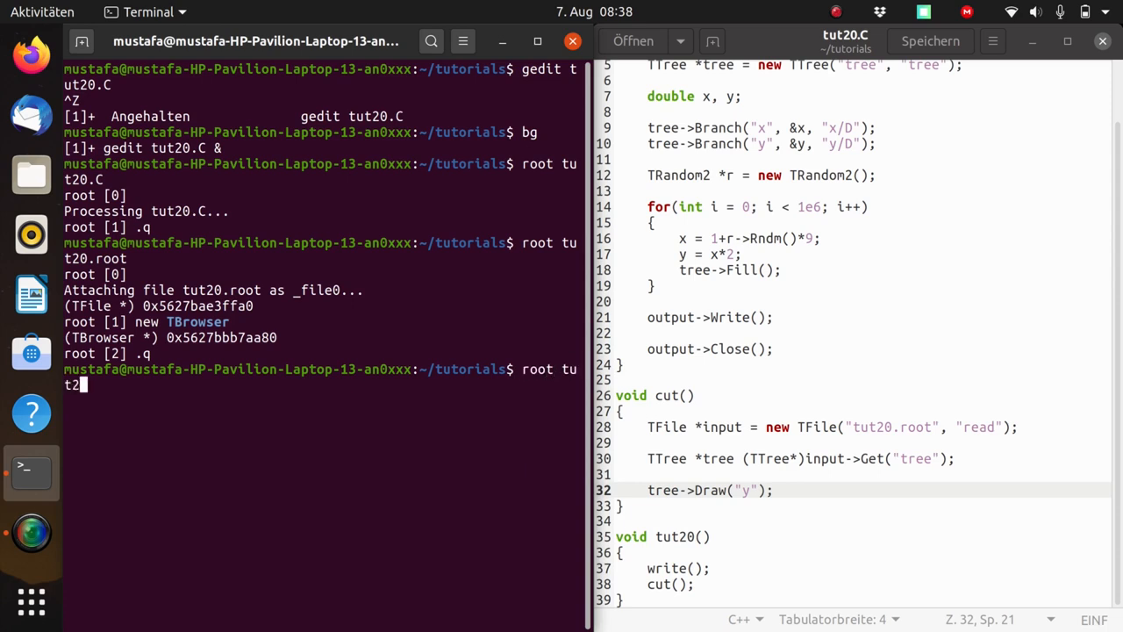
- Run root tut20.C in the terminal, then return to gedit to fix the TTree line
type("0.C")
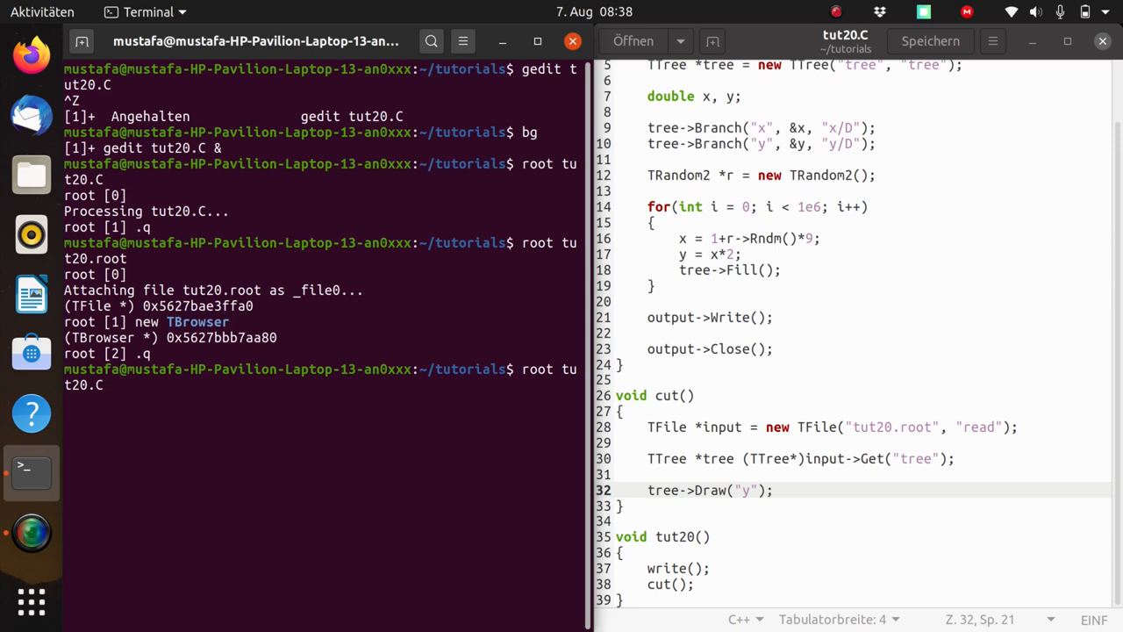
key("Return")
type(".q")
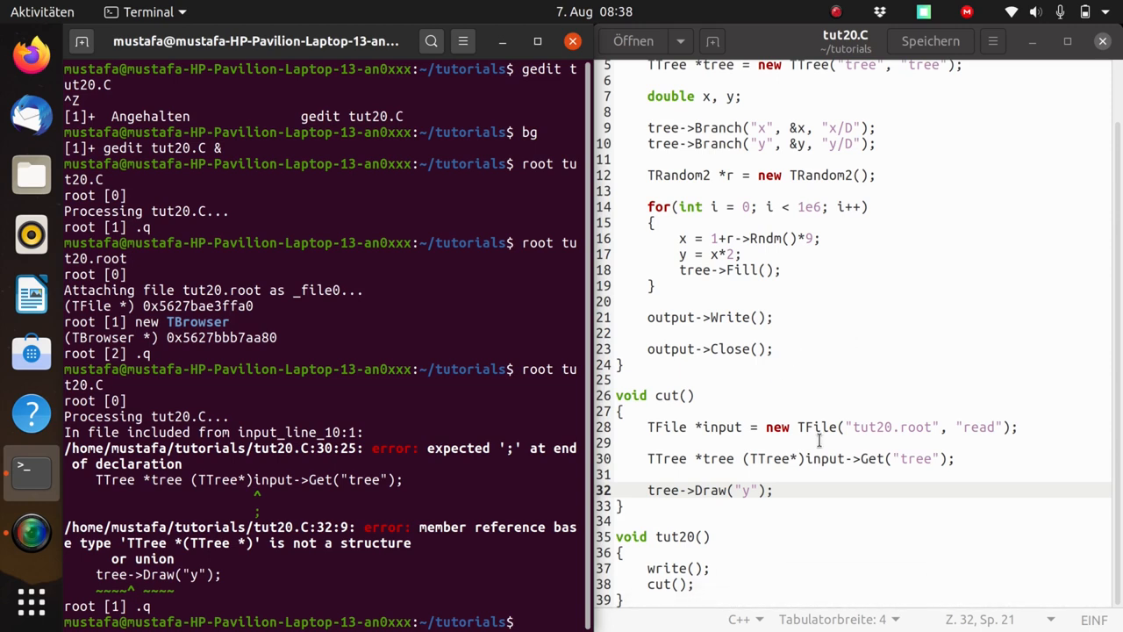
mouse_move(820, 383)
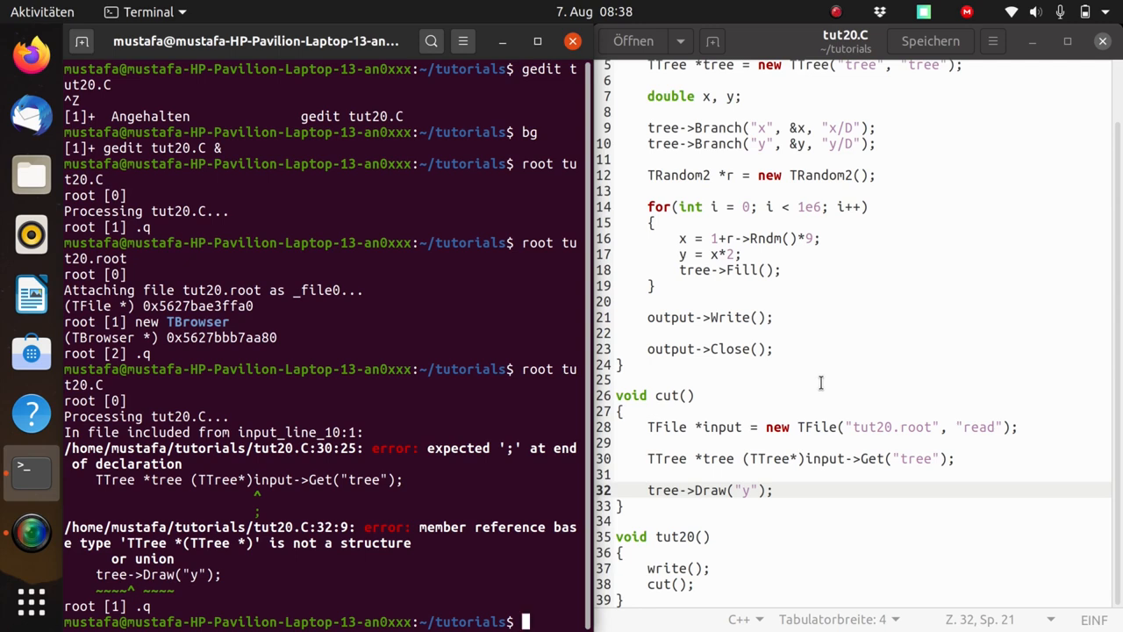
mouse_move(960, 450)
type("root tut20.C")
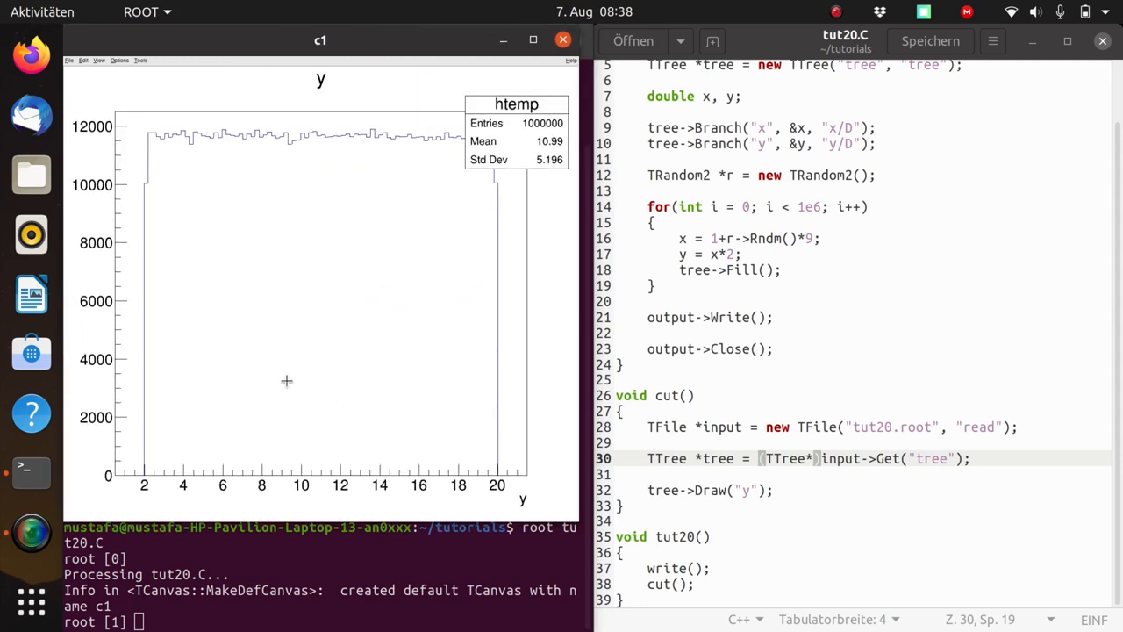
mouse_move(219, 163)
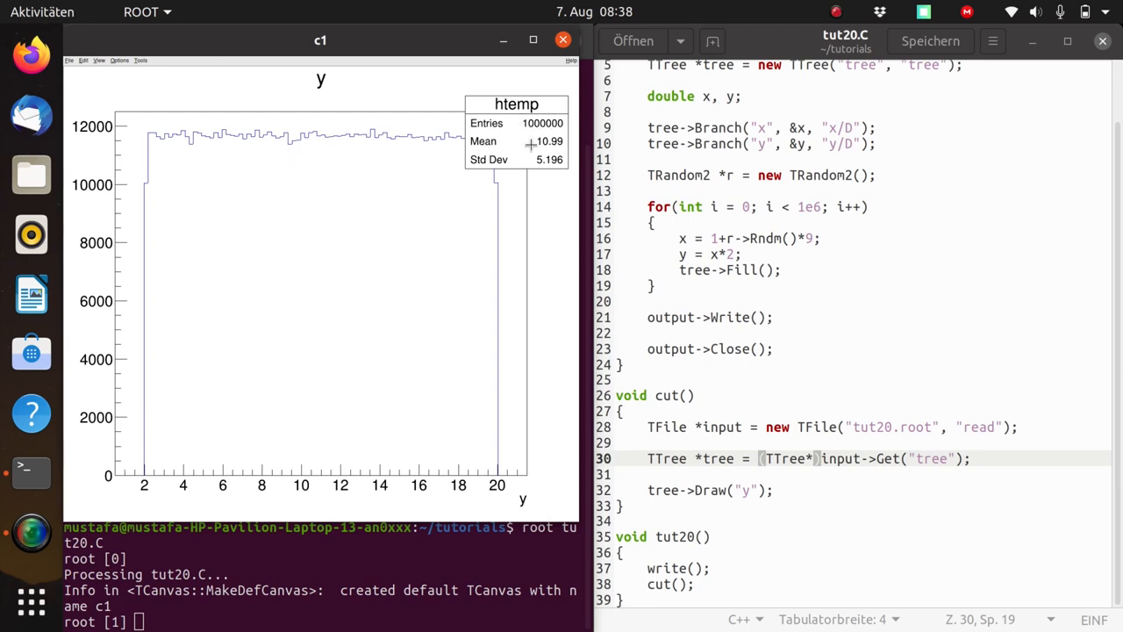
mouse_move(544, 160)
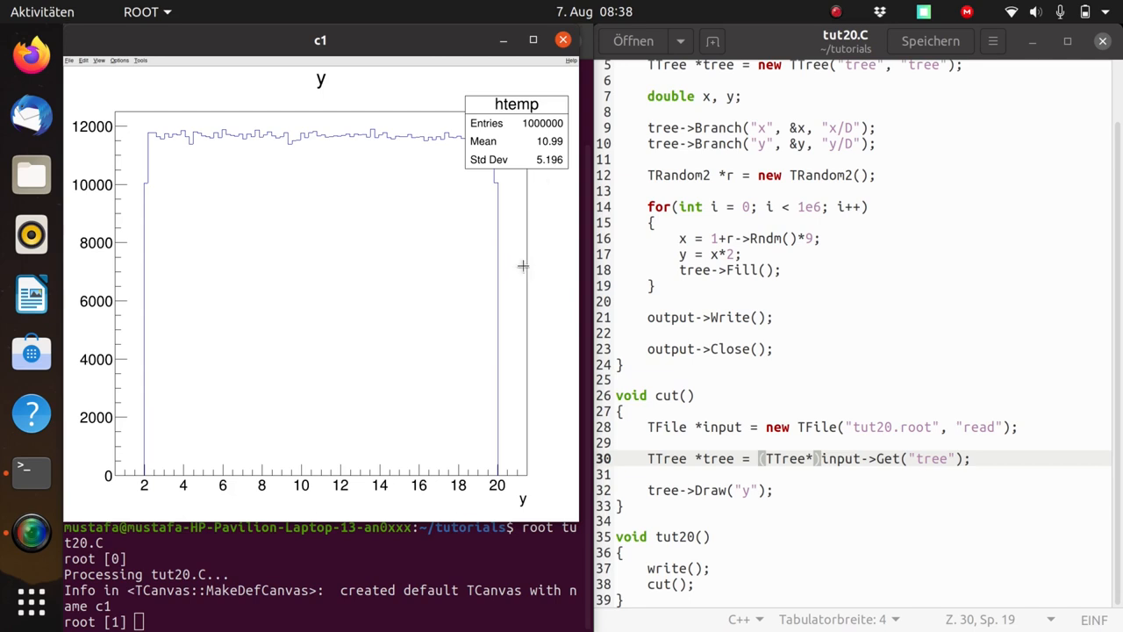
left_click(563, 41)
type(".q")
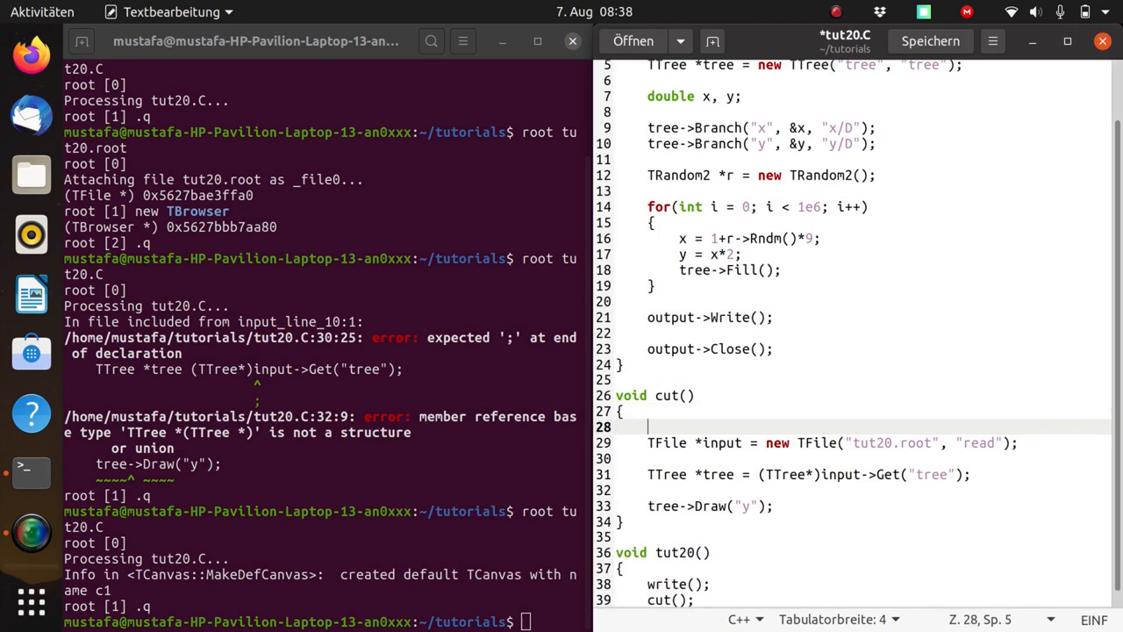
- Define TCut cut1 = "x < 5" inside cut()
type("TCut")
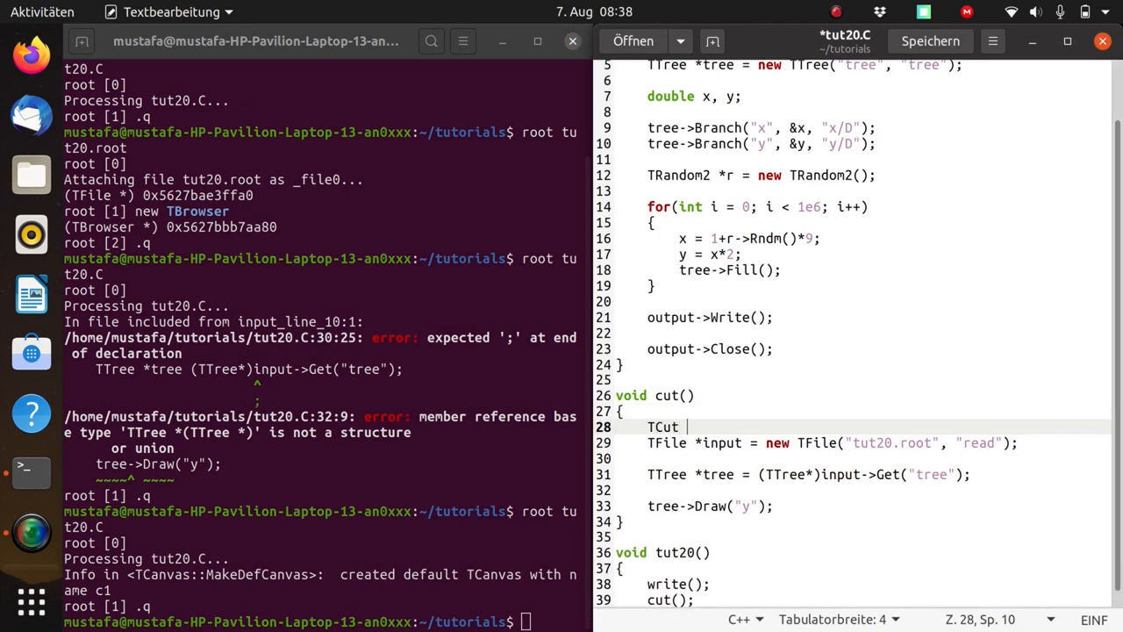
type("cut1;")
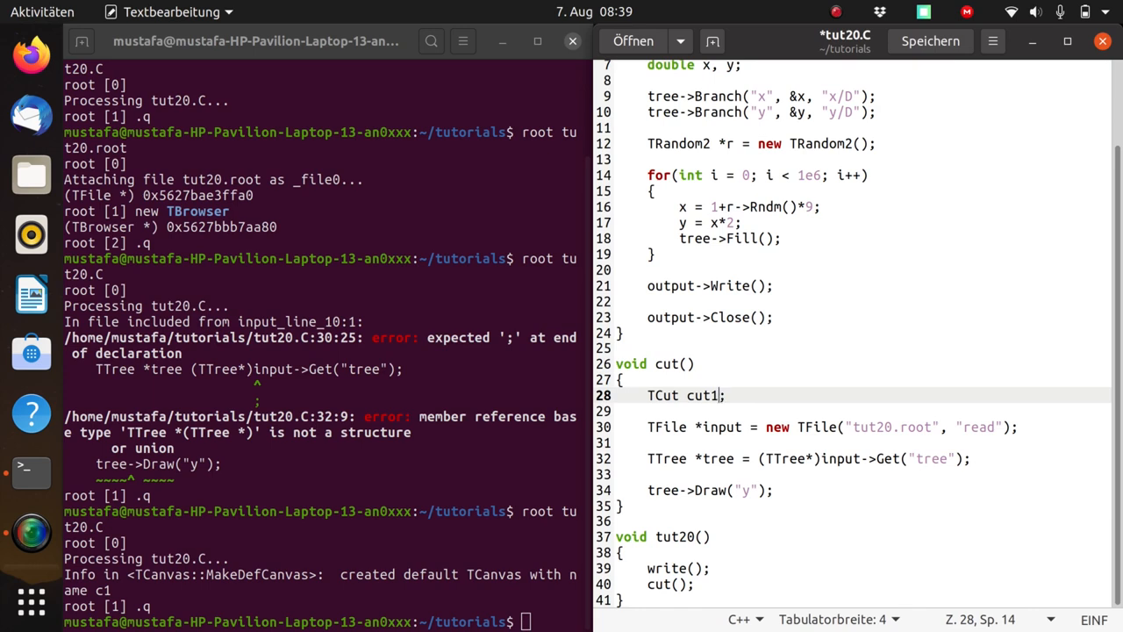
type("= \"\"")
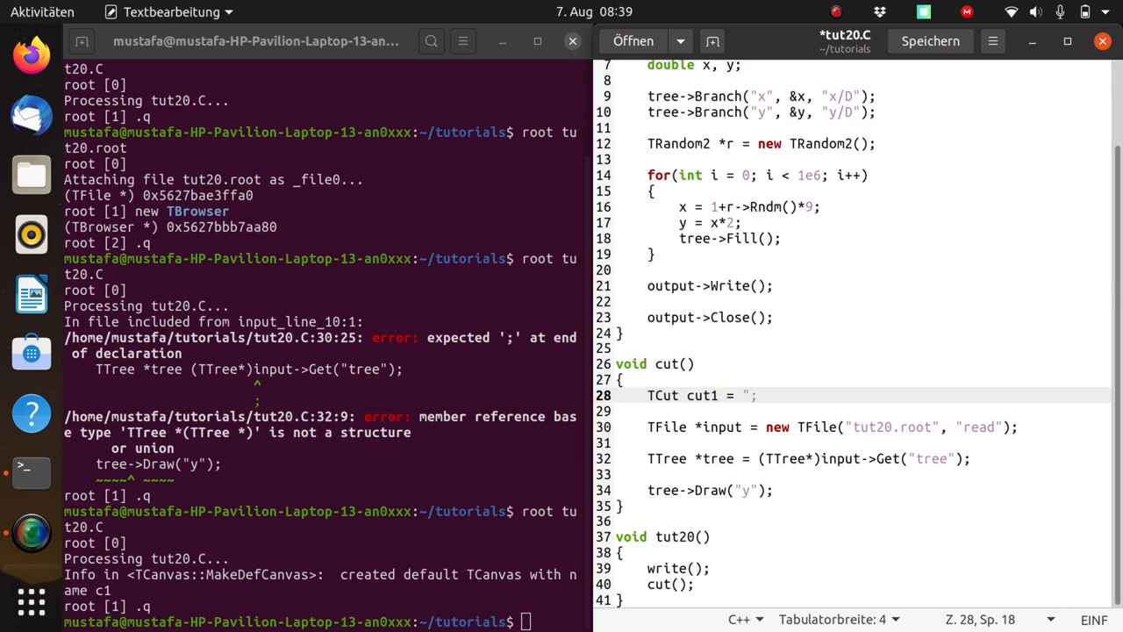
type("x")
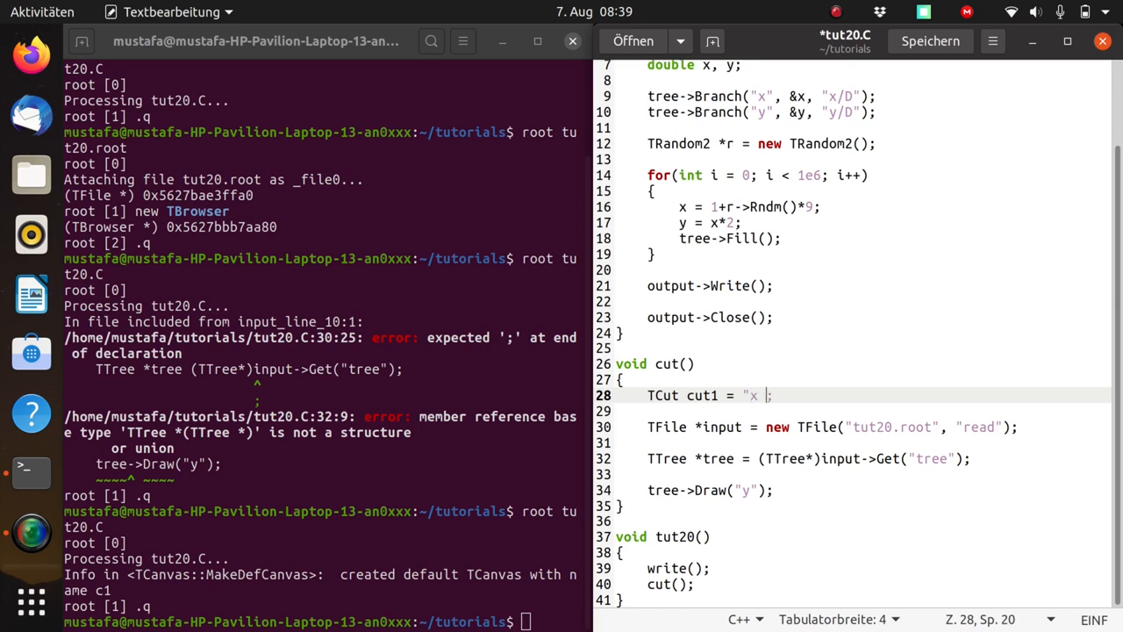
type("< 5")
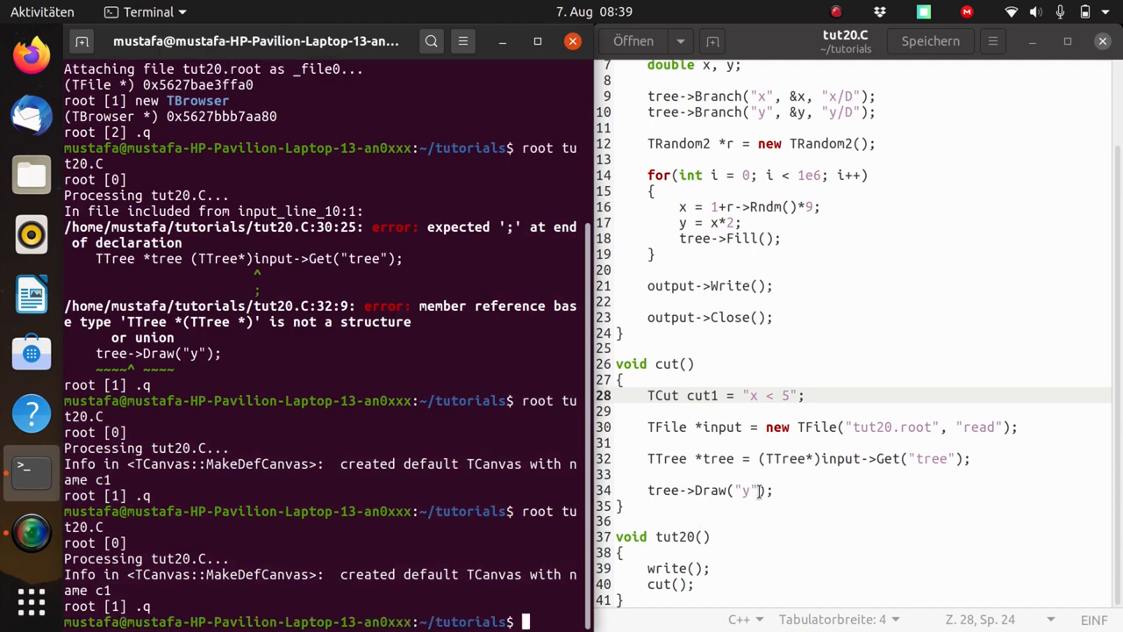
- Pass cut1 as the second argument to tree->Draw("y")
type(",")
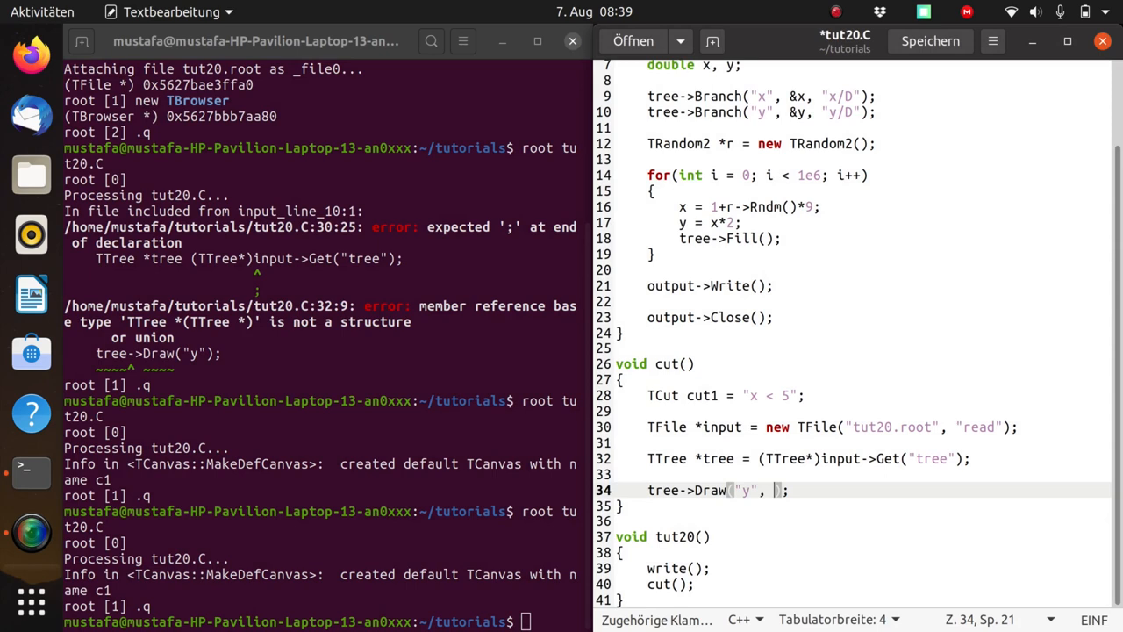
type("cut1")
left_click(325, 621)
type("root tut20.C")
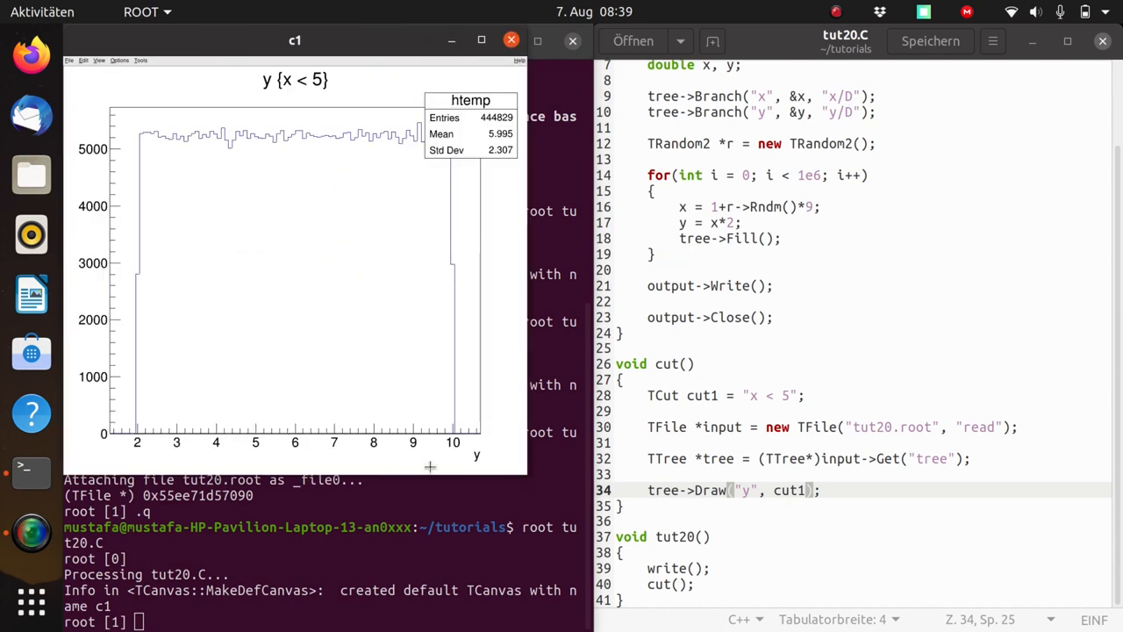
mouse_move(461, 152)
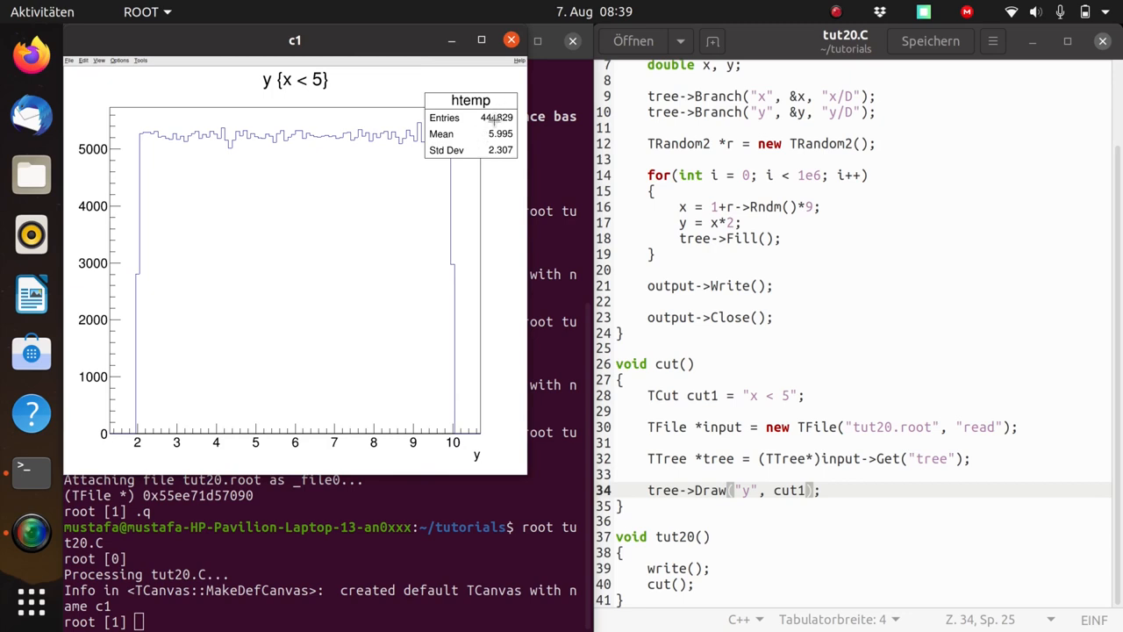
mouse_move(471, 215)
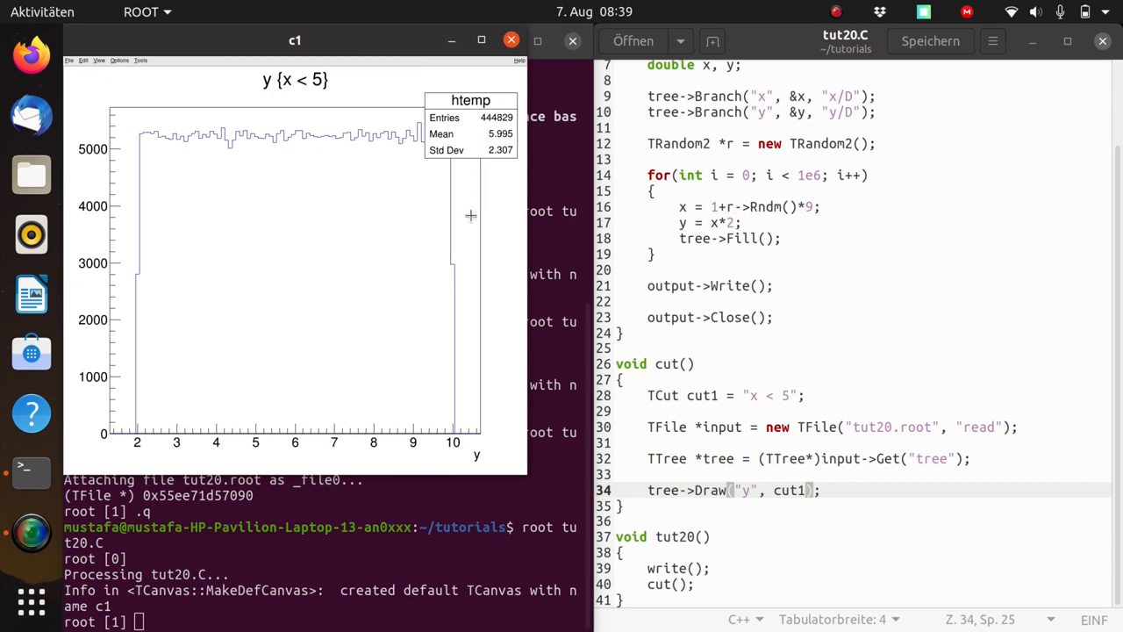
mouse_move(158, 446)
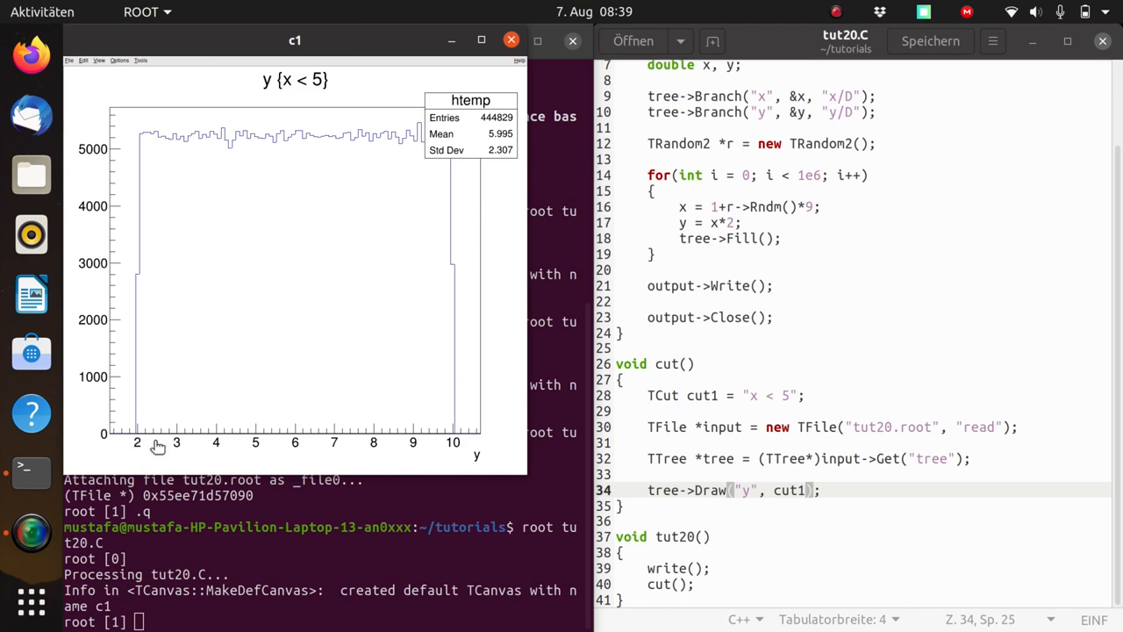
mouse_move(455, 451)
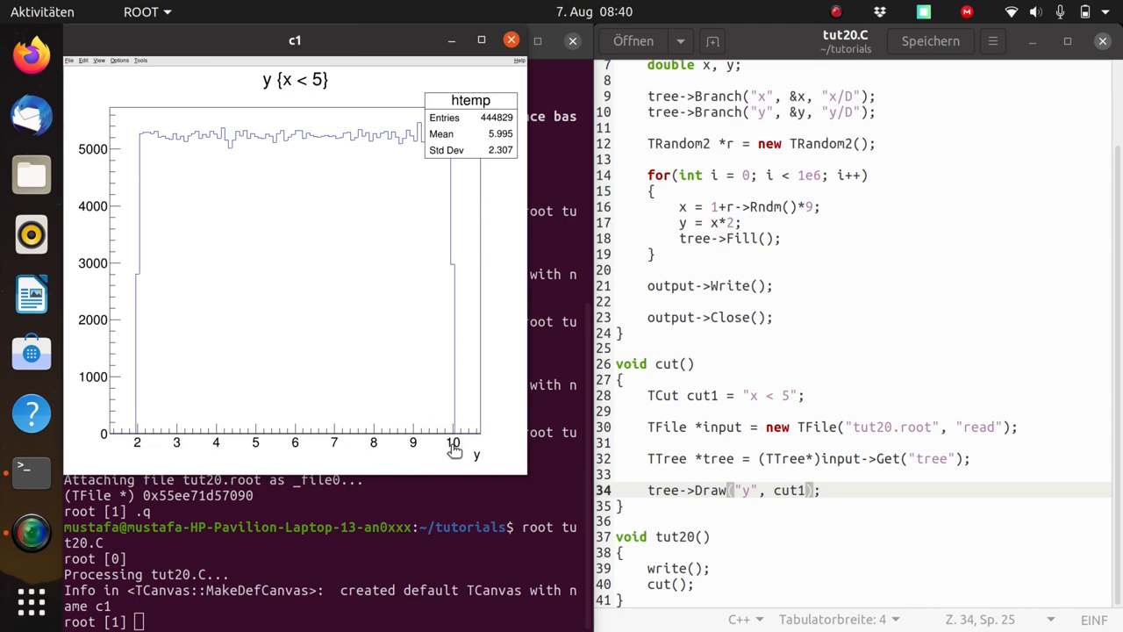
mouse_move(565, 562)
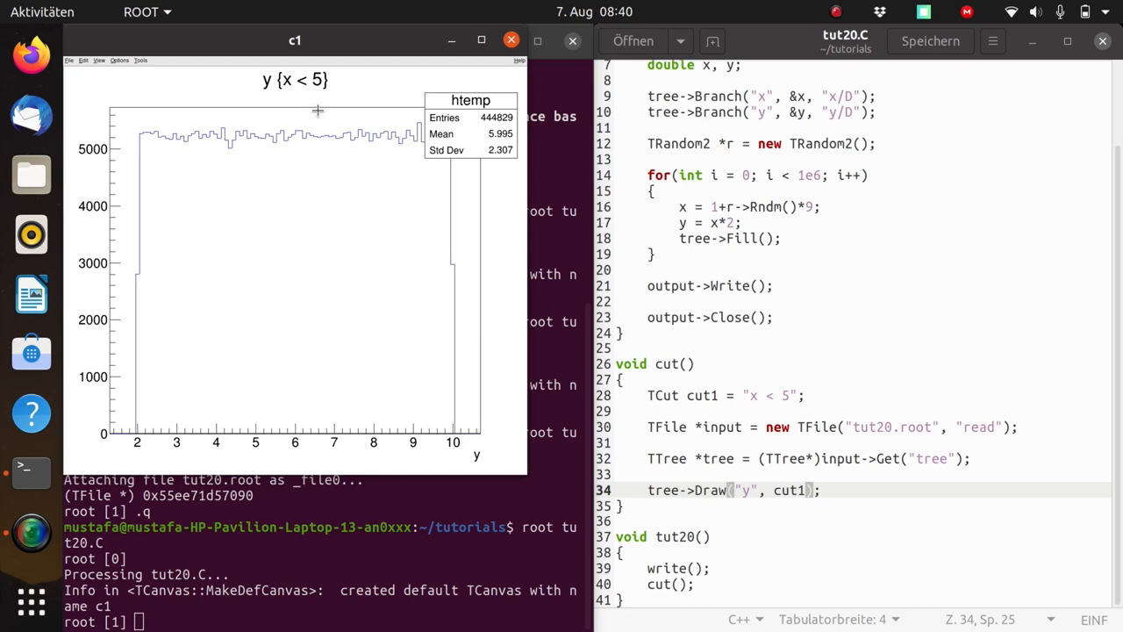
mouse_move(465, 448)
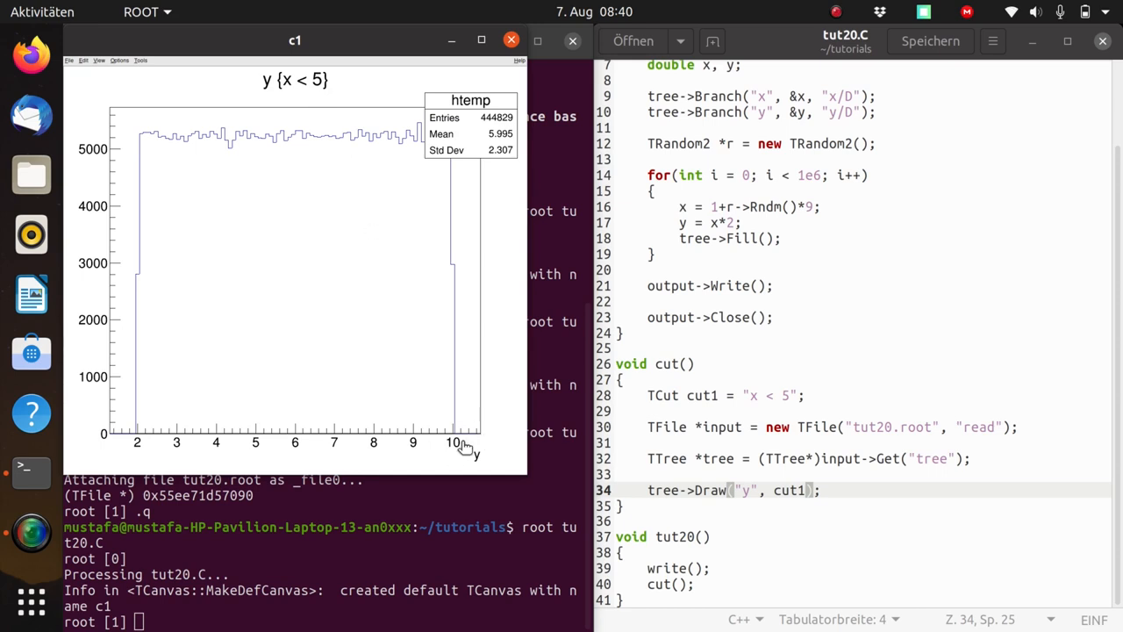
mouse_move(287, 461)
type(".q")
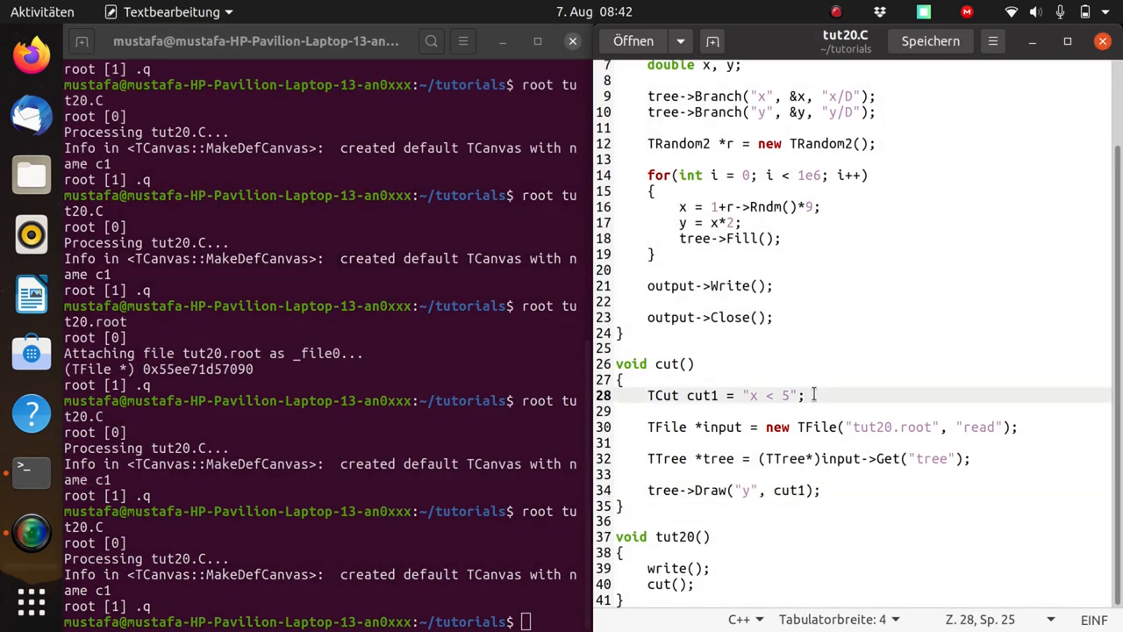
- Add TCut cut2 = "x < 6"; alongside cut1 x > 5
type("T")
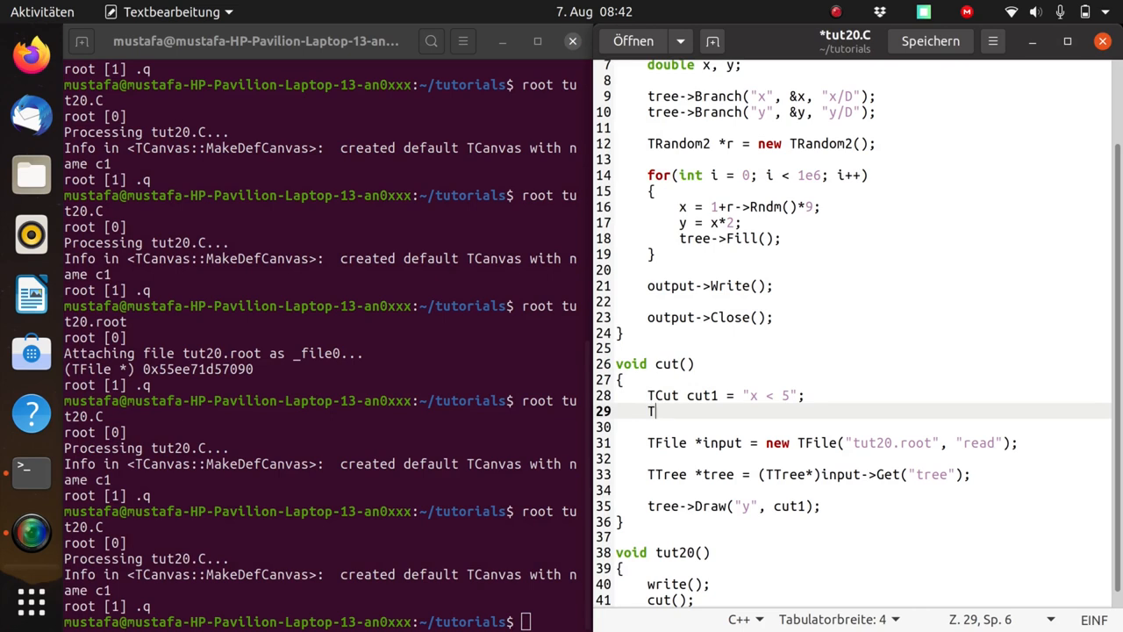
type("Cut cut")
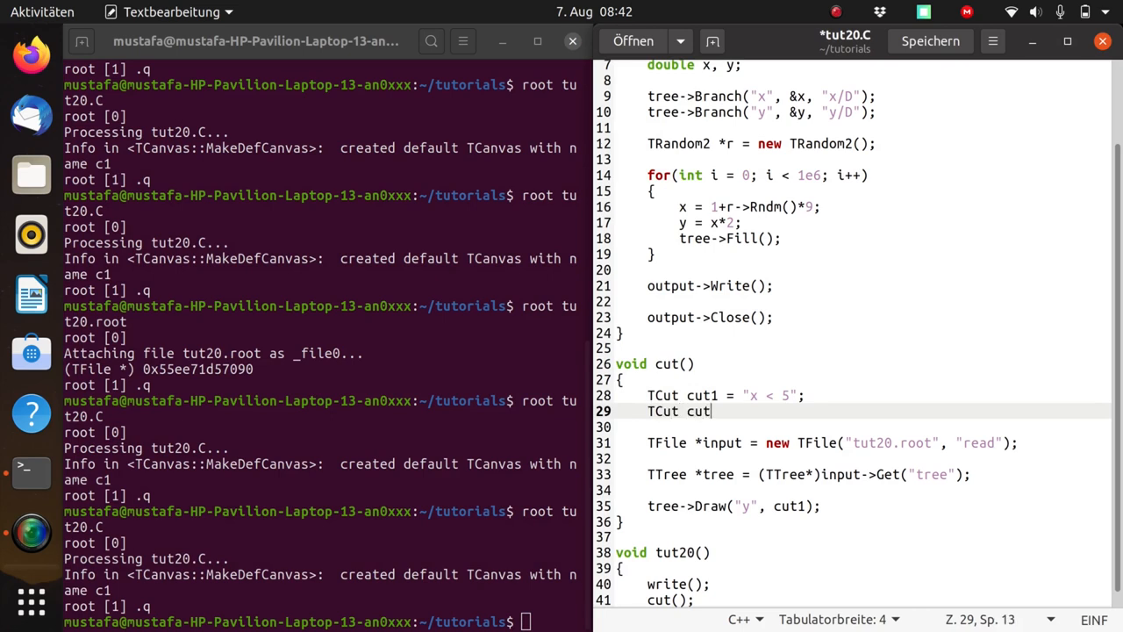
type("2 = \"")
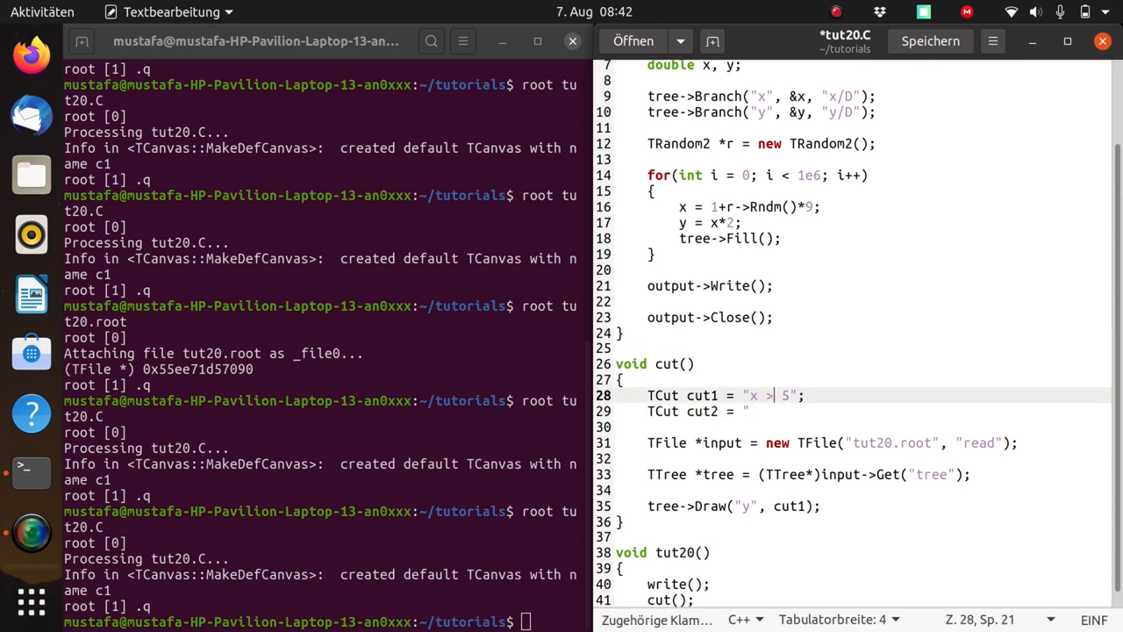
type("x < 6\"")
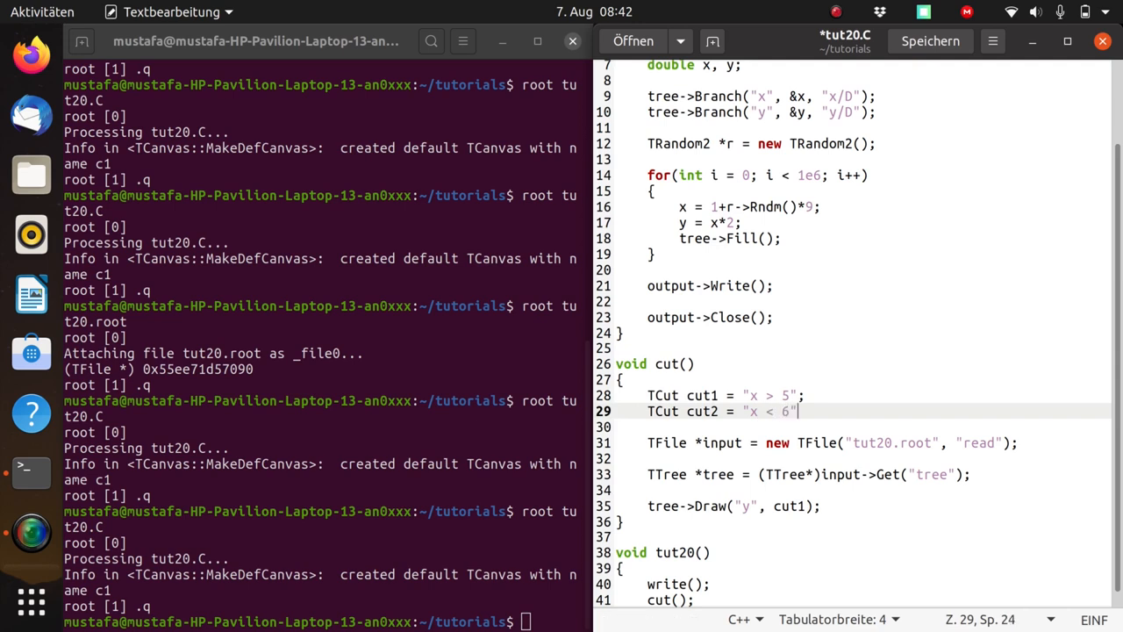
type(";")
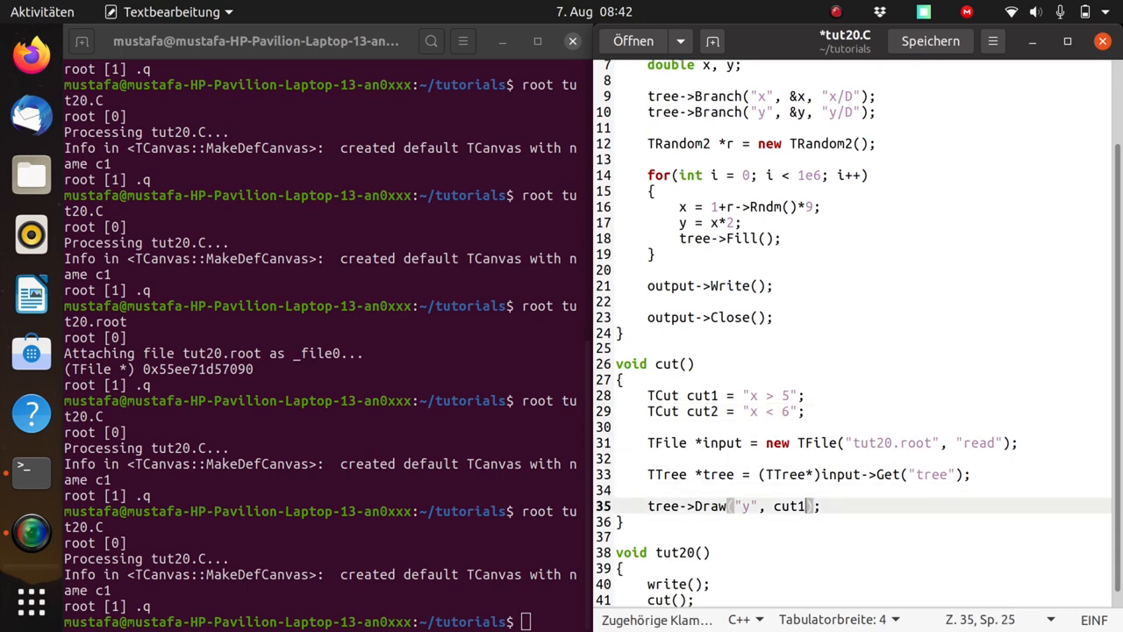
- Change the Draw selection to cut1&&cut2
type("&&")
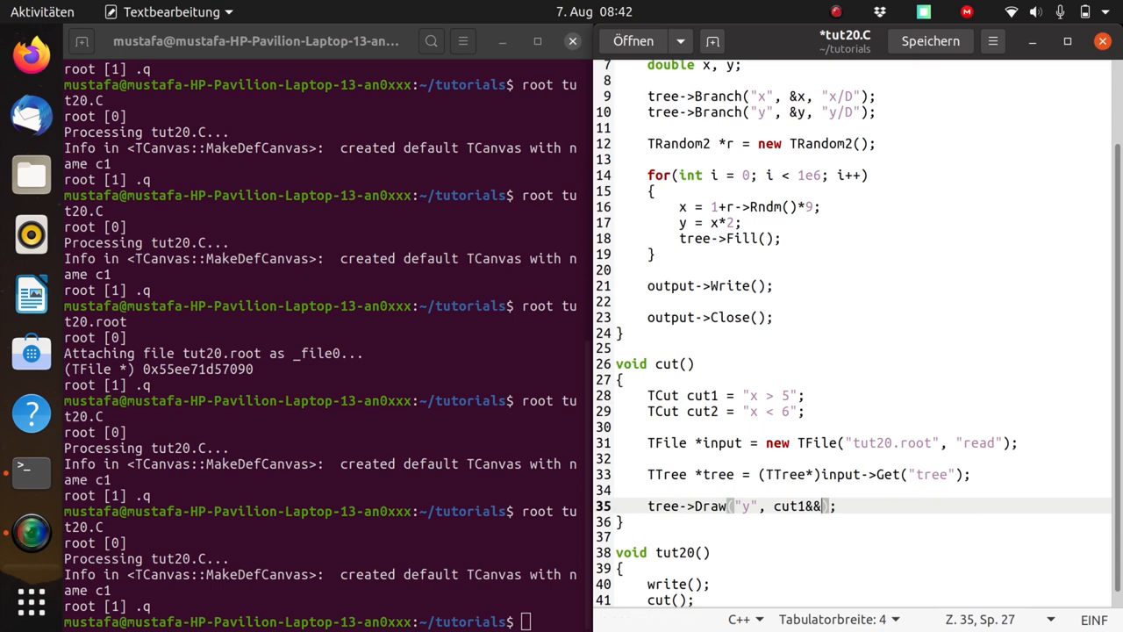
type("&cut2")
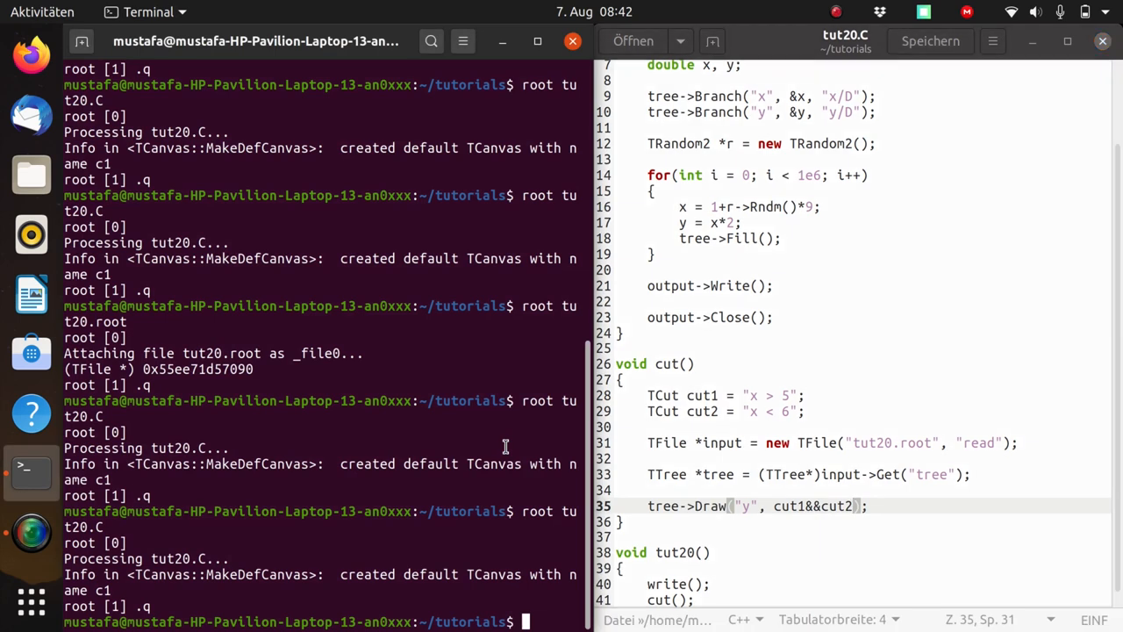
scroll("down", 3)
type("root tut20.C")
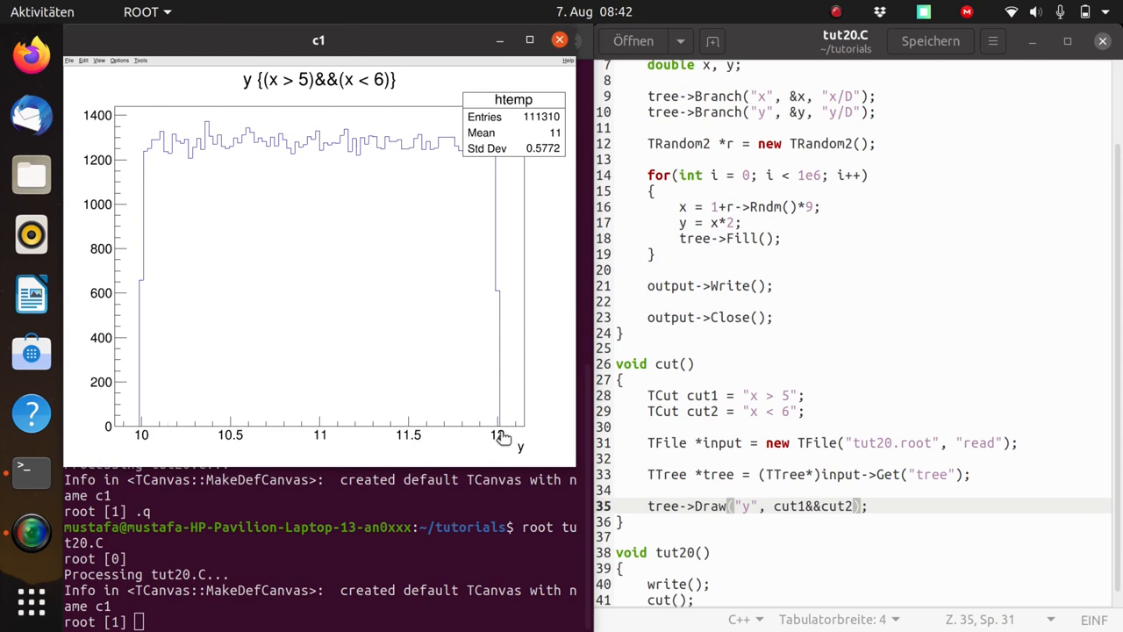
mouse_move(494, 137)
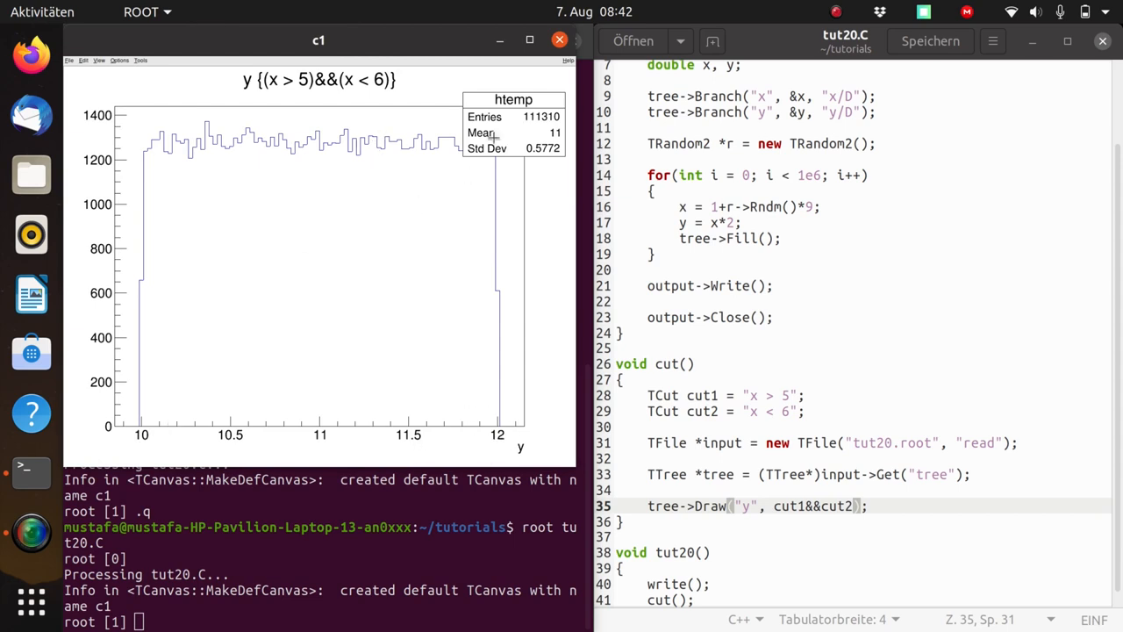
mouse_move(492, 139)
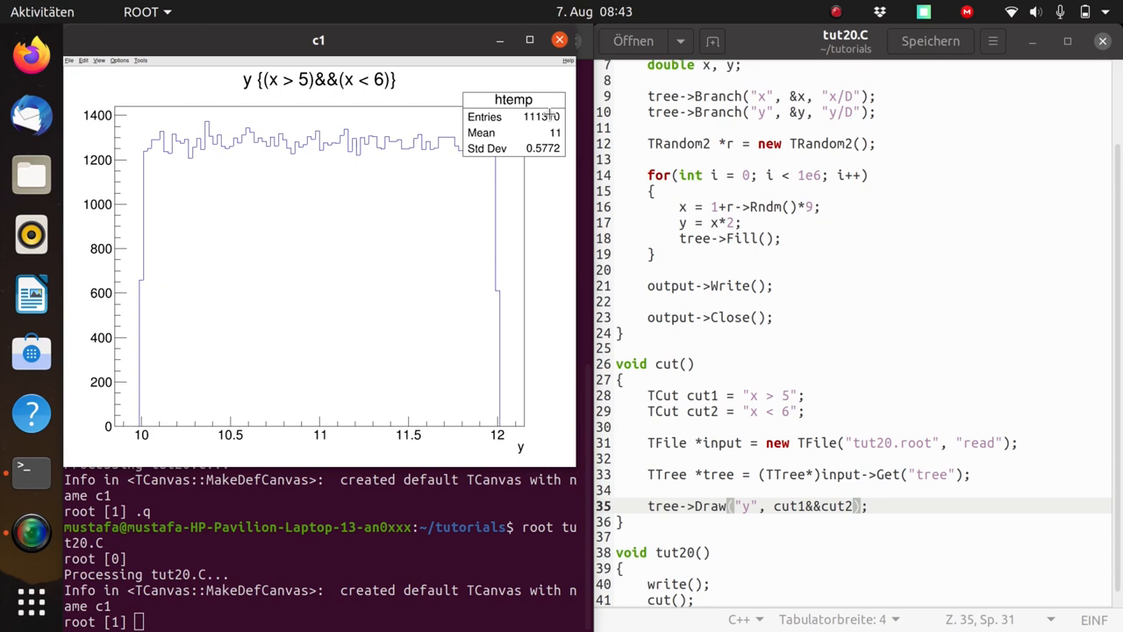
- Return to gedit after viewing the (x > 5)&&(x < 6) histogram with 111310 entries
left_click(559, 40)
type(".q")
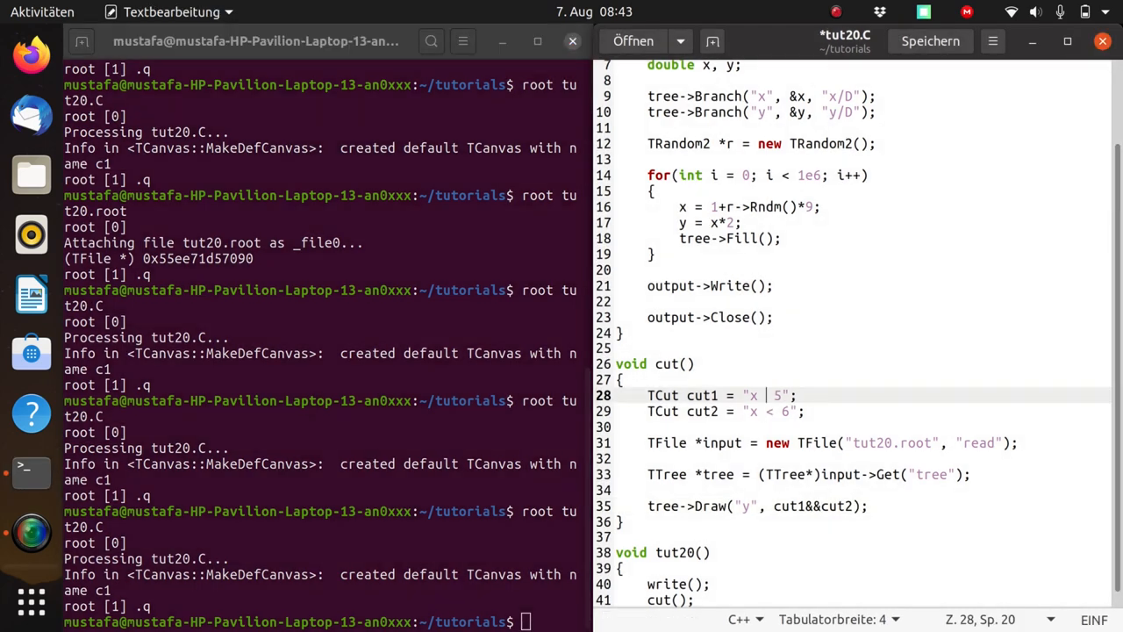
- Flip the cuts to x < 5 and x > 6 joined by || and save the macro
type("<")
left_click(862, 505)
type("||")
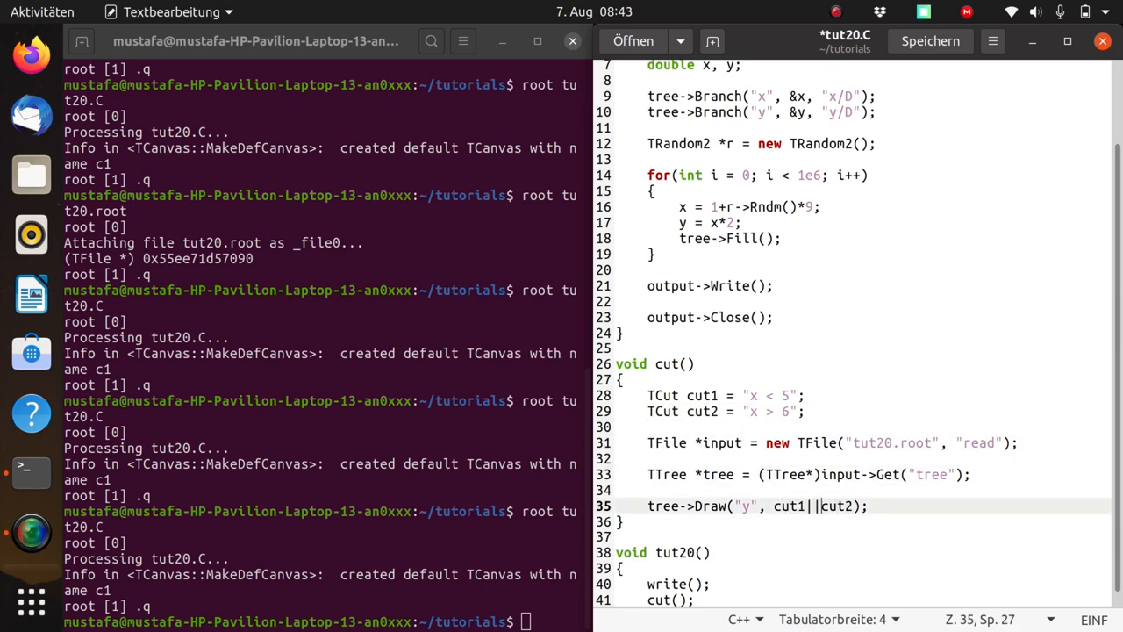
key("ctrl+s")
type("root tut20.C")
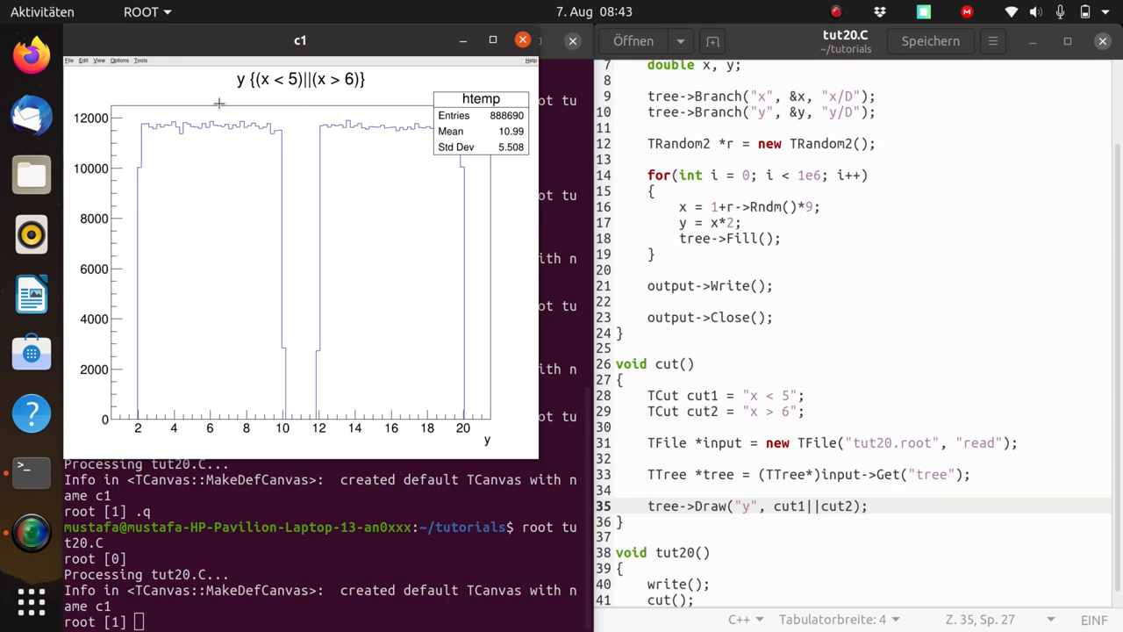
mouse_move(309, 208)
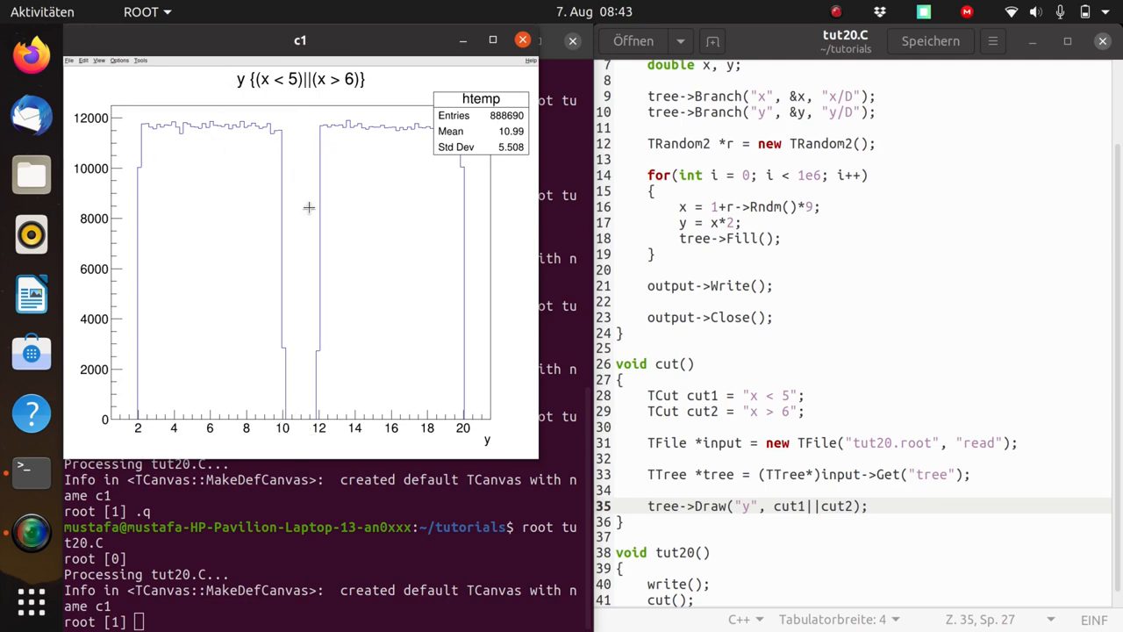